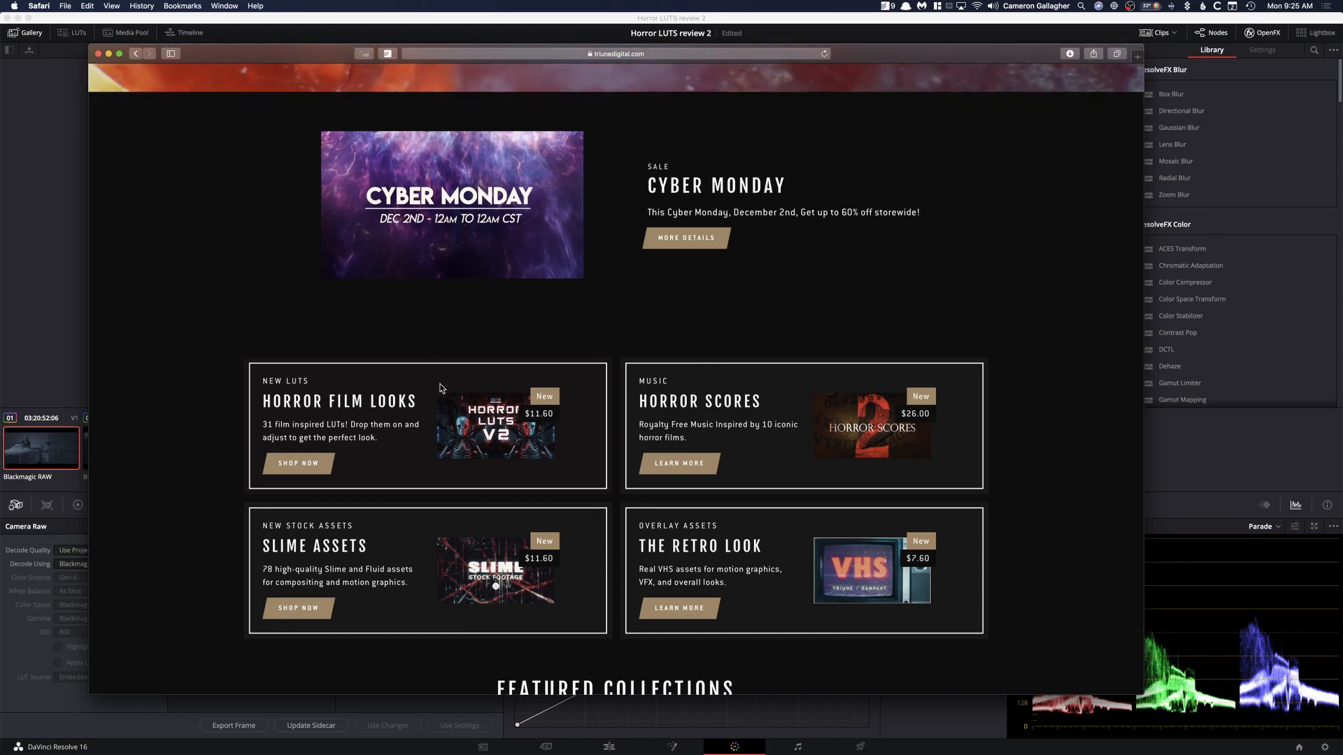
mouse_move(371, 453)
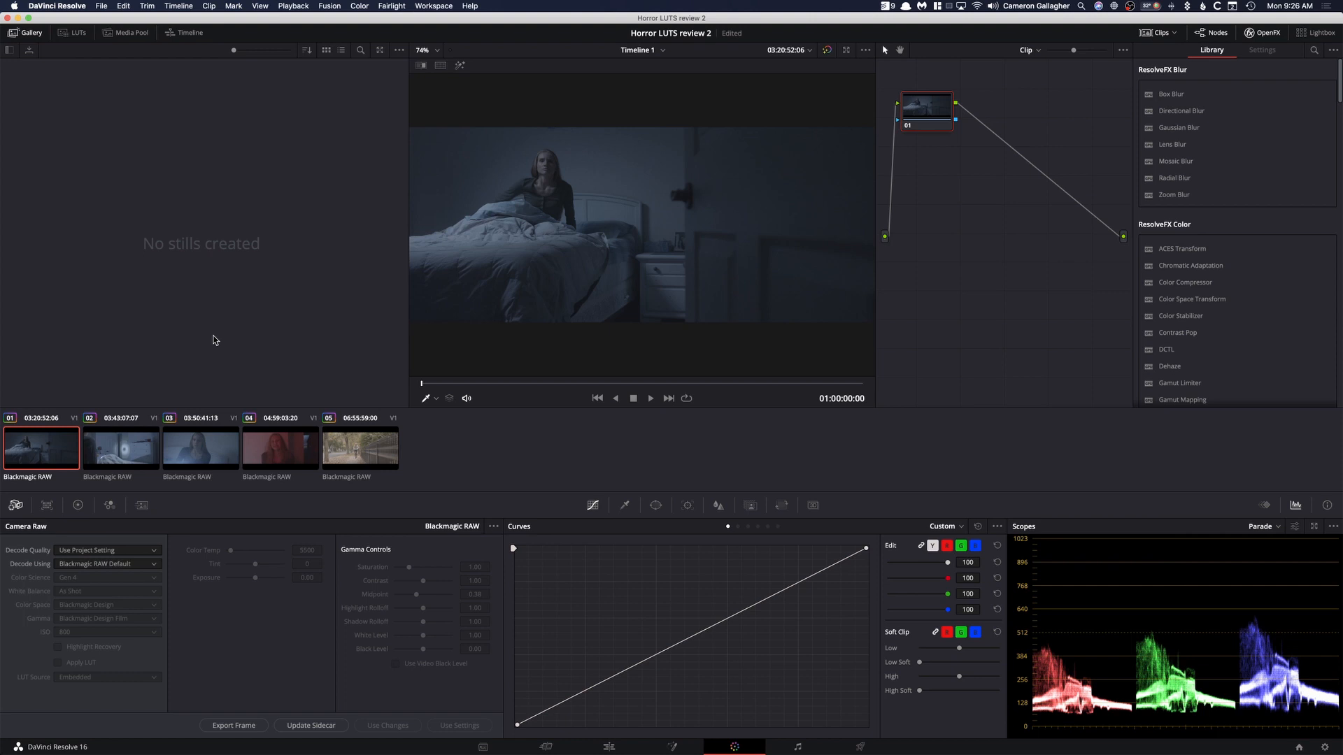
mouse_move(215, 338)
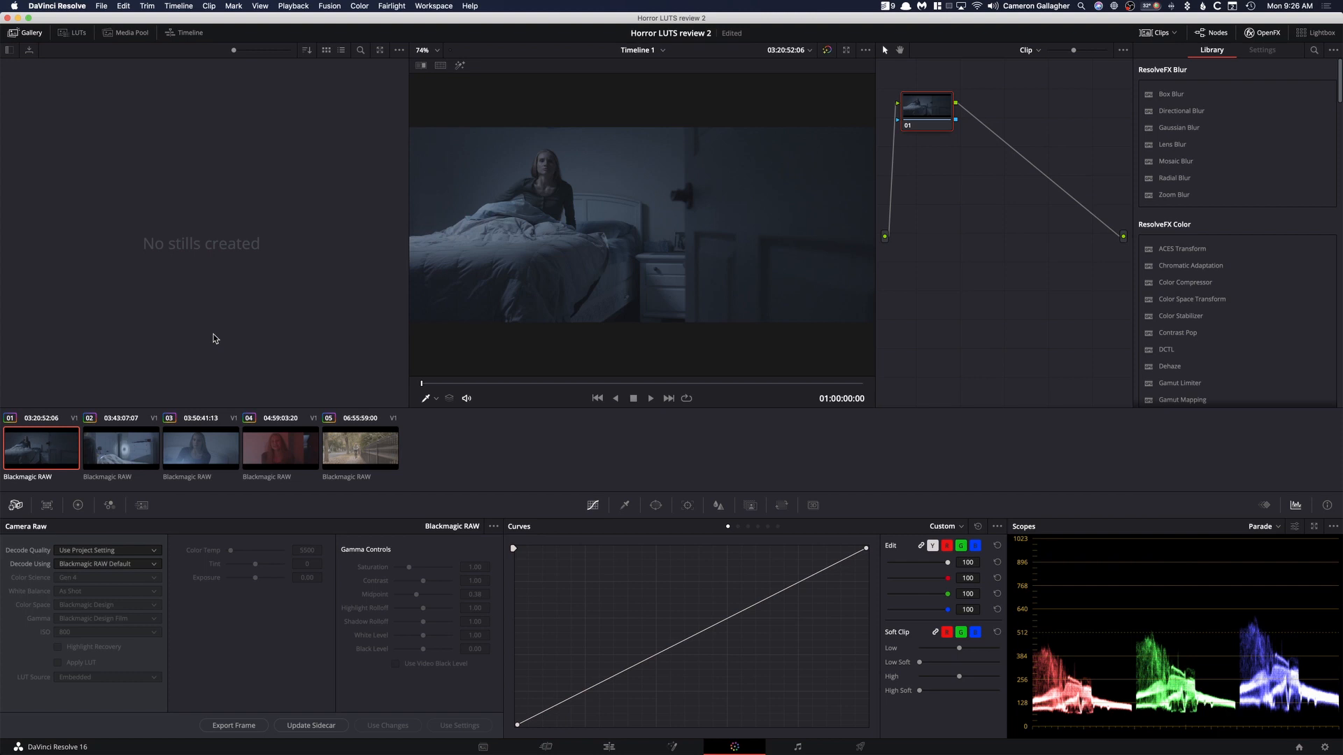
mouse_move(213, 338)
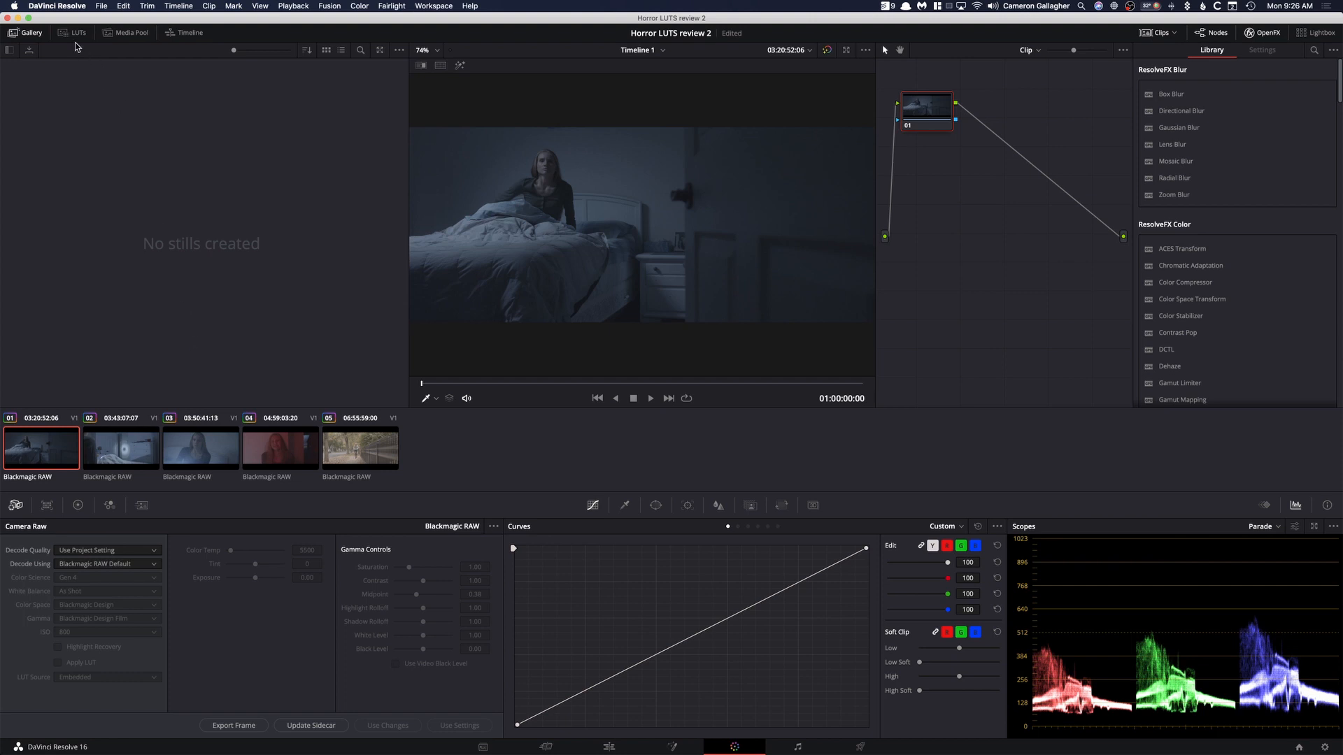
- Show the ten camera-specific folders inside the horror pack's 3D LUTs (CUBE) folder
click(78, 32)
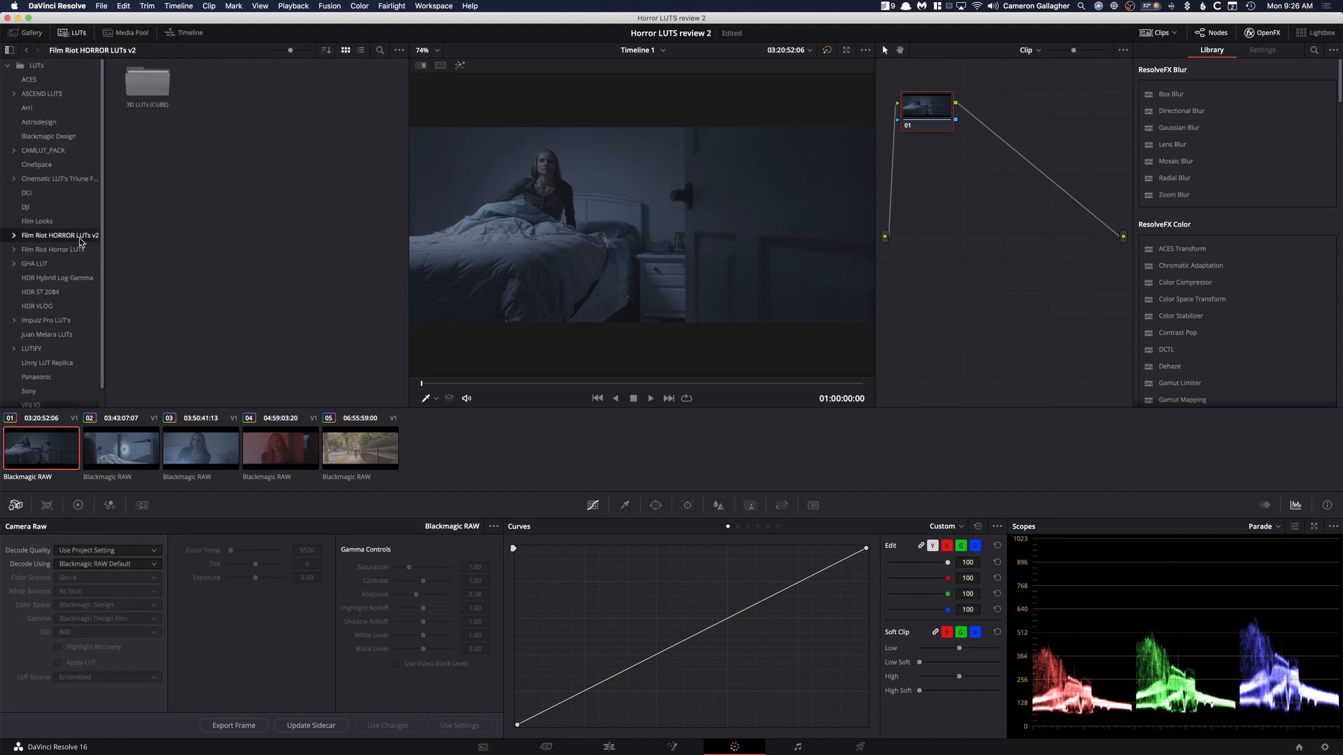
double_click(146, 81)
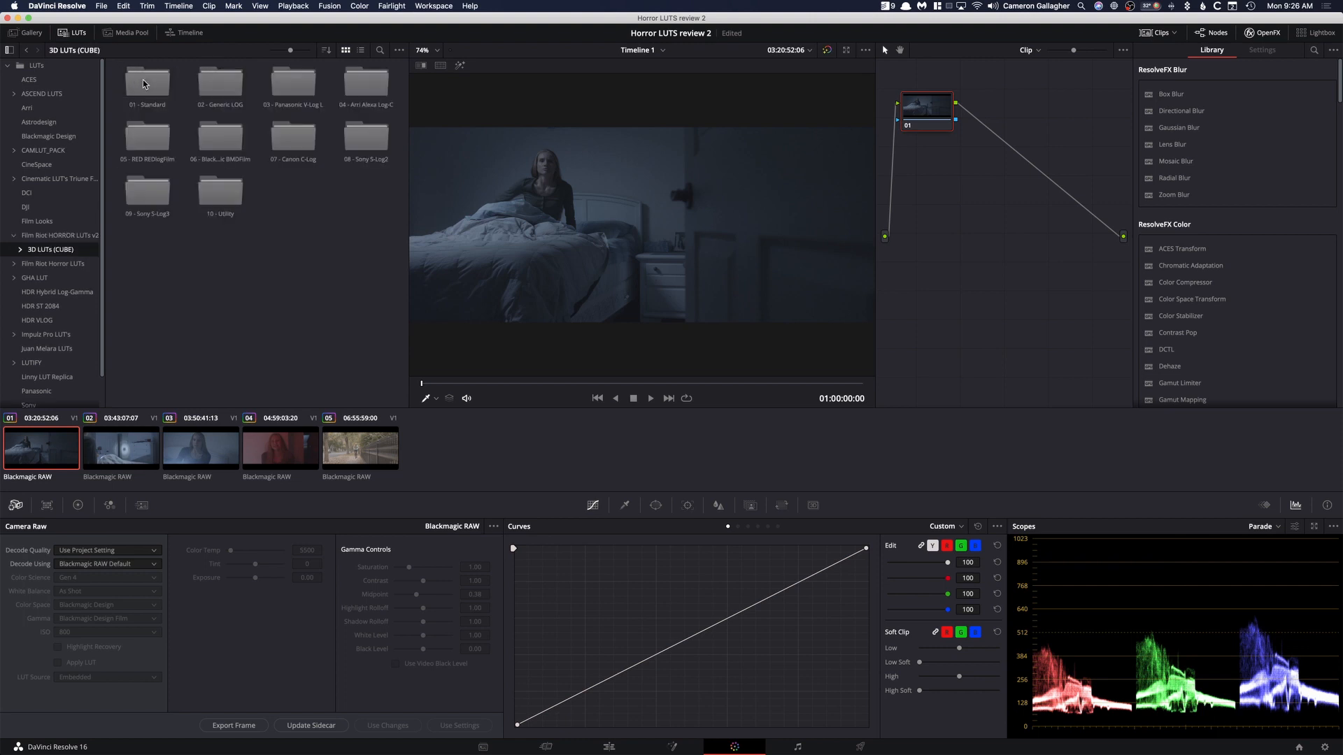
mouse_move(363, 256)
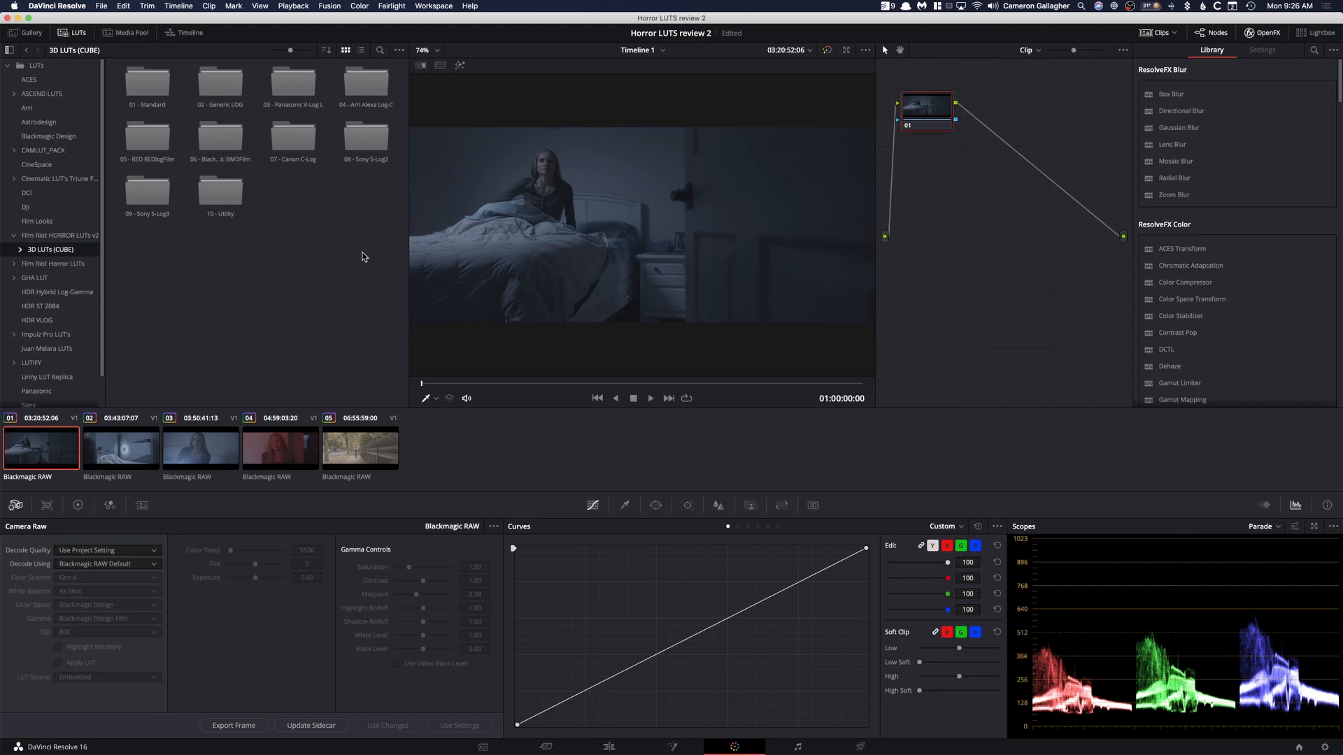
mouse_move(358, 258)
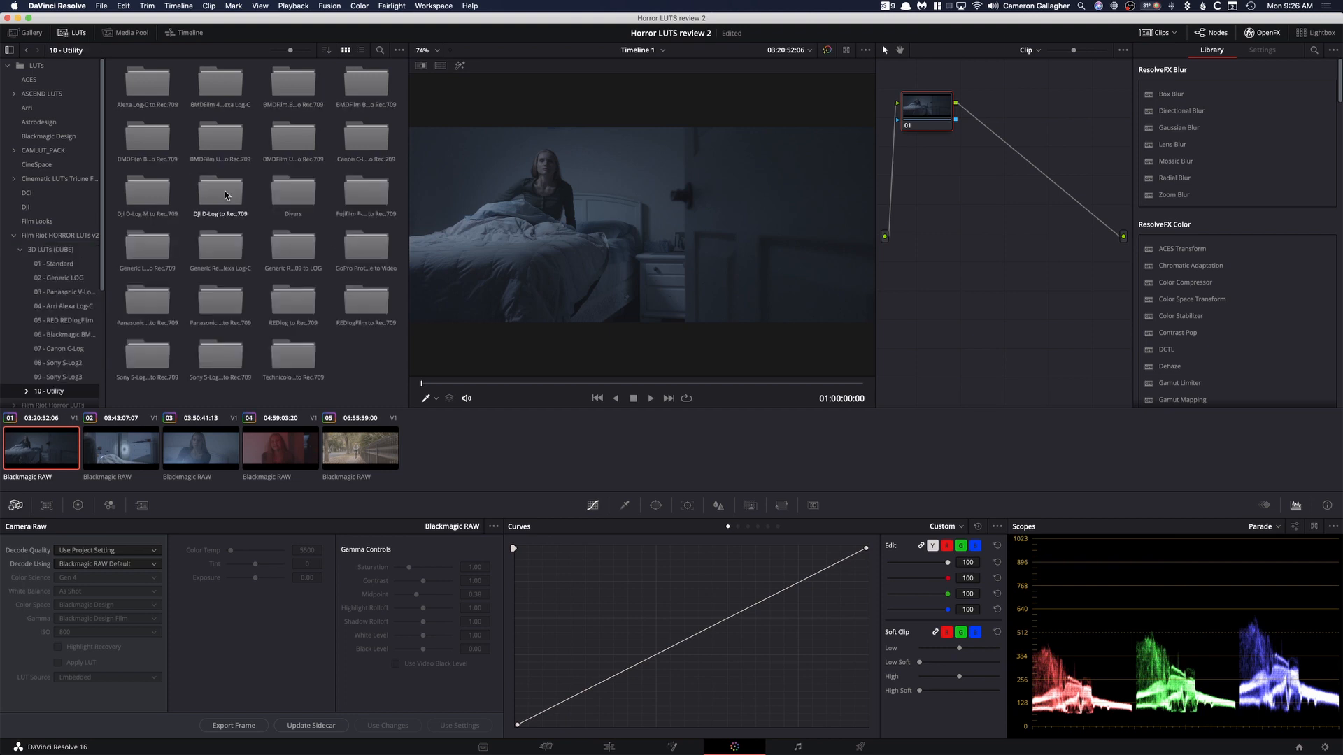
mouse_move(273, 347)
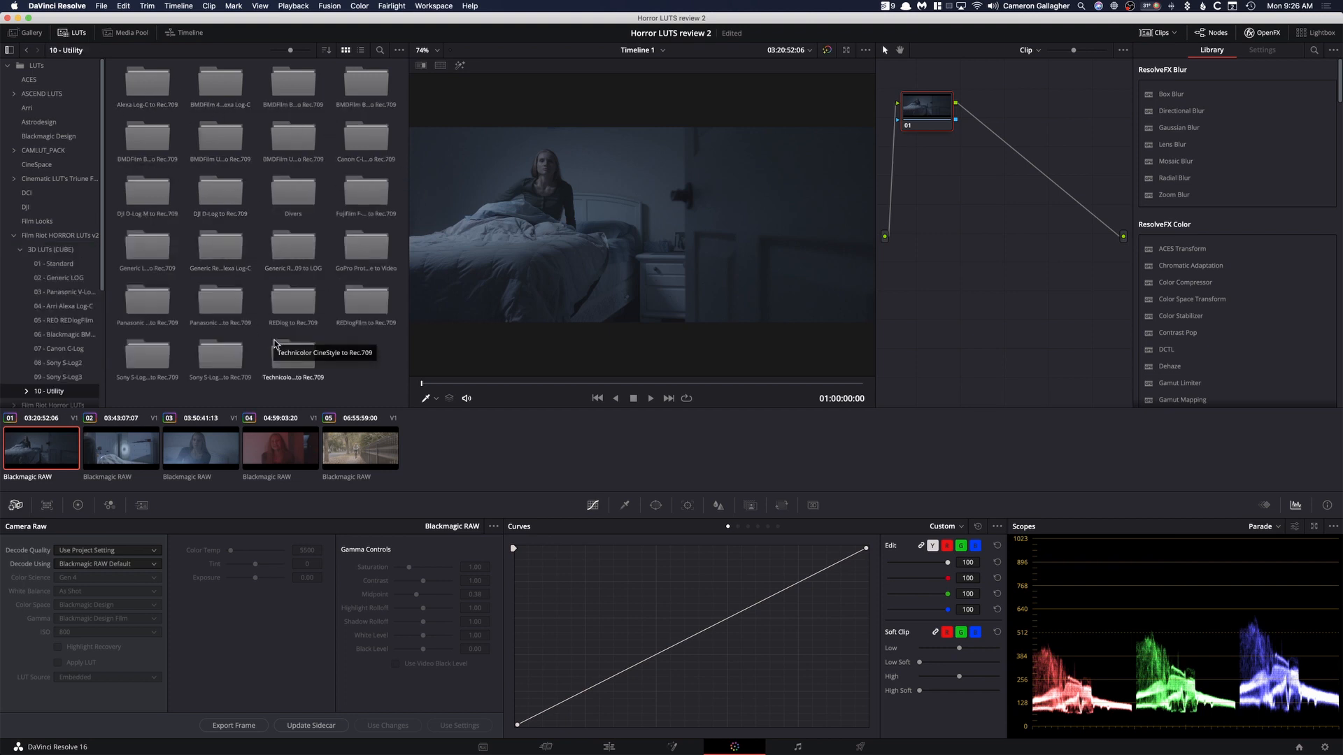
mouse_move(139, 52)
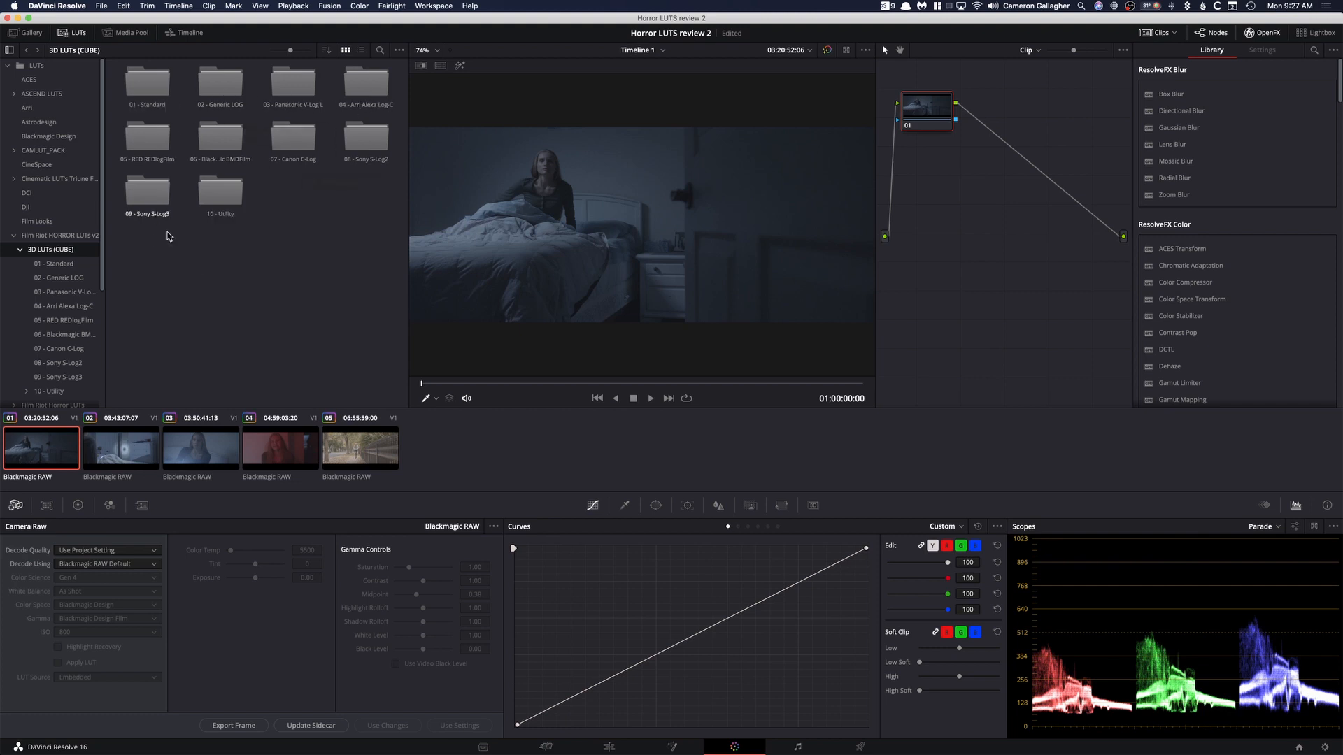
mouse_move(220, 202)
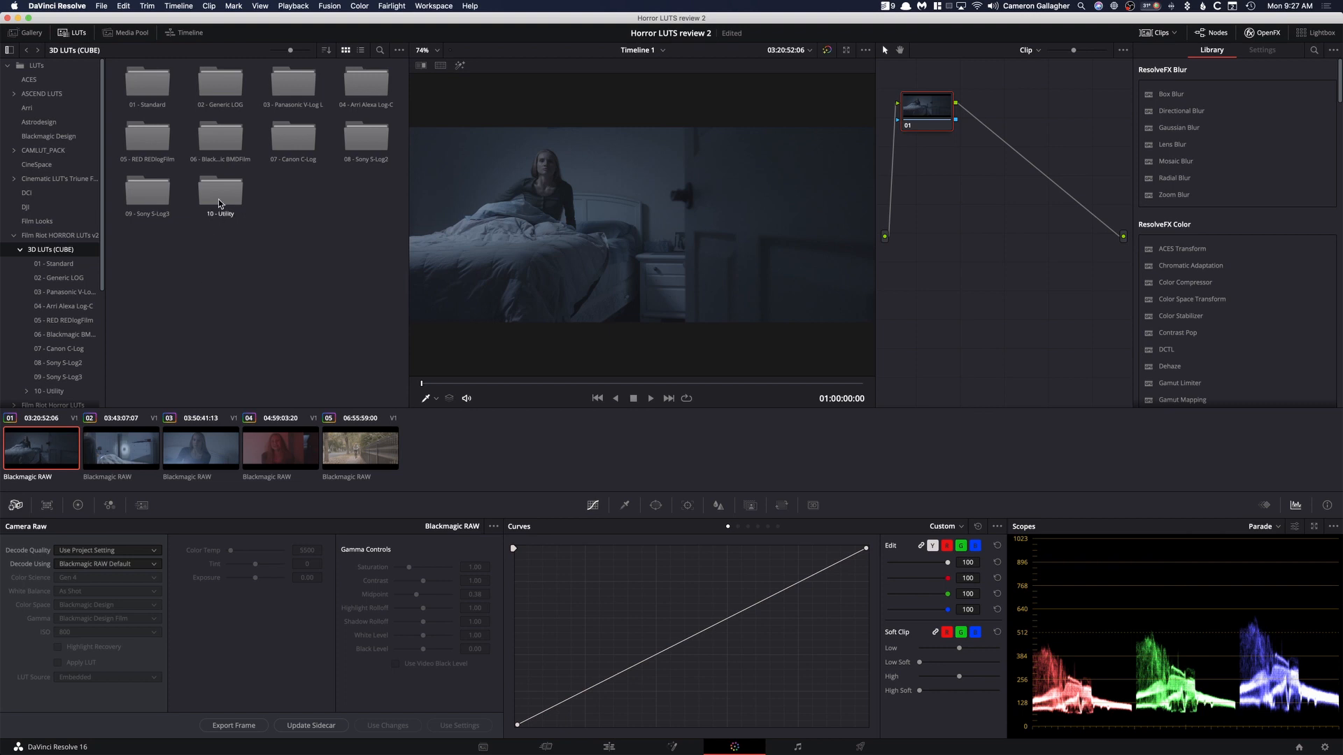
mouse_move(221, 138)
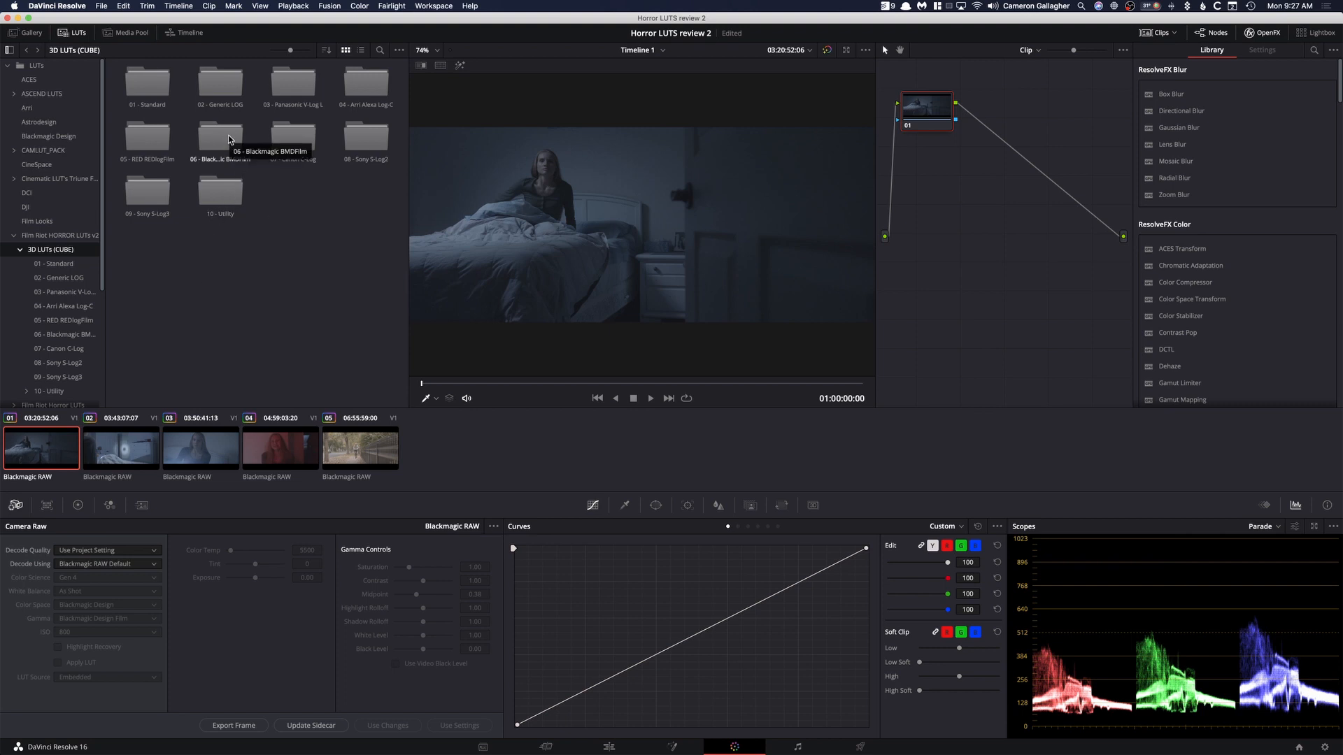
mouse_move(350, 85)
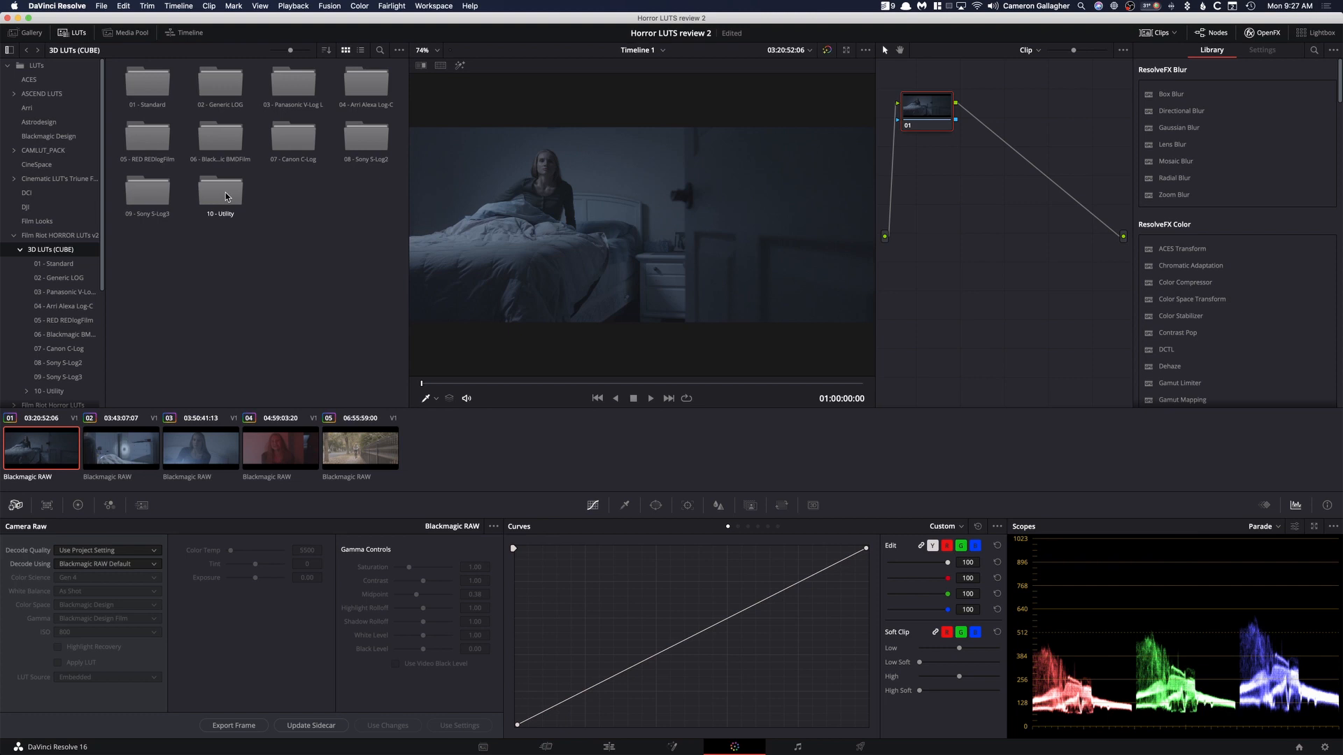
- Enter the 06 - Blackmagic BMDFilm looks folder
double_click(219, 193)
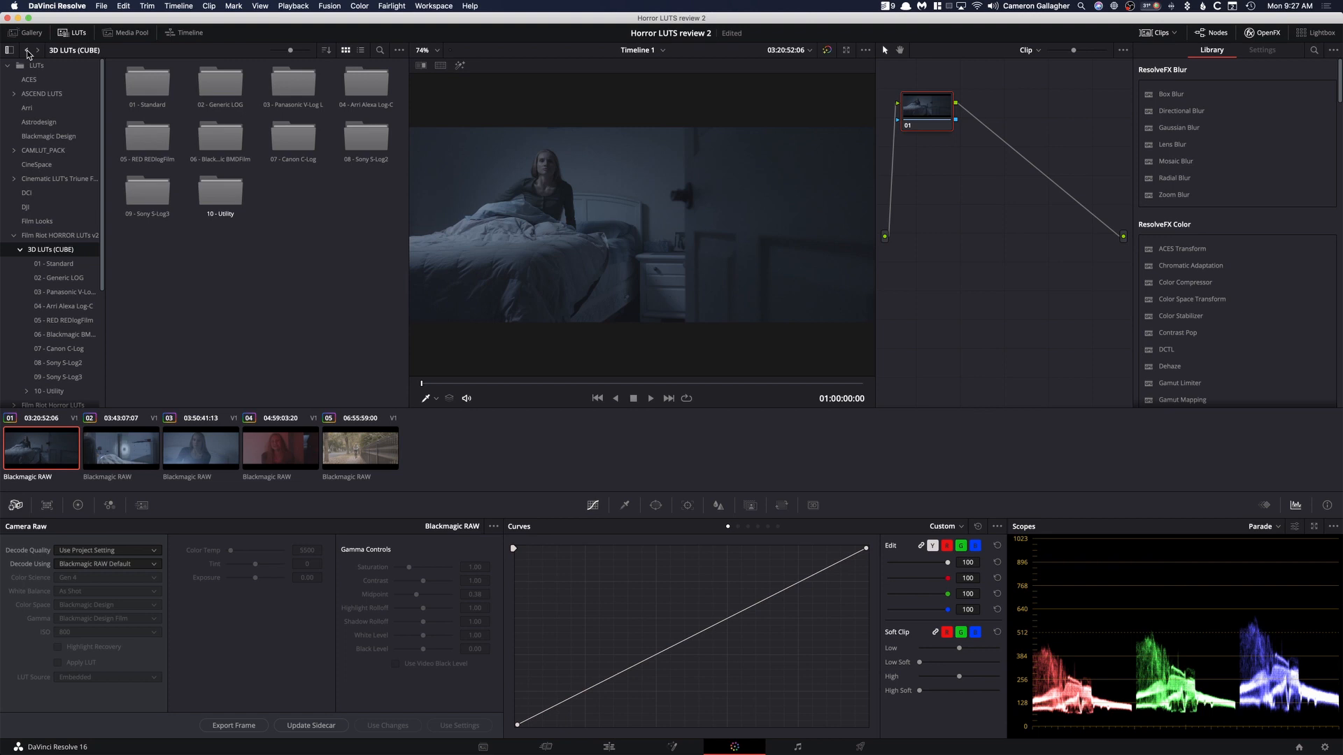
mouse_move(36, 53)
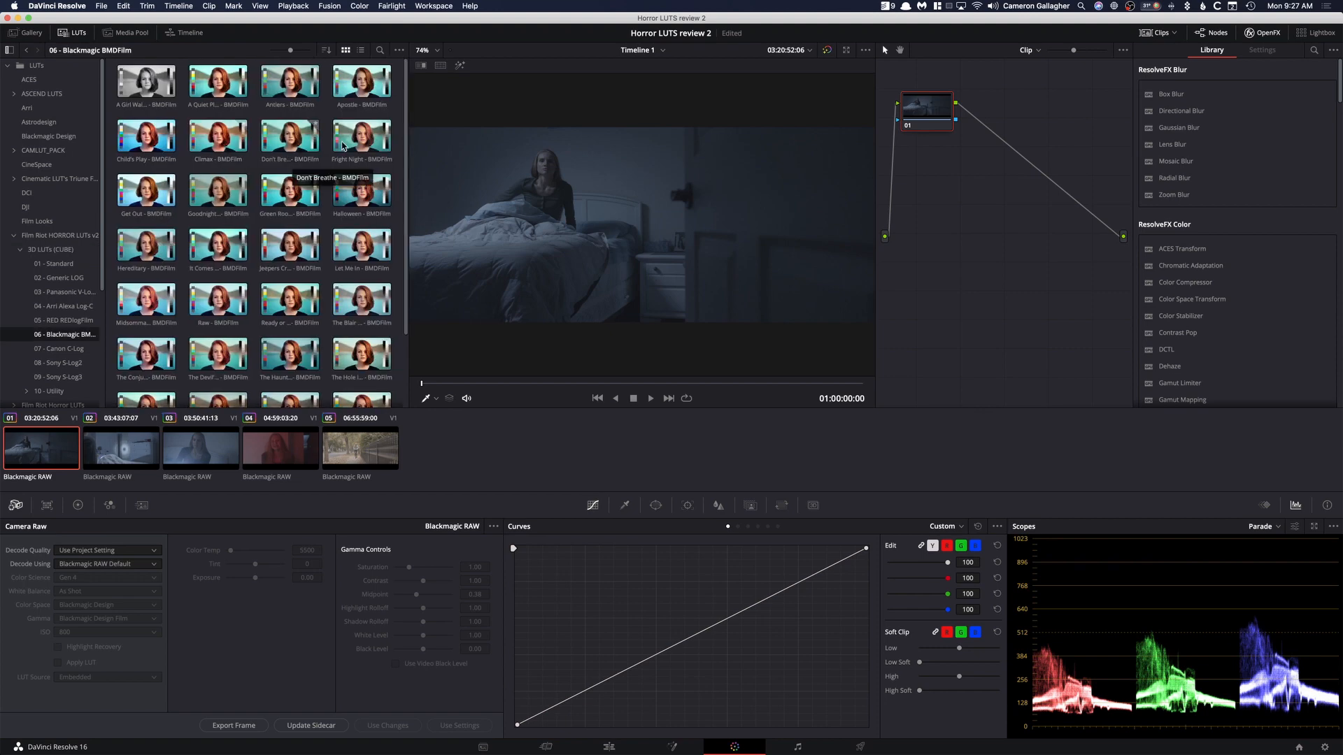
mouse_move(412, 395)
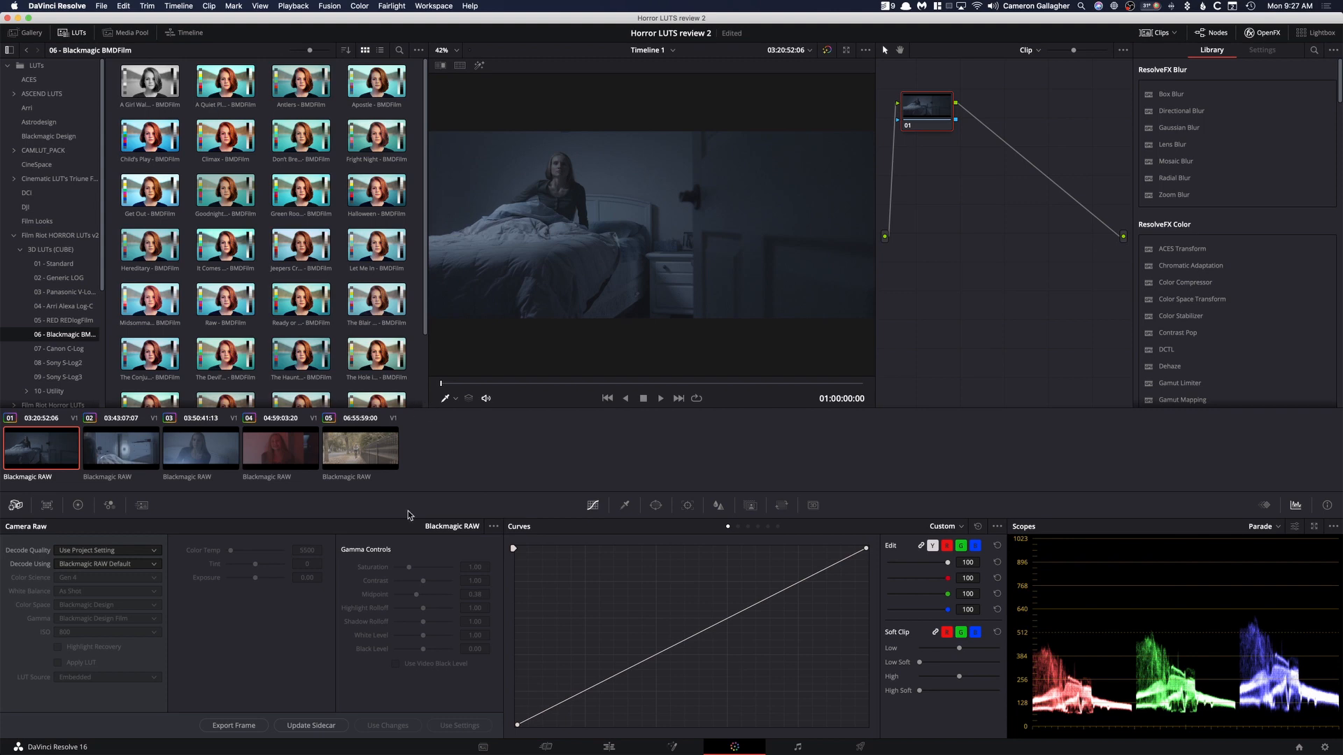
mouse_move(383, 505)
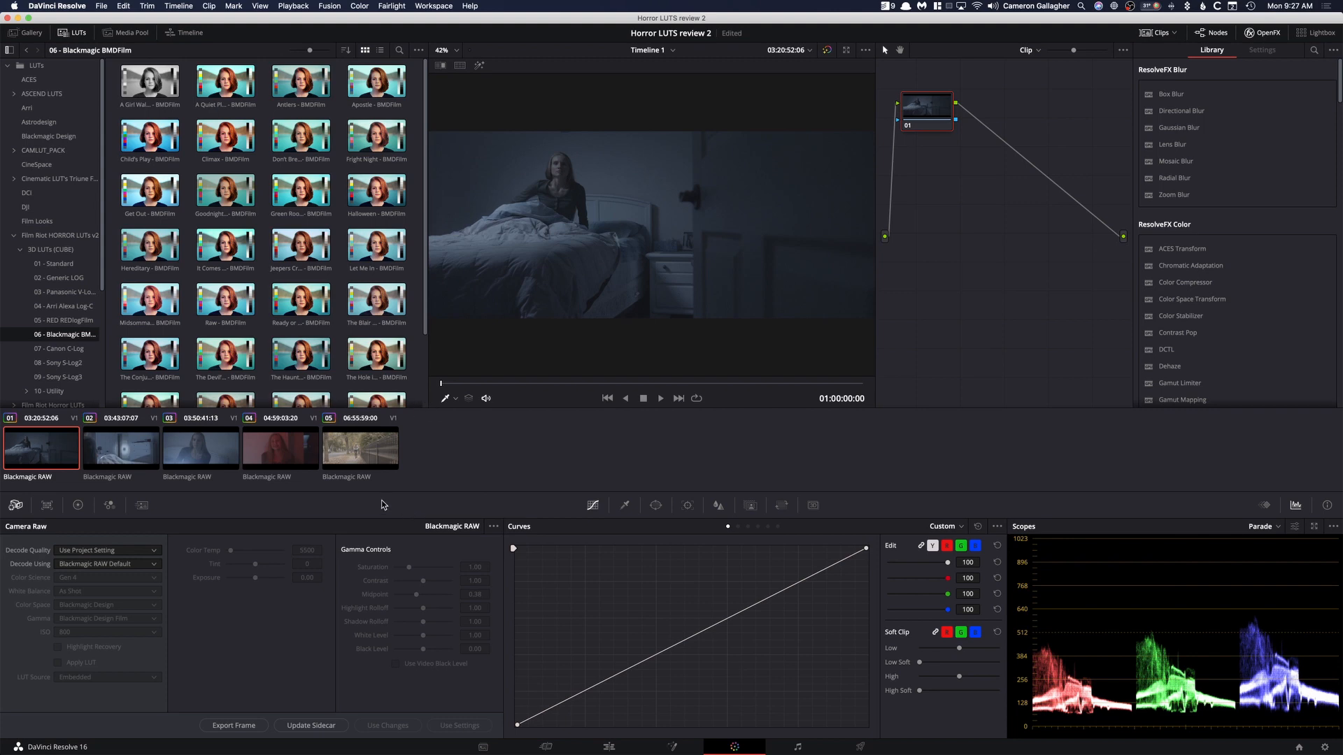
- Set Camera Raw to decode from Clip with Blackmagic Design color space and Blackmagic Design Film gamma
click(103, 563)
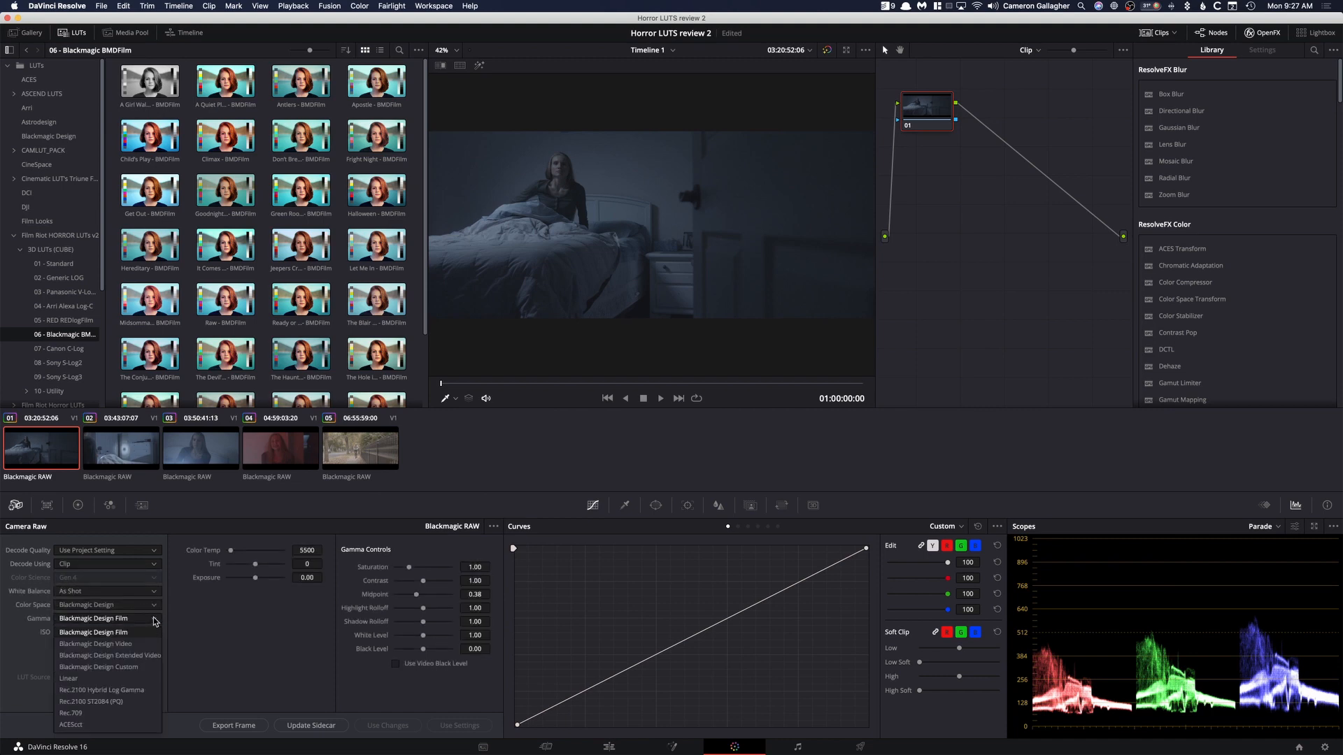
click(94, 633)
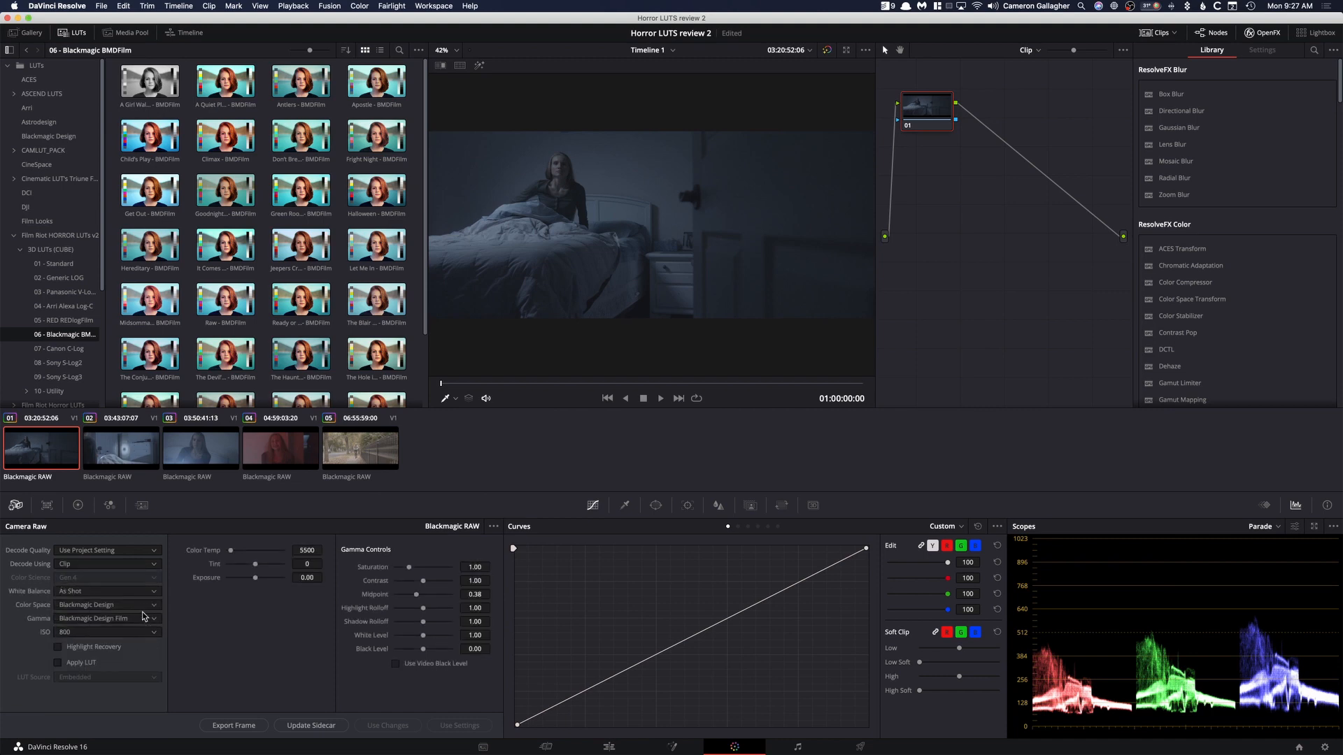
click(108, 605)
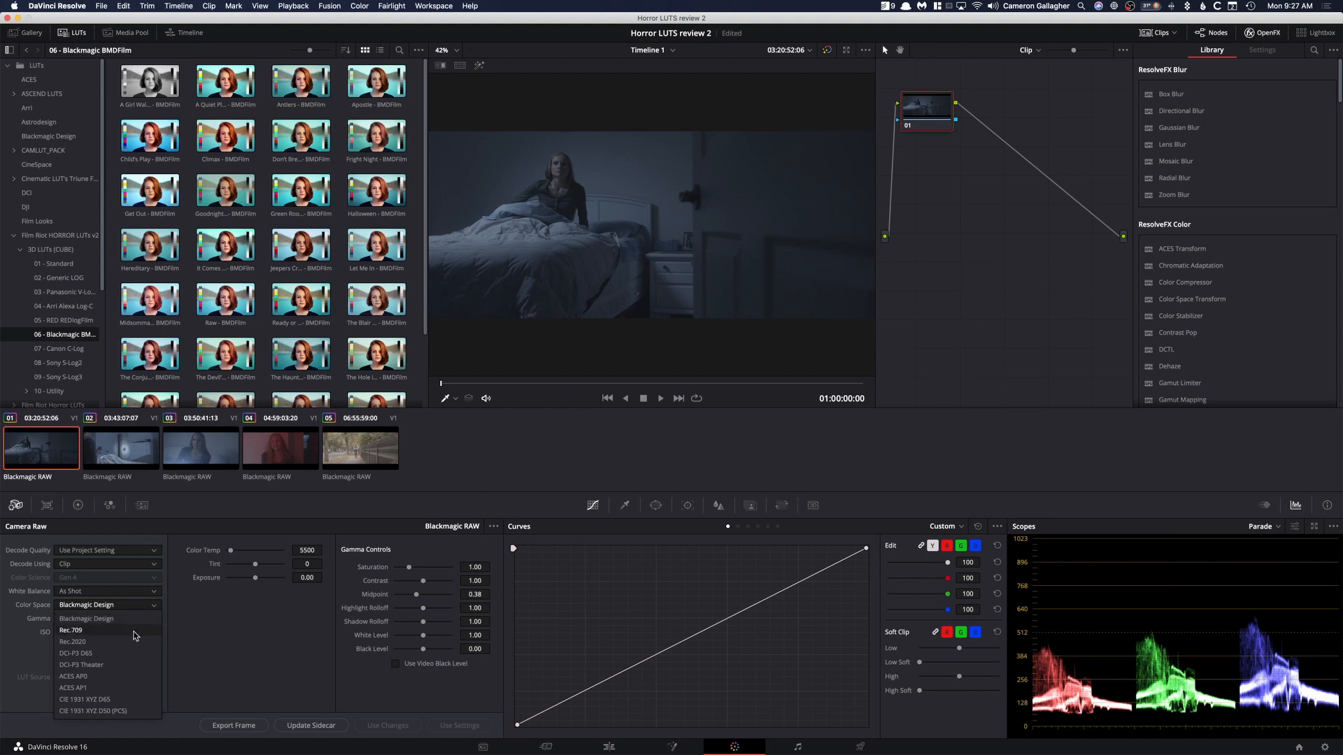
click(107, 617)
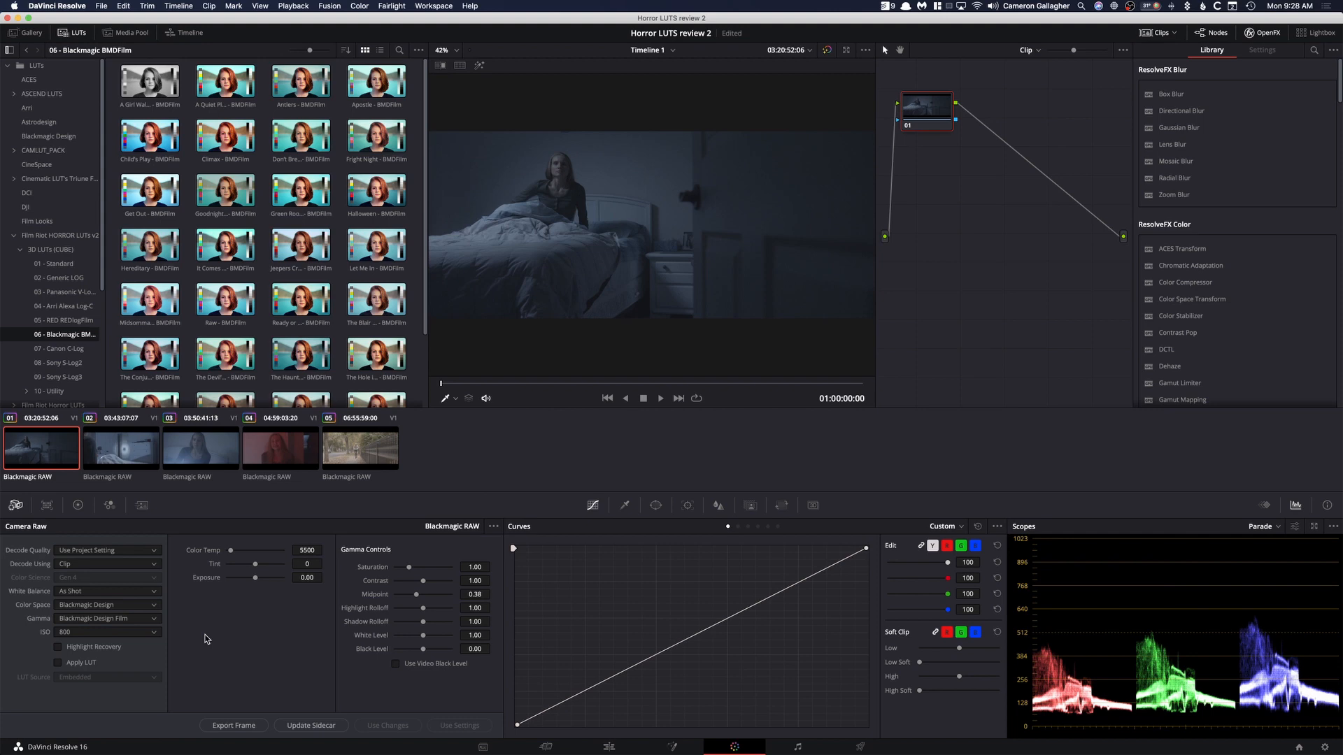
mouse_move(228, 631)
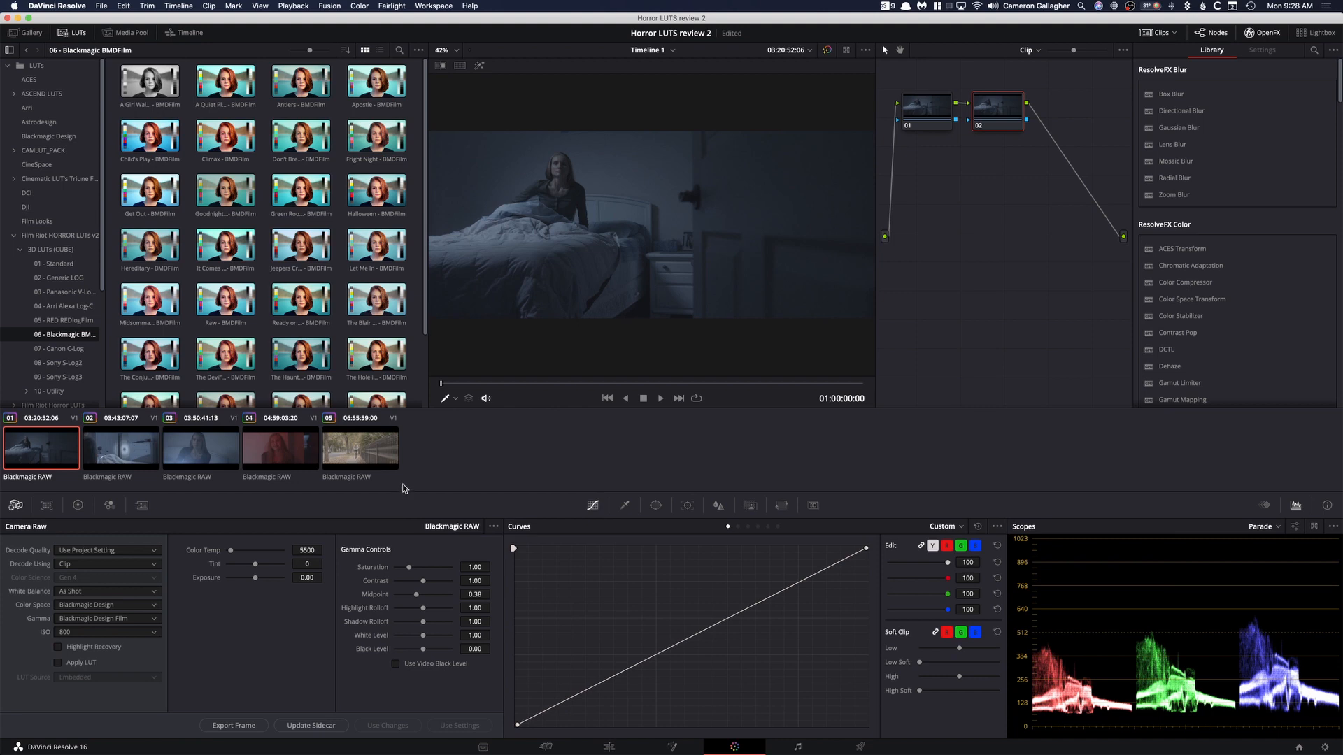
mouse_move(460, 487)
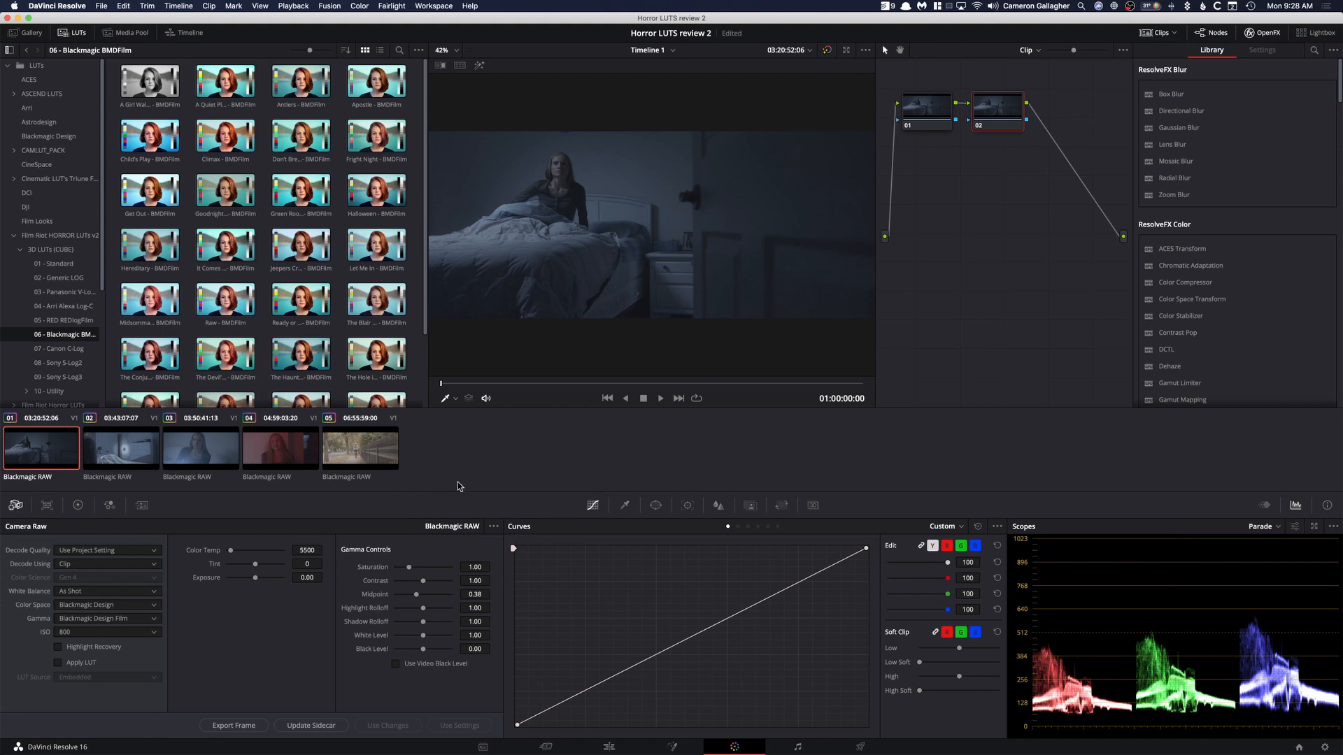
mouse_move(300, 249)
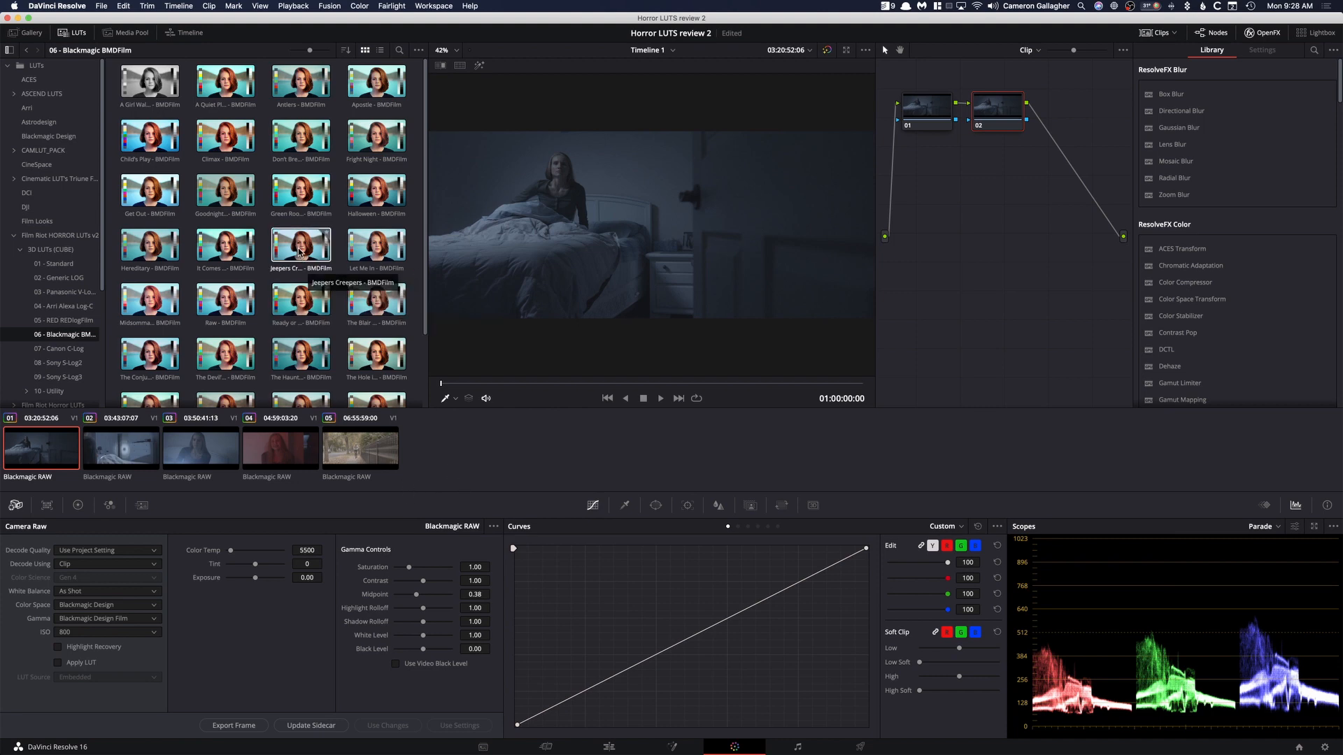
mouse_move(375, 189)
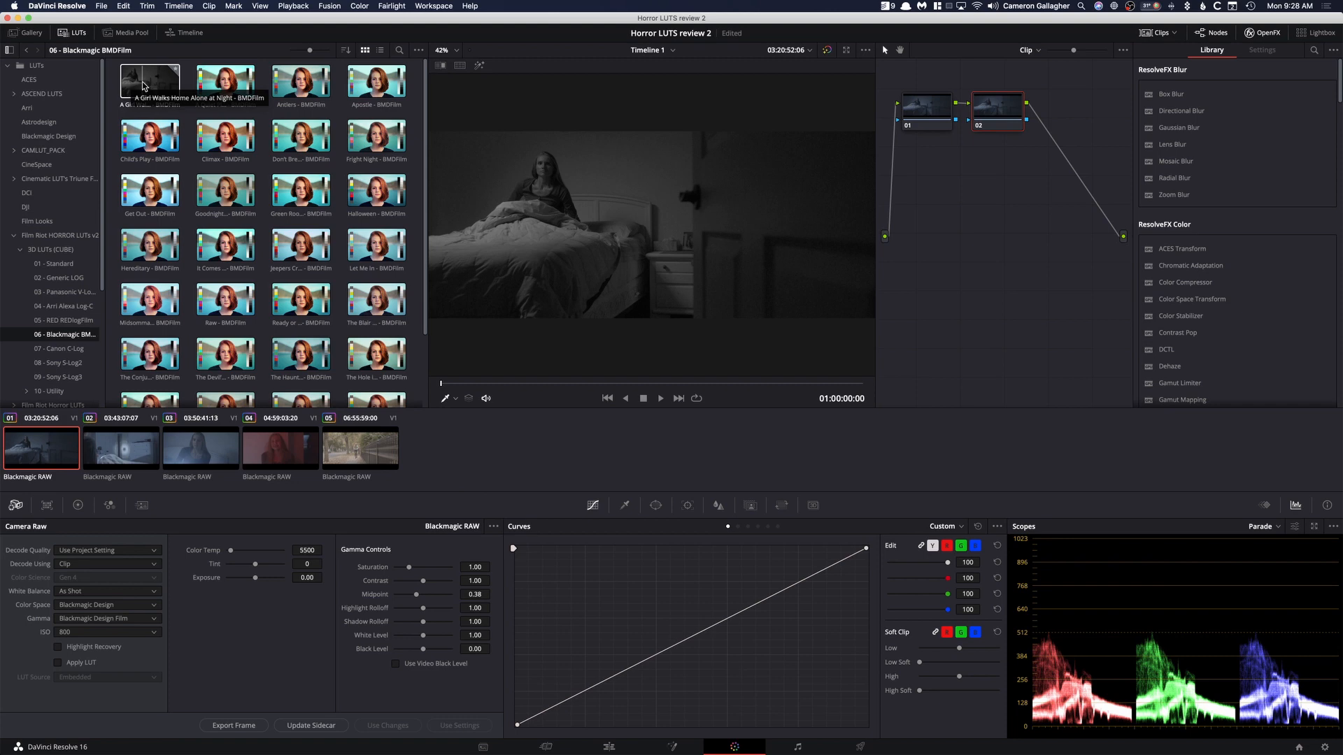
click(225, 84)
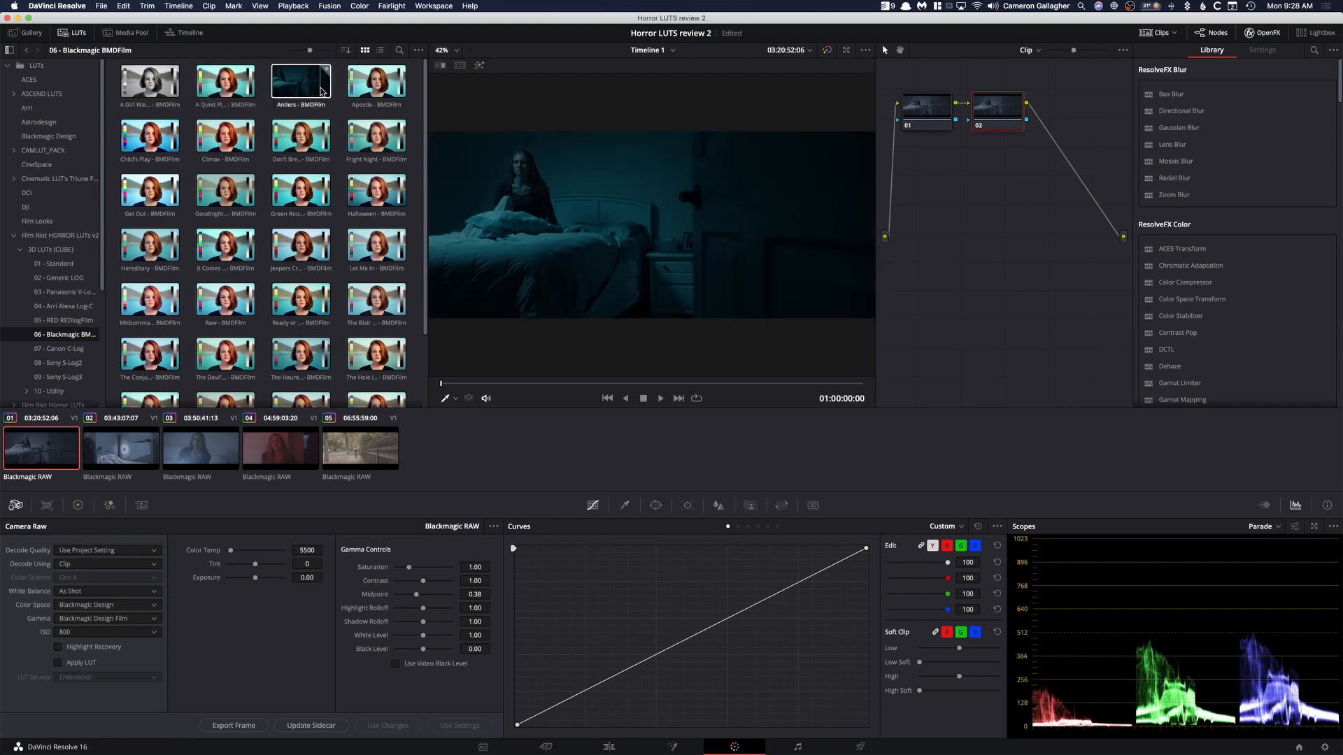
click(149, 138)
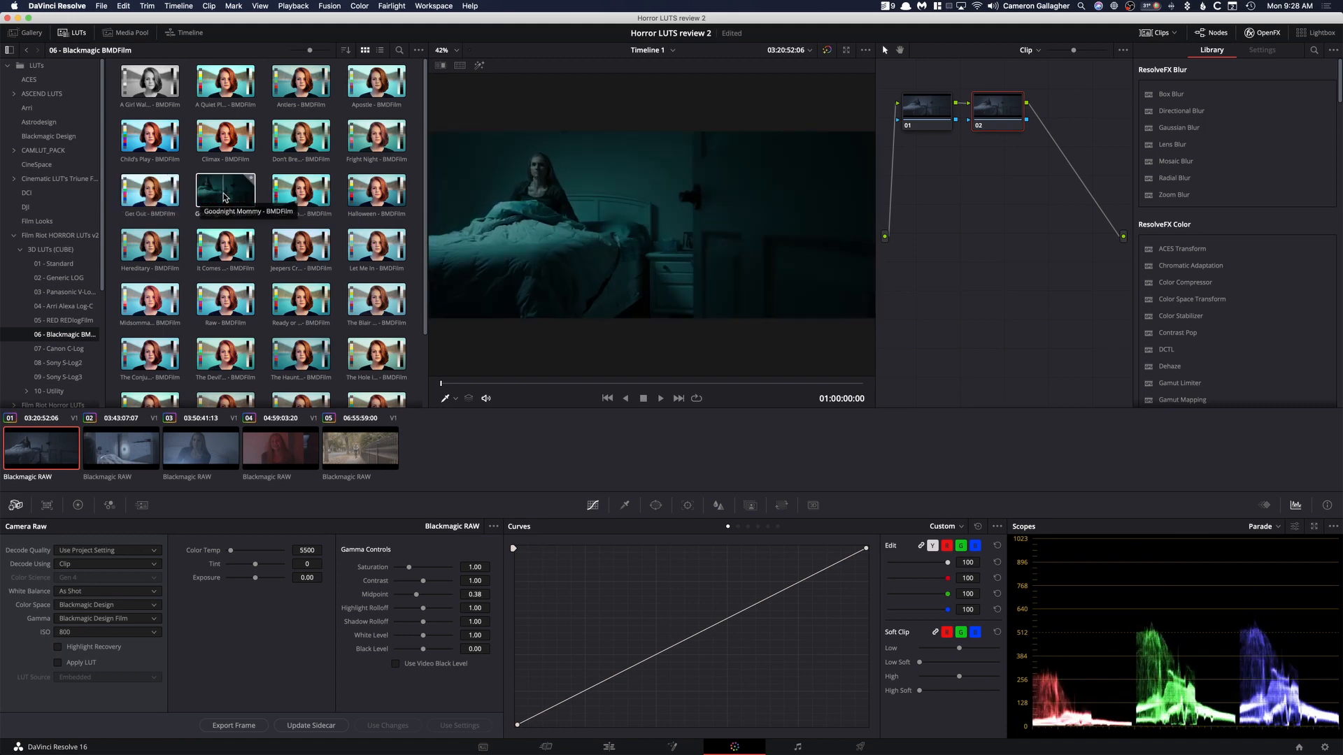
mouse_move(300, 192)
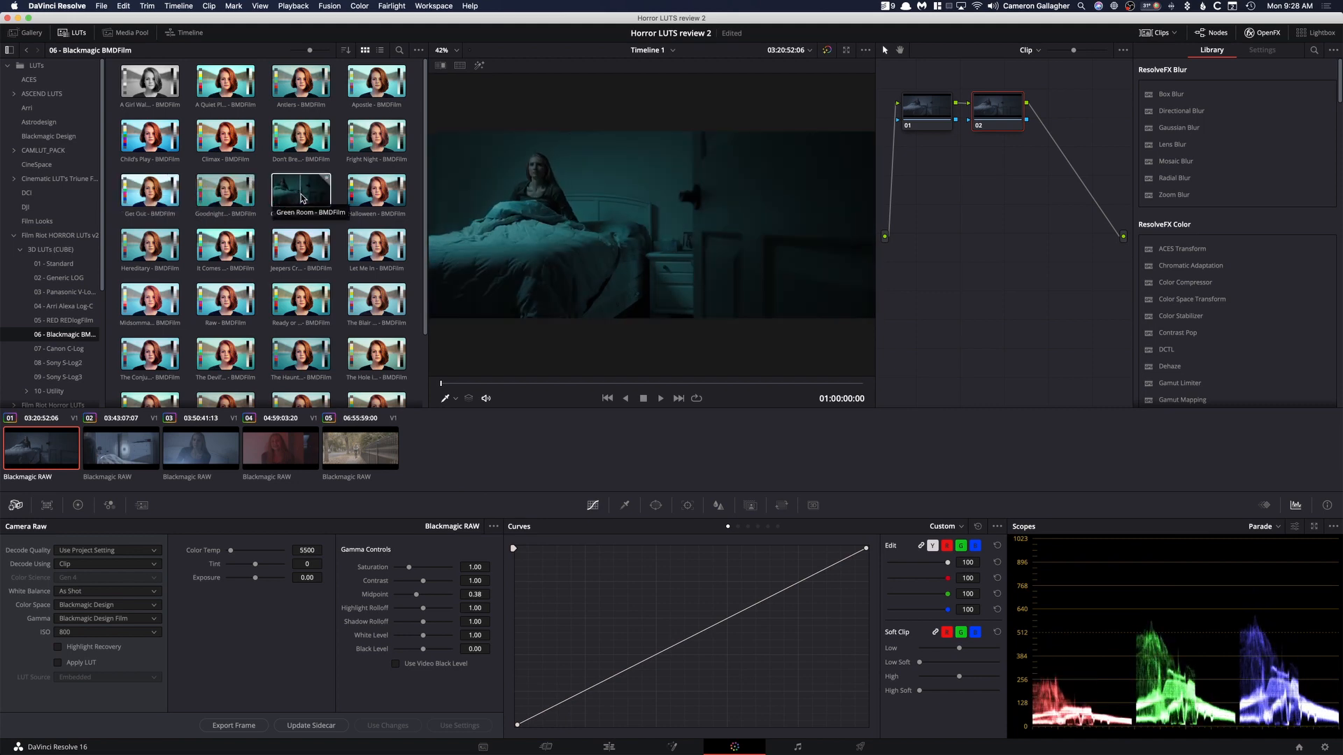
click(376, 243)
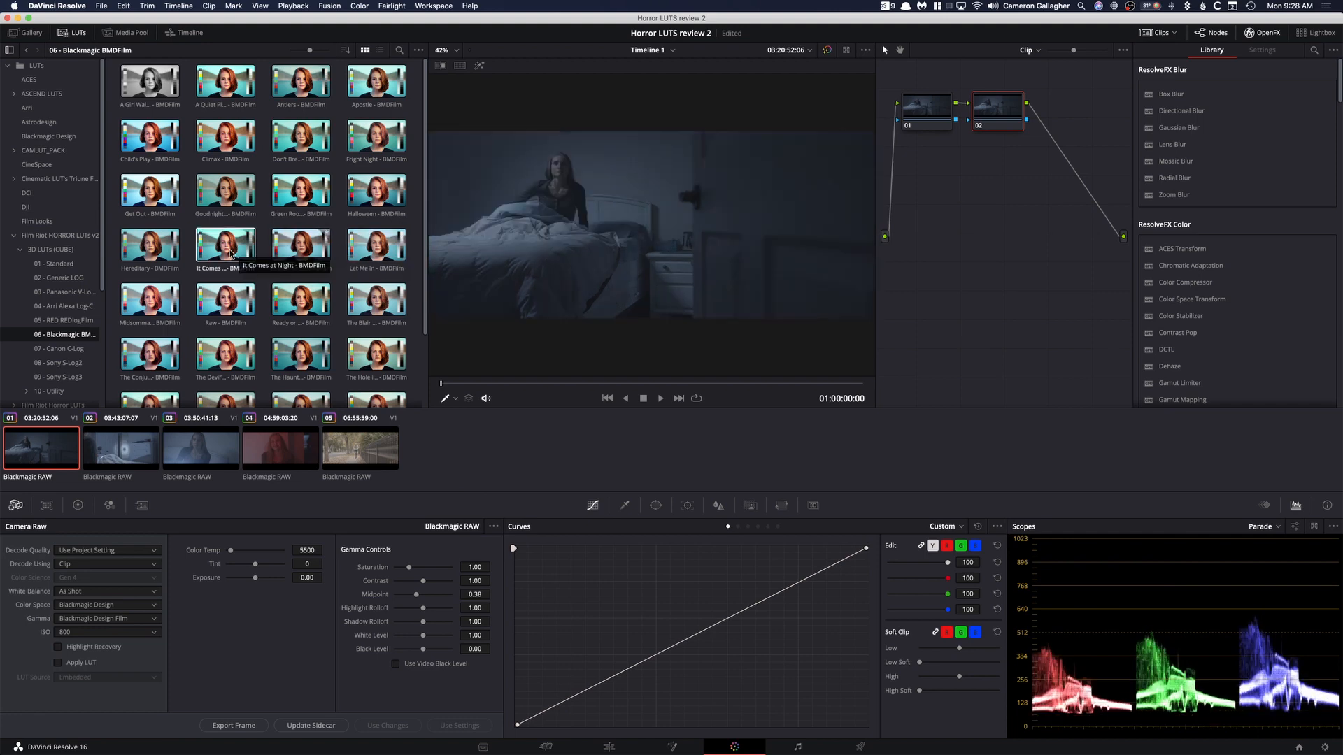
click(149, 242)
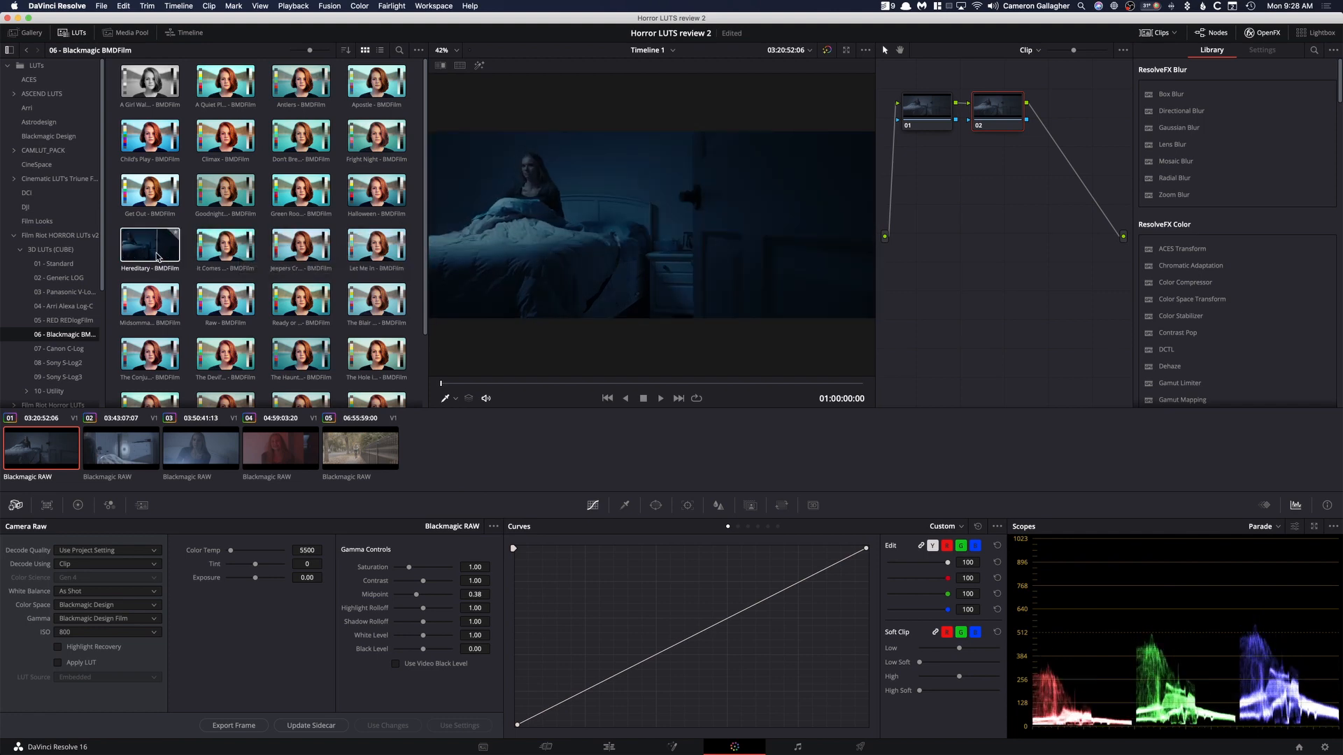
- Preview The Nun and The Ring BMDFilm looks on the bedroom clip
scroll(down, 3)
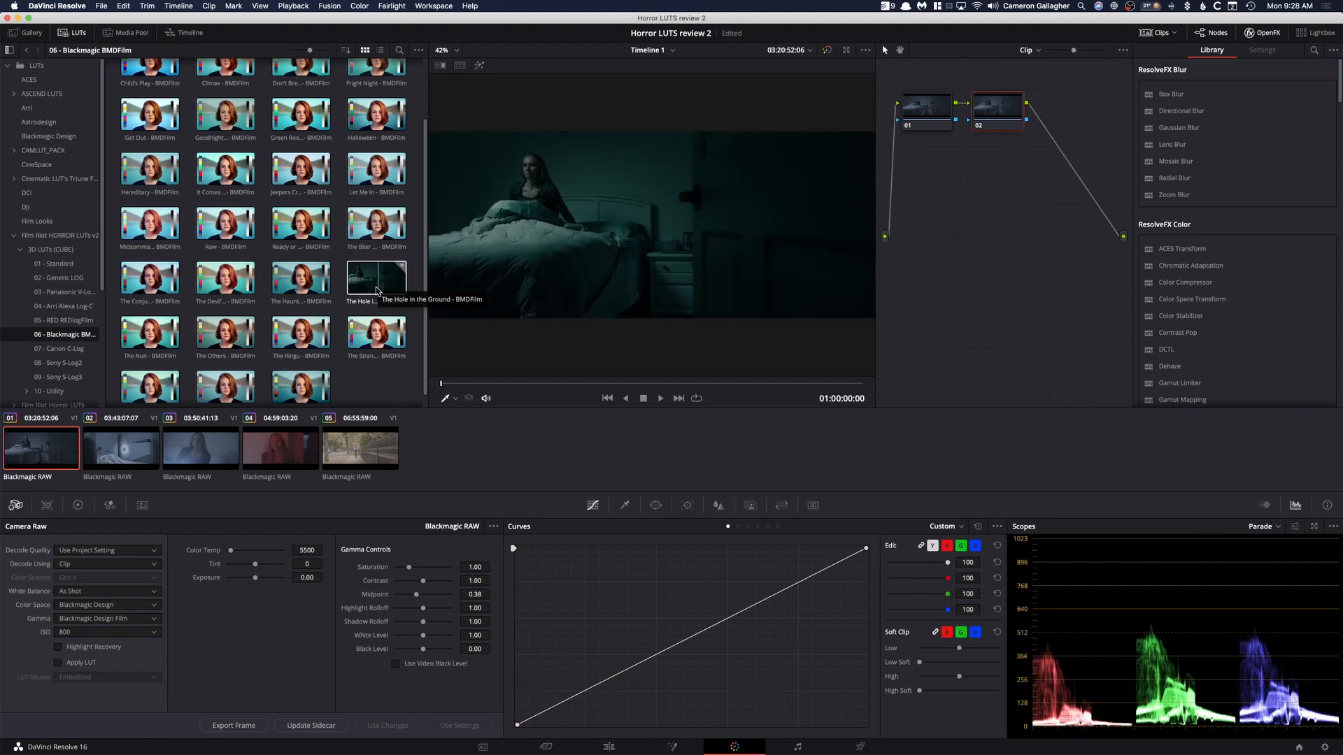
mouse_move(225, 283)
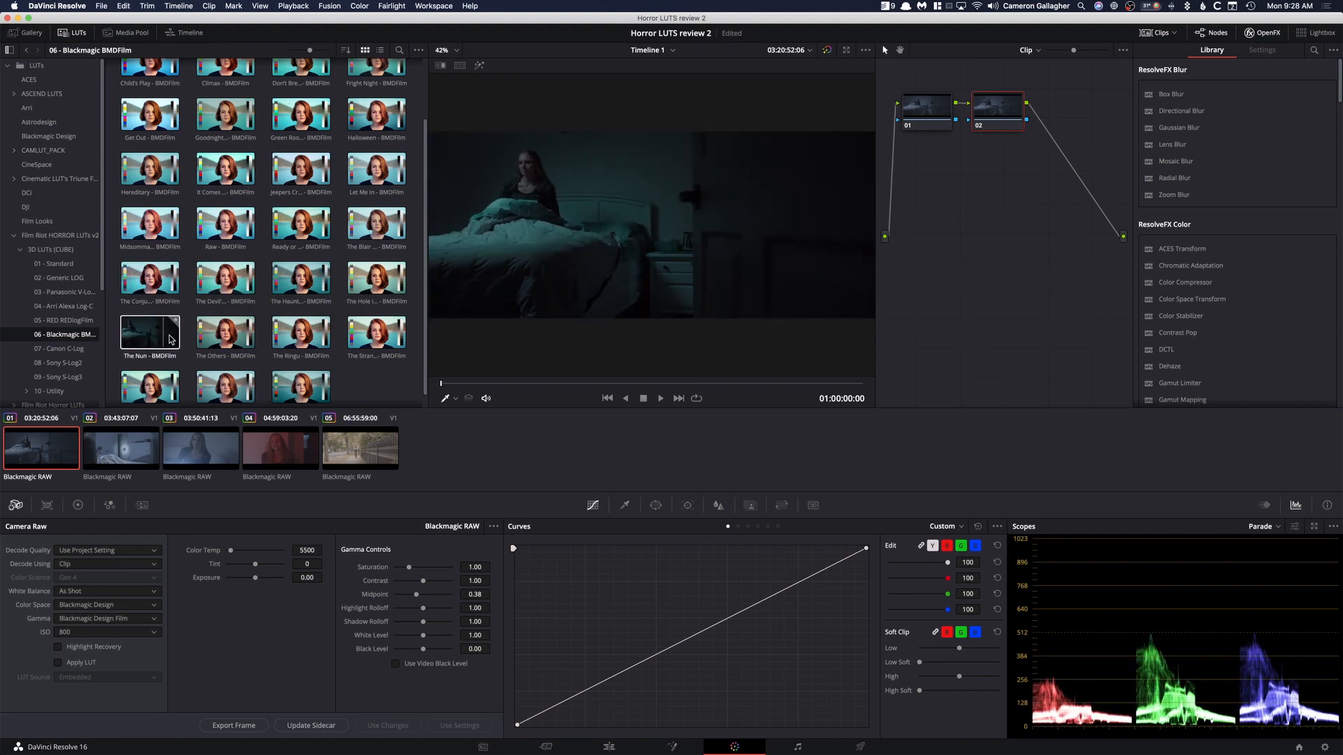
click(301, 333)
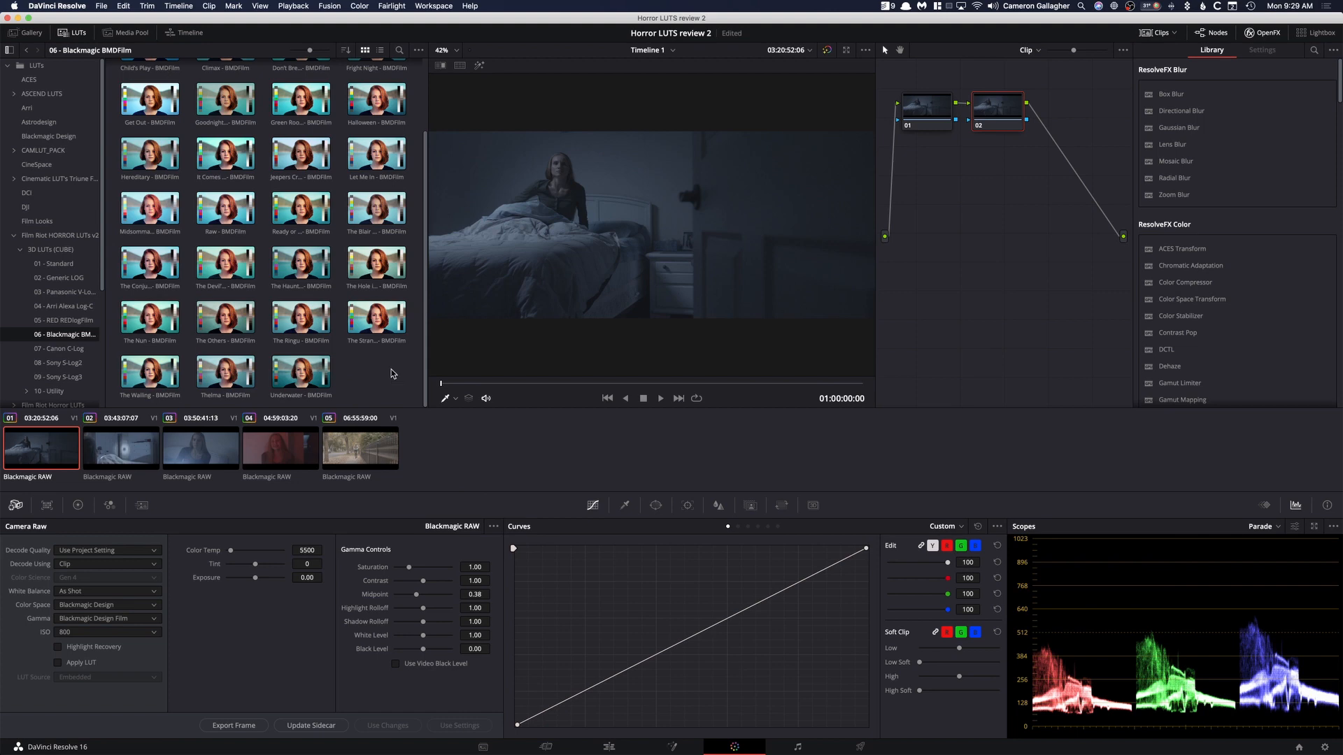
click(301, 315)
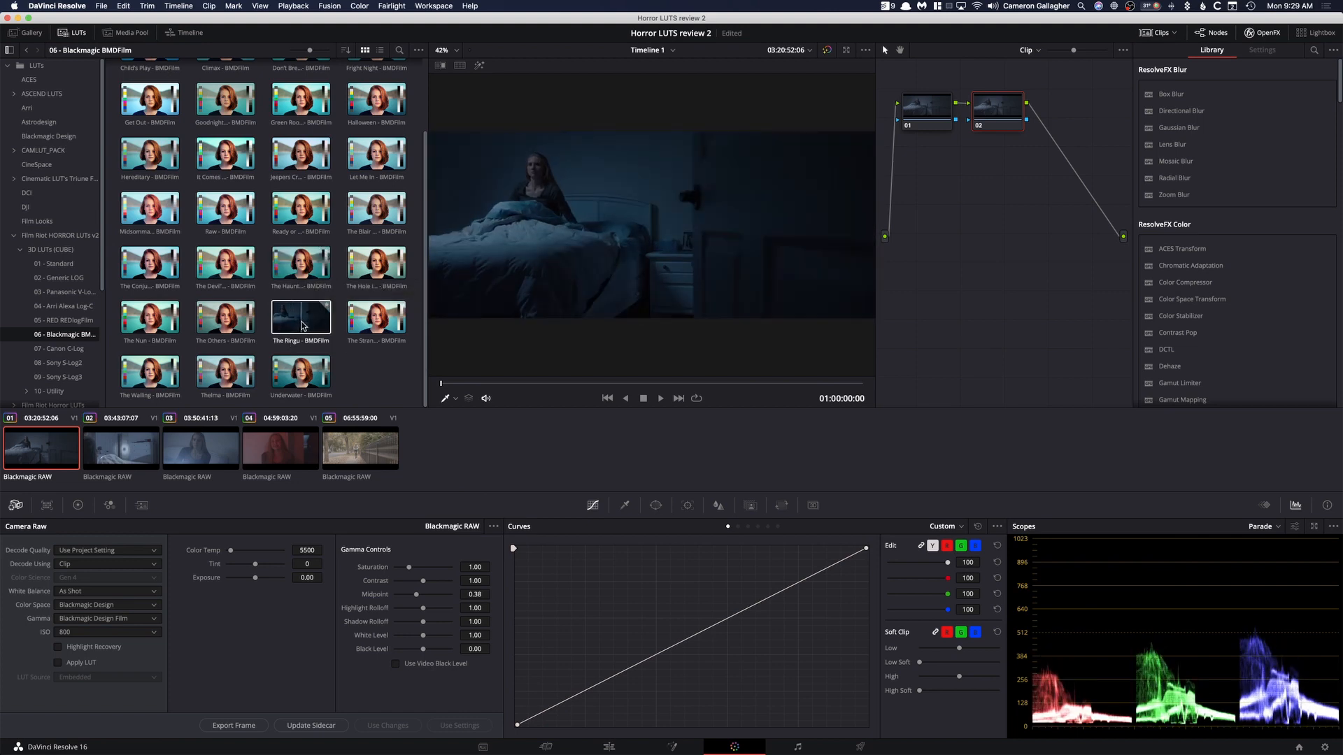
click(224, 315)
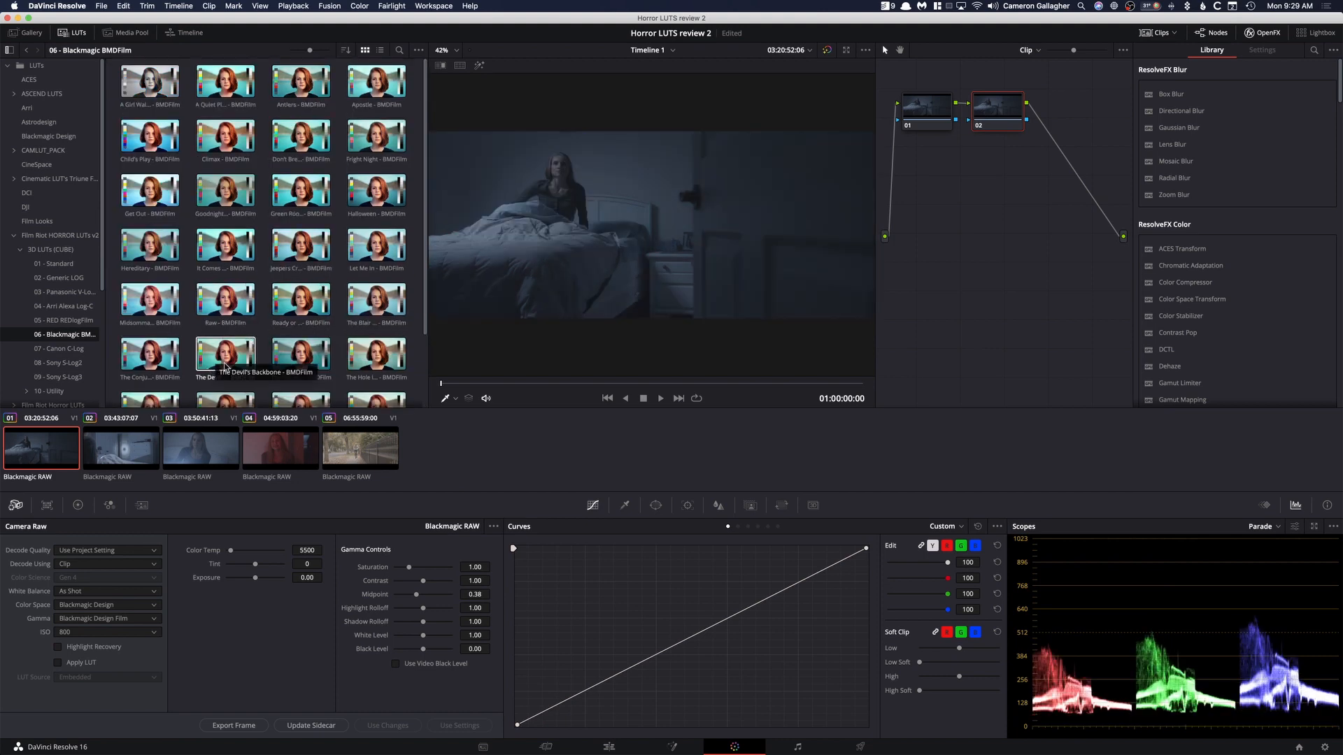
- Preview the Halloween and Get Out looks before settling on Hereditary for node 02
scroll(down, 3)
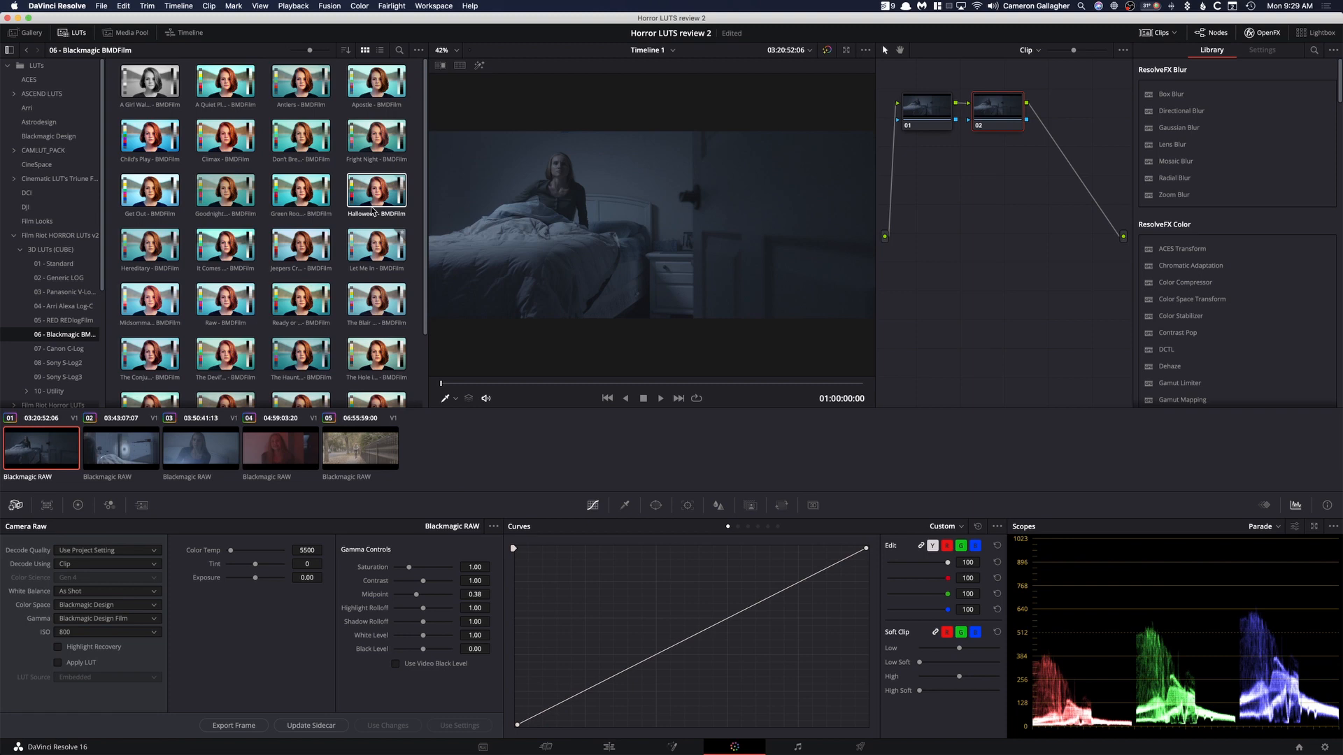
click(150, 188)
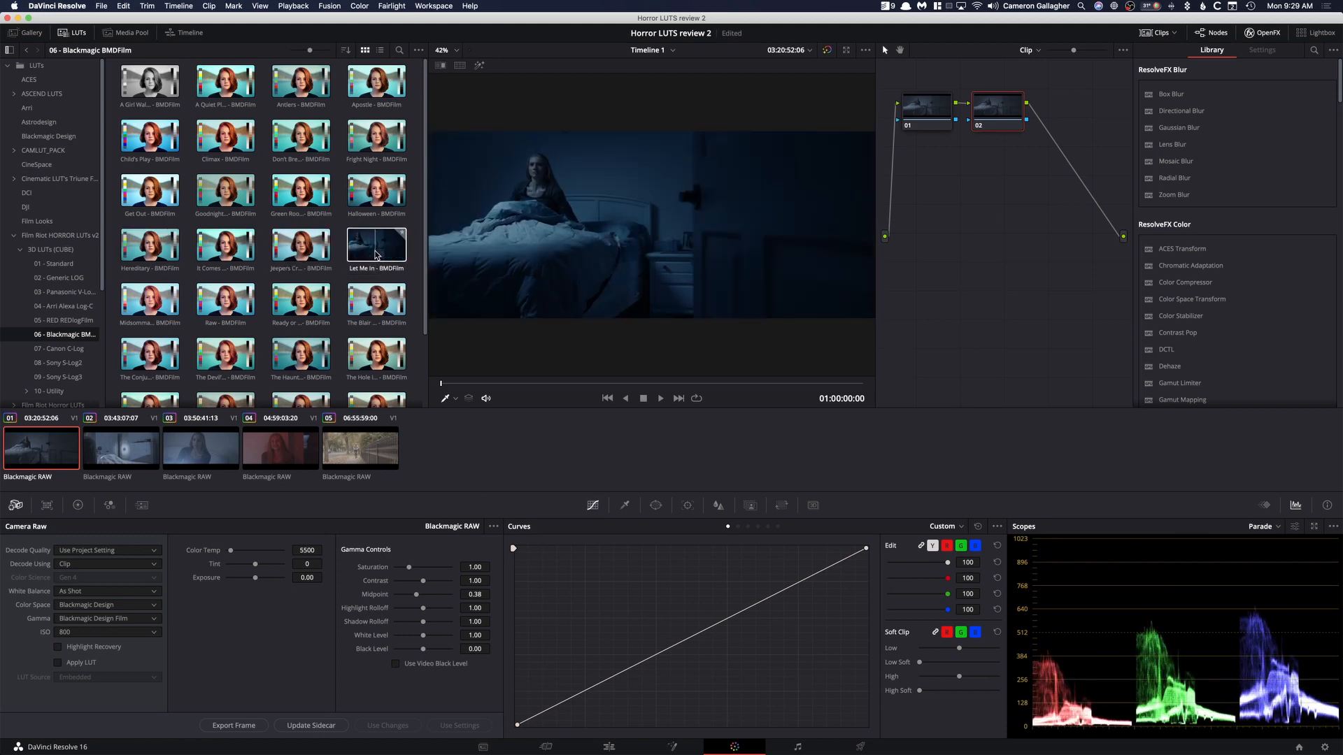
mouse_move(376, 299)
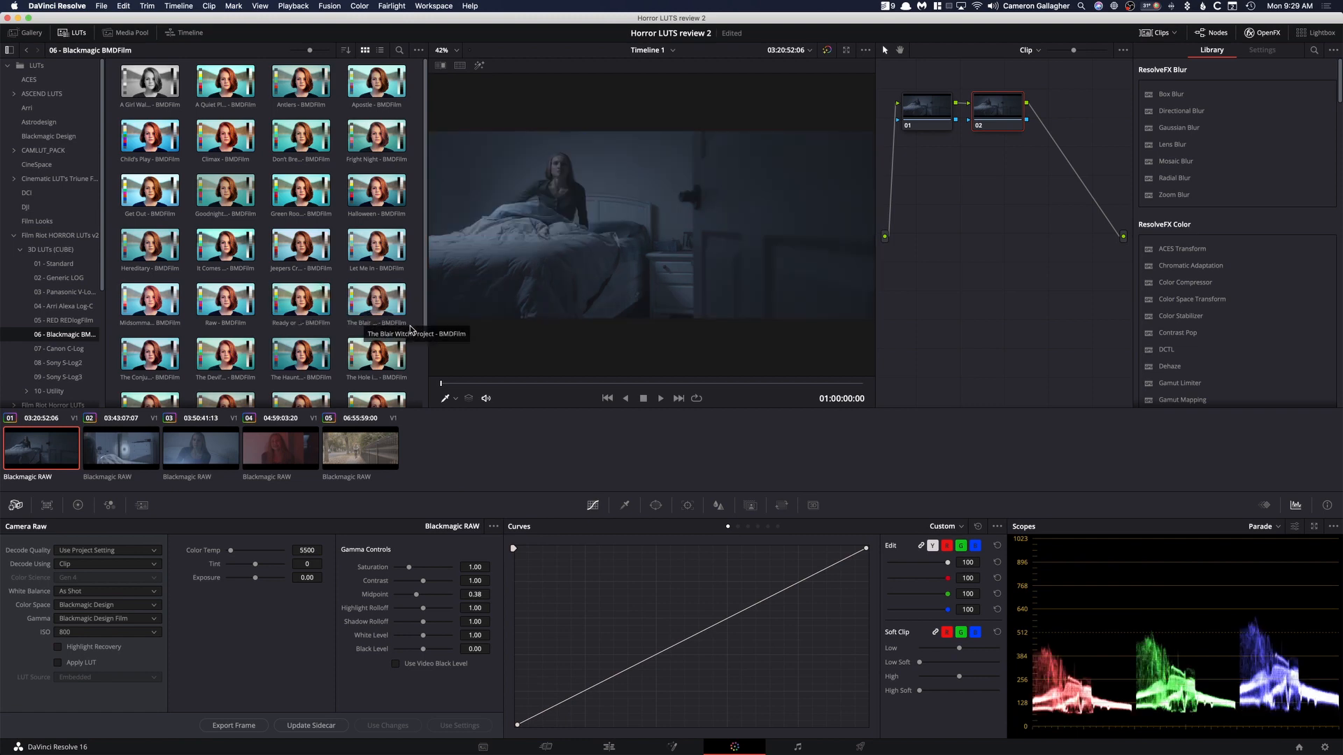
mouse_move(417, 339)
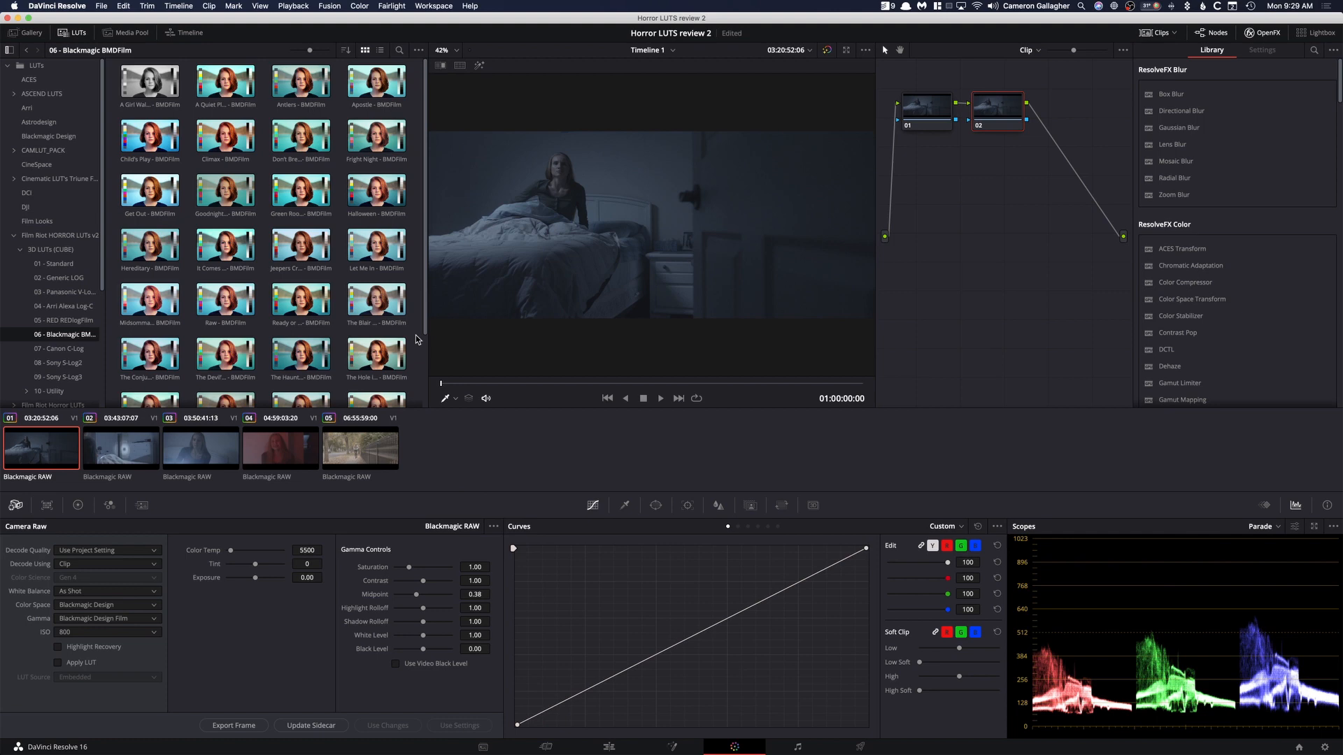
mouse_move(299, 303)
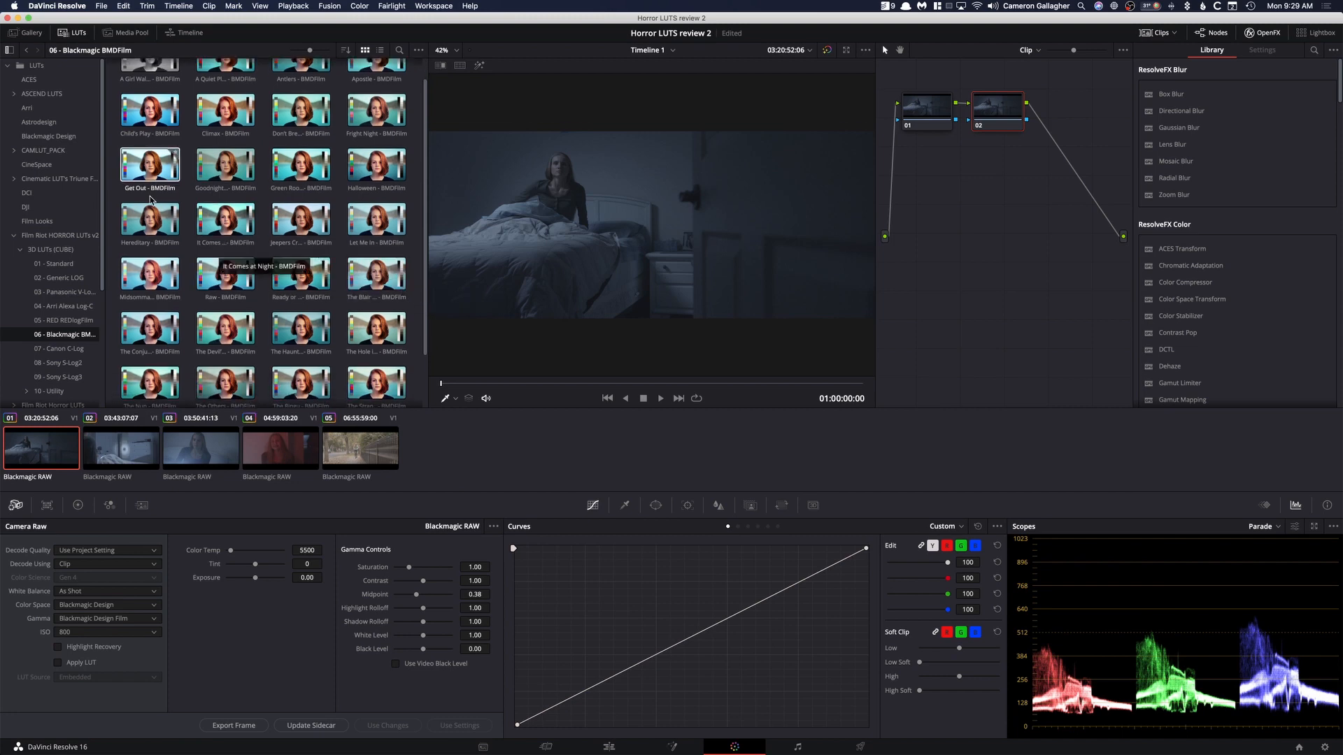
click(150, 219)
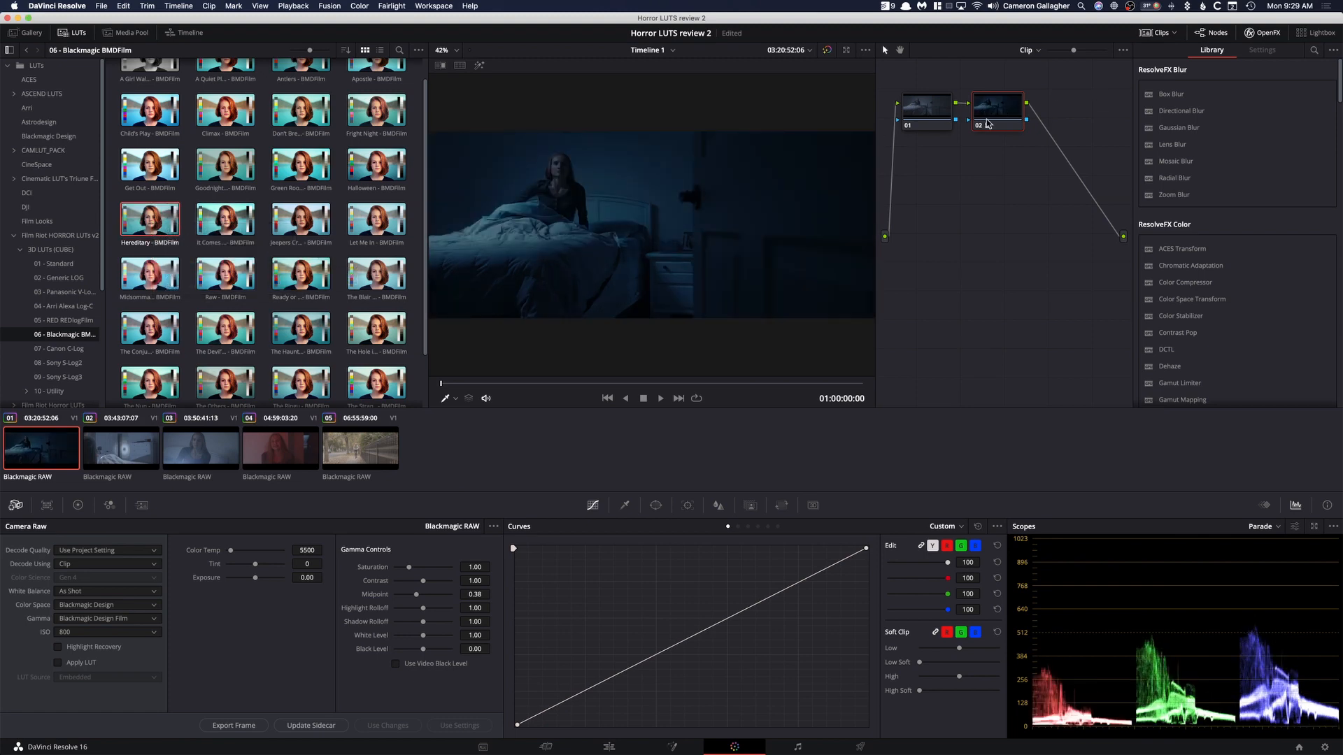
- Shape an S-curve on node 01, raising upper tones and lowering shadows beneath the Hereditary look
click(998, 105)
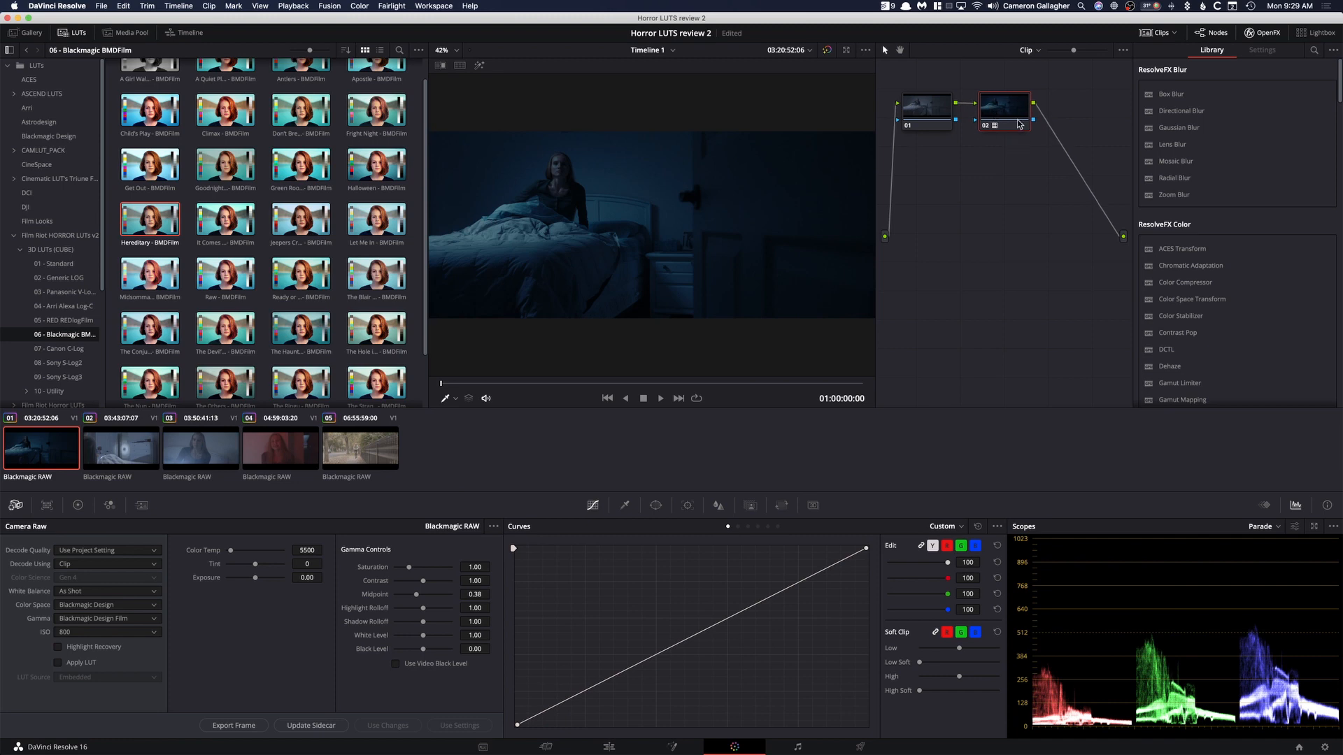
click(925, 108)
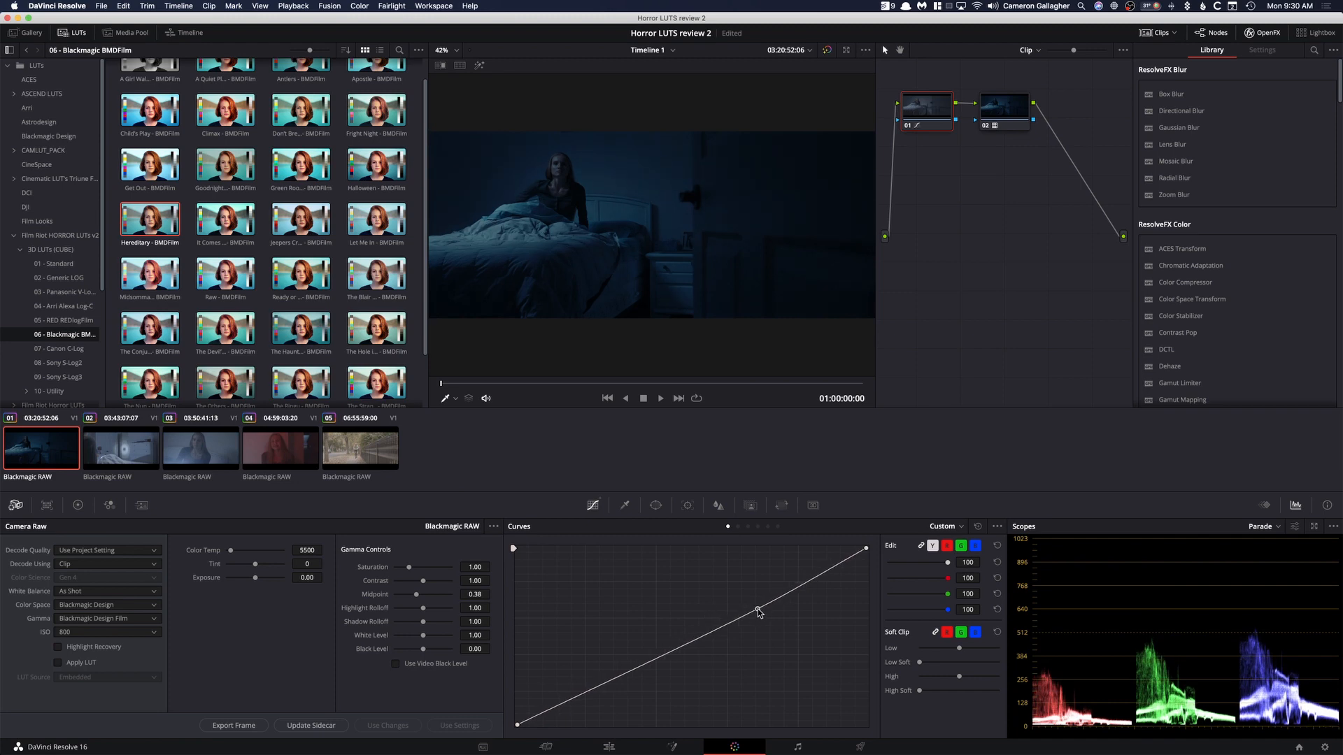
drag(758, 613, 779, 606)
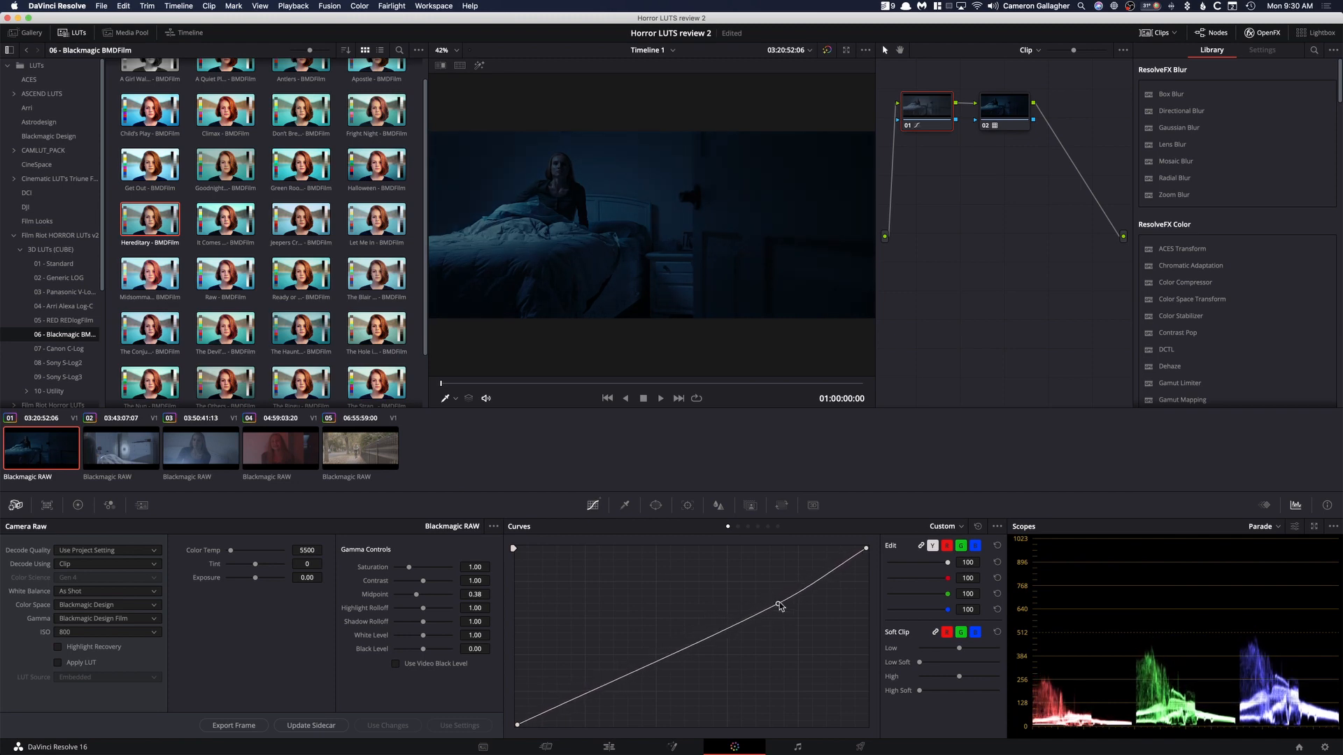
drag(780, 606, 786, 595)
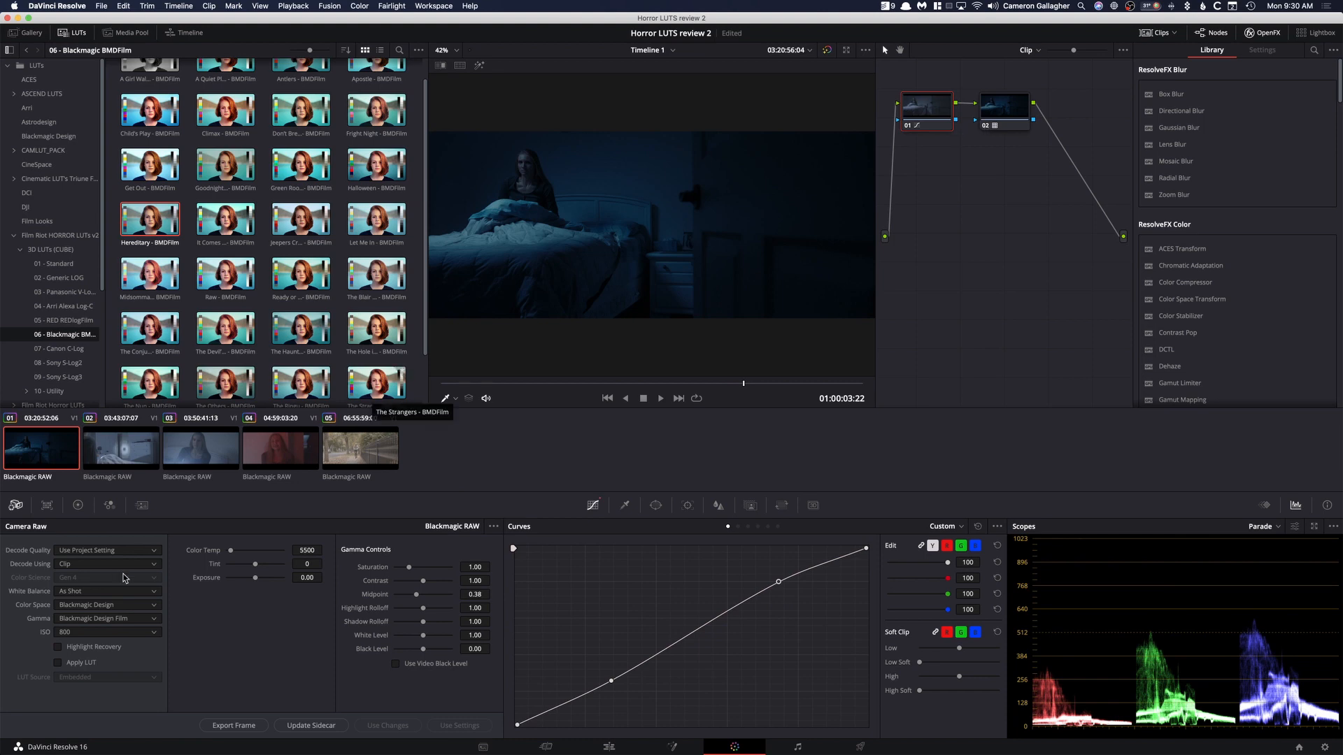
- Move to the second clip and apply the Let Me In look after previewing Fright Night
click(120, 445)
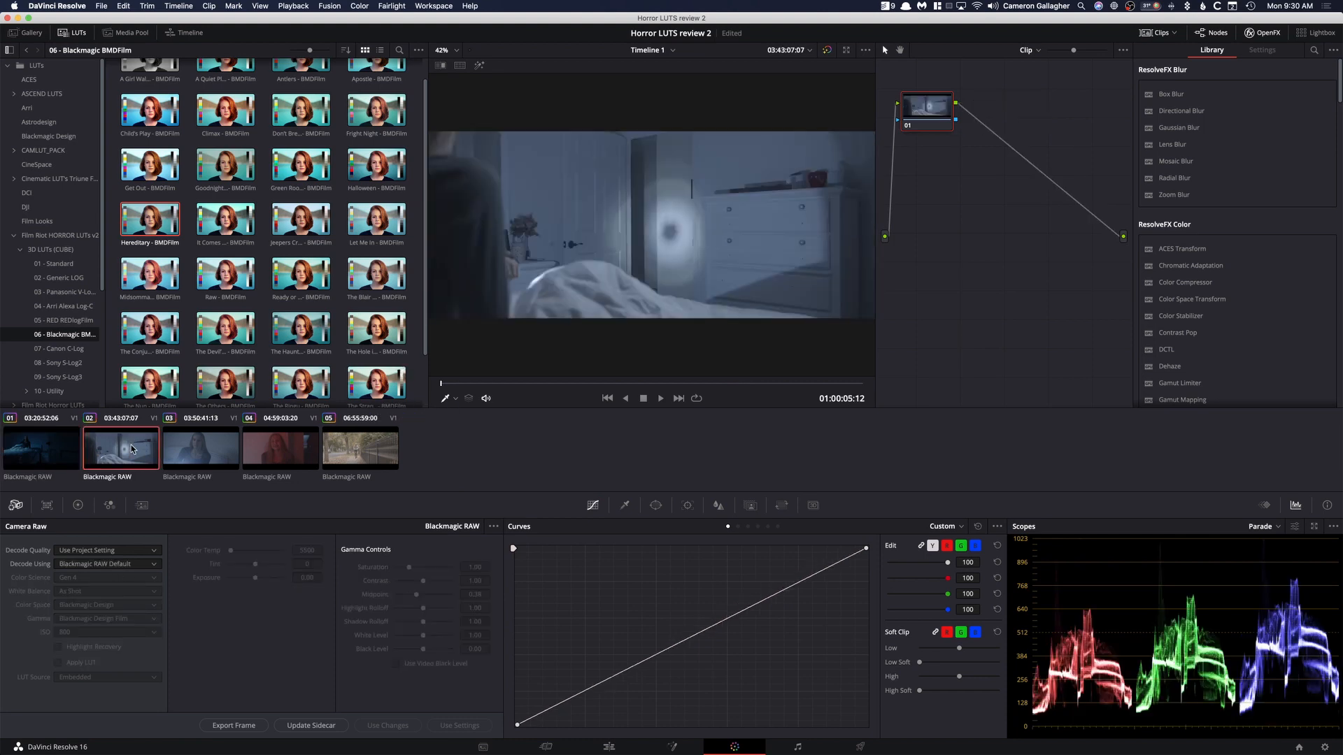
mouse_move(337, 246)
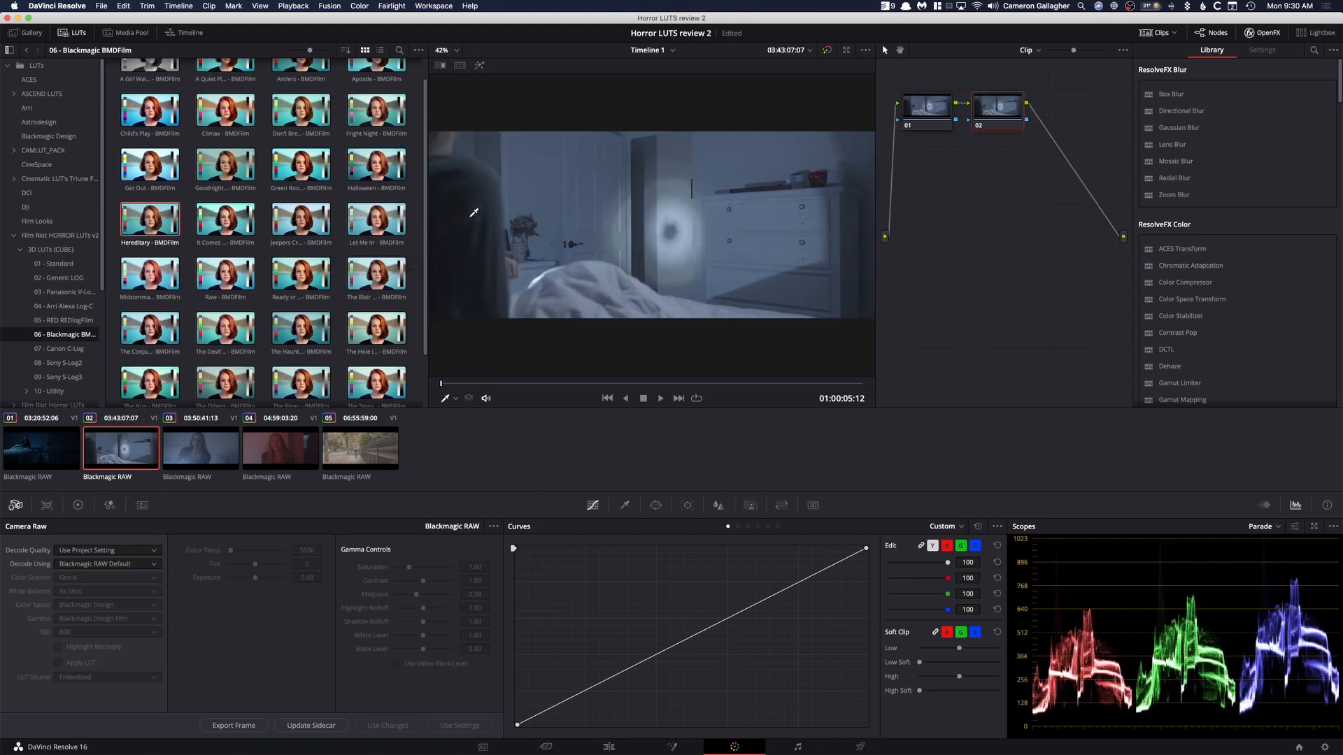
click(375, 218)
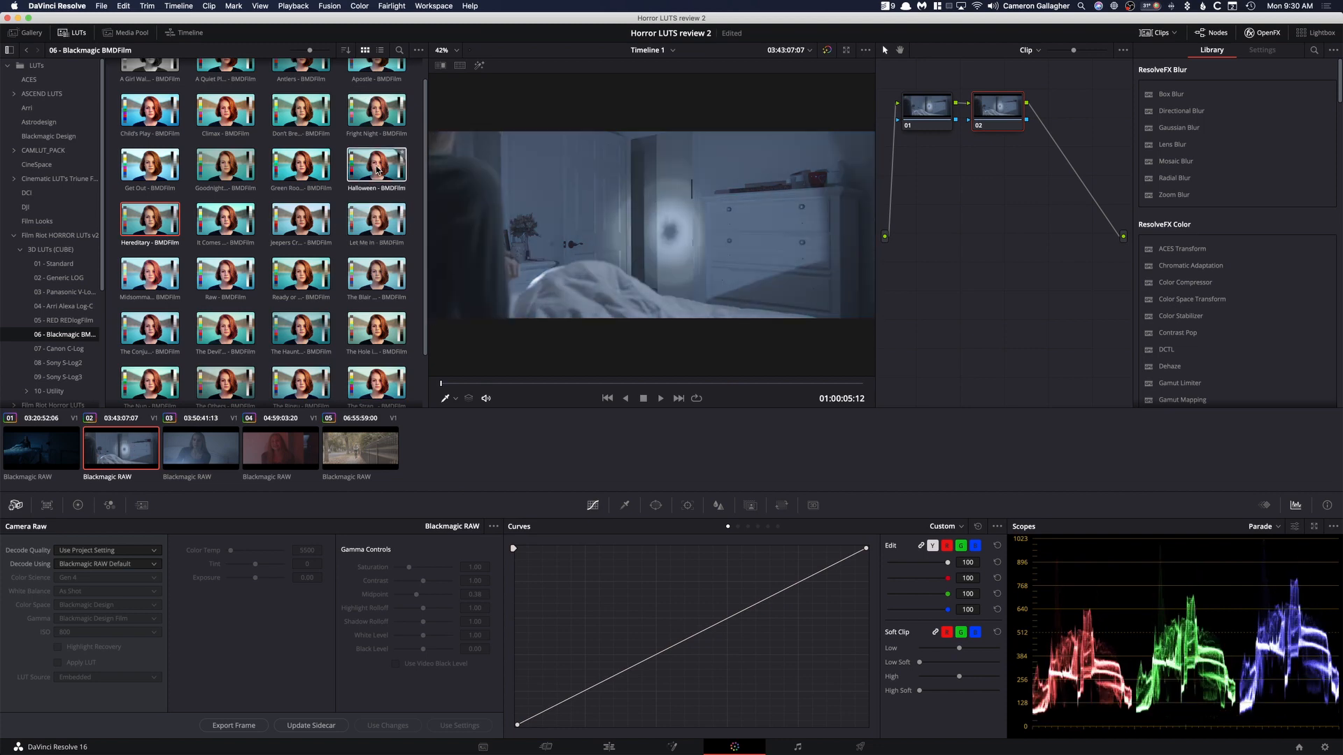
click(376, 109)
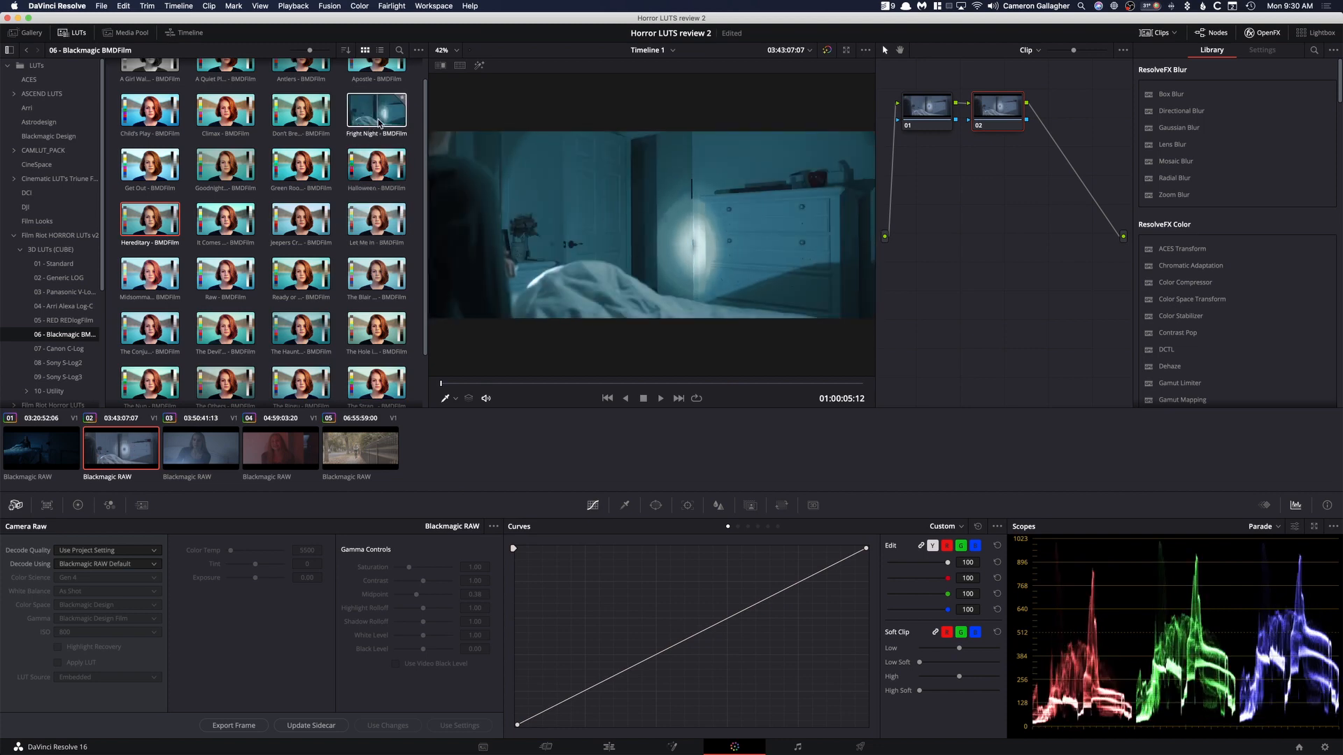
click(375, 218)
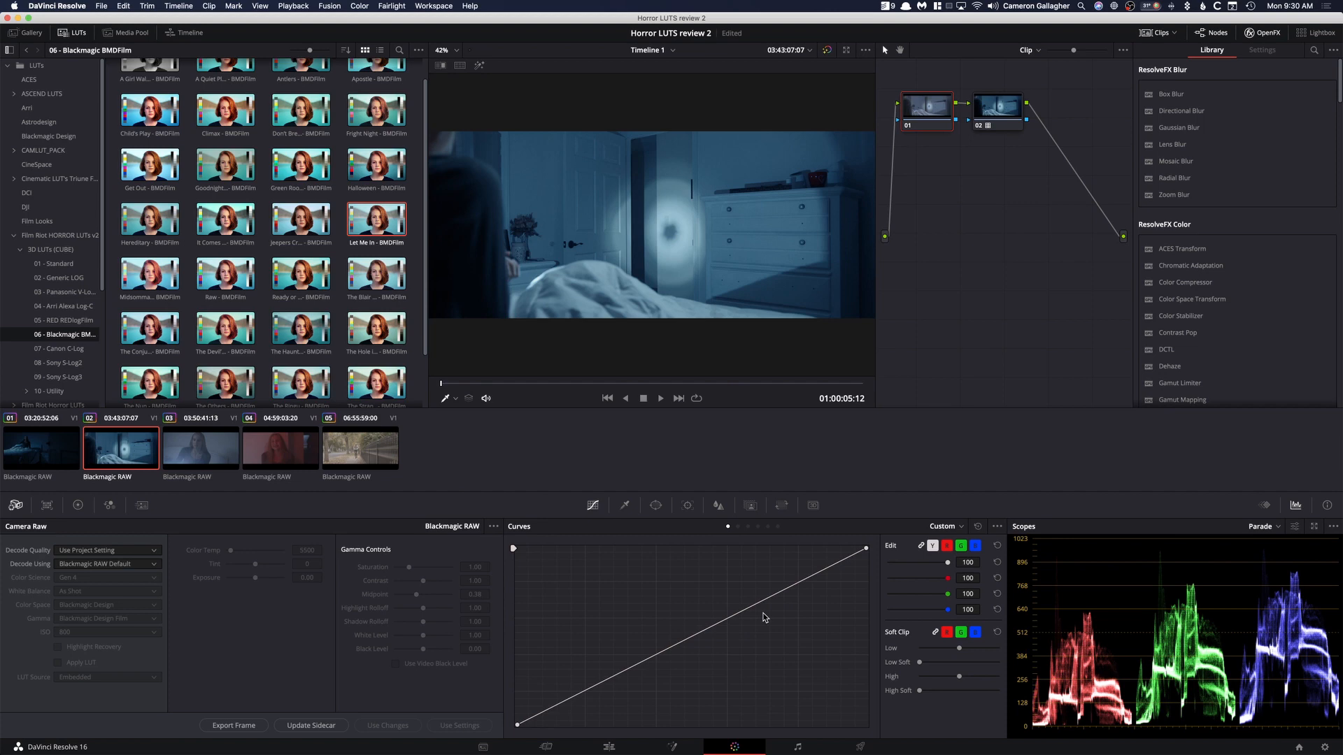
- Crush the shadows with the custom curve on node 01, then re-enable the look node to compare
drag(518, 723, 577, 699)
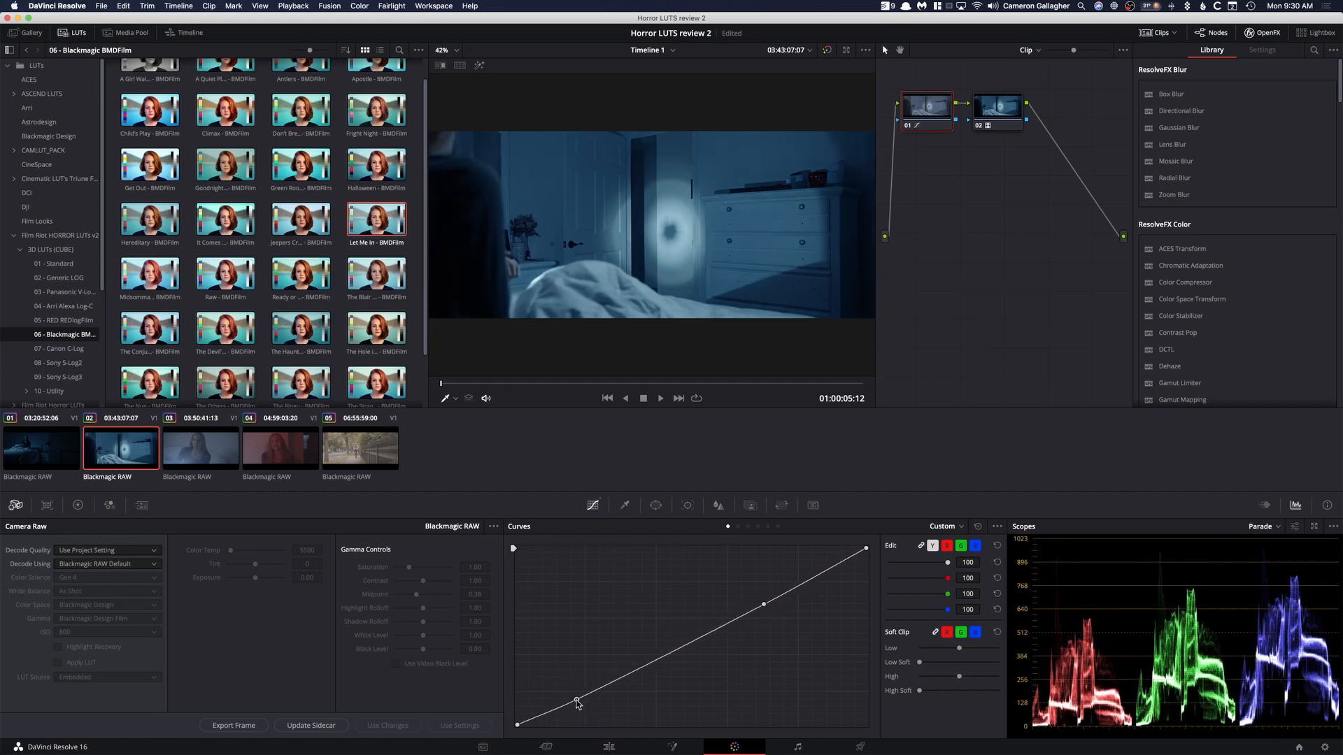
drag(578, 701, 580, 710)
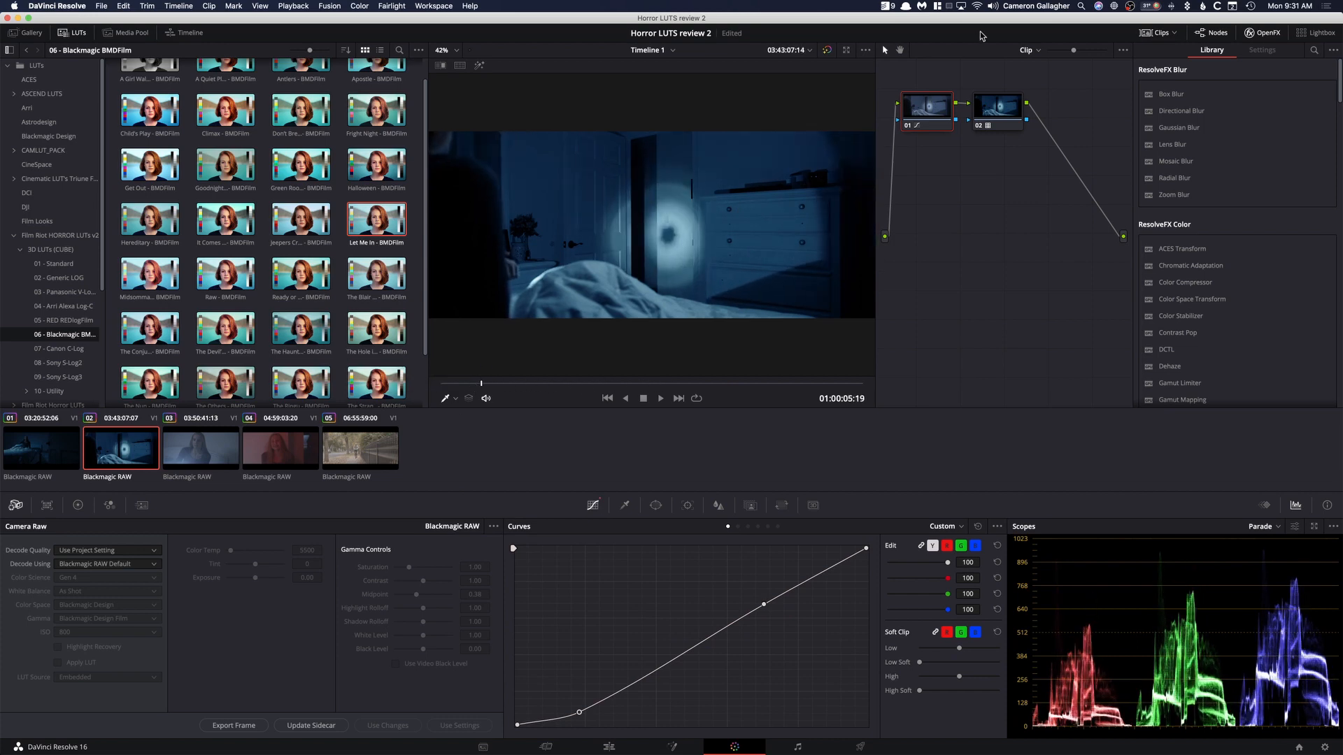
drag(762, 605, 771, 616)
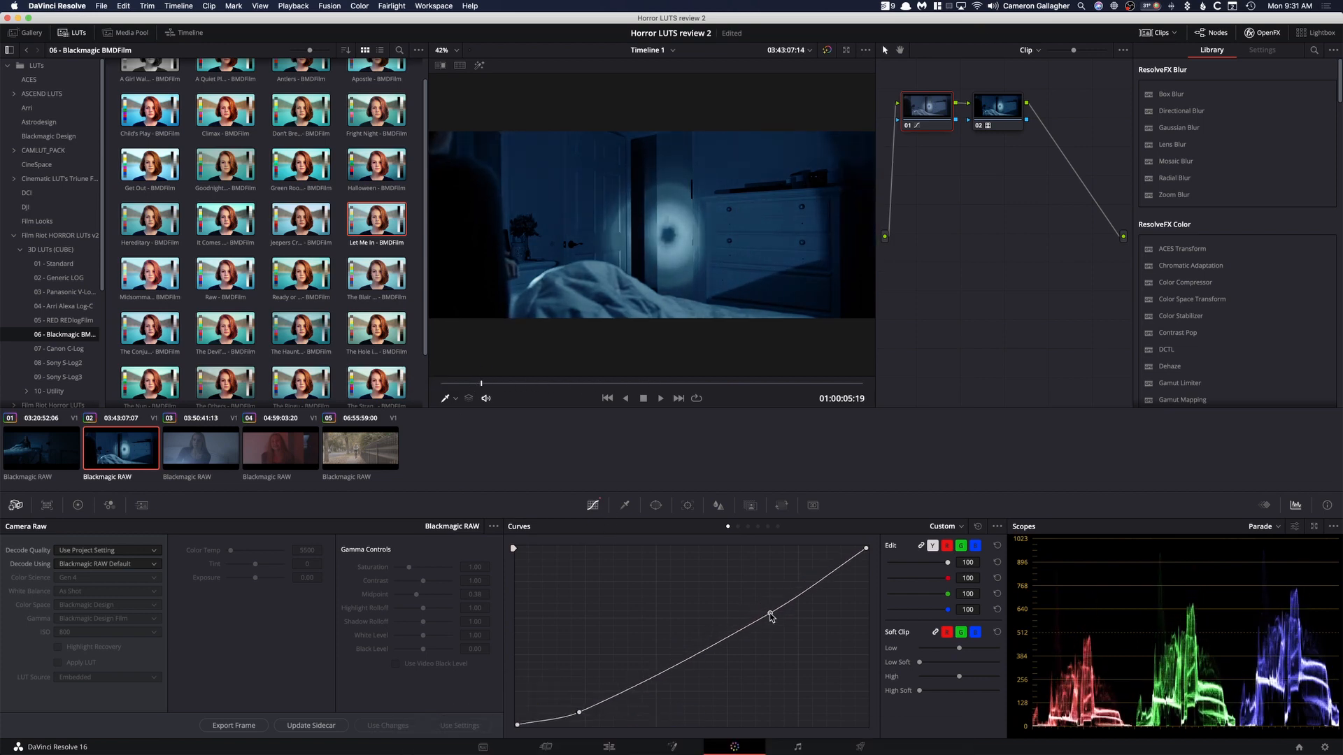
drag(771, 617, 582, 715)
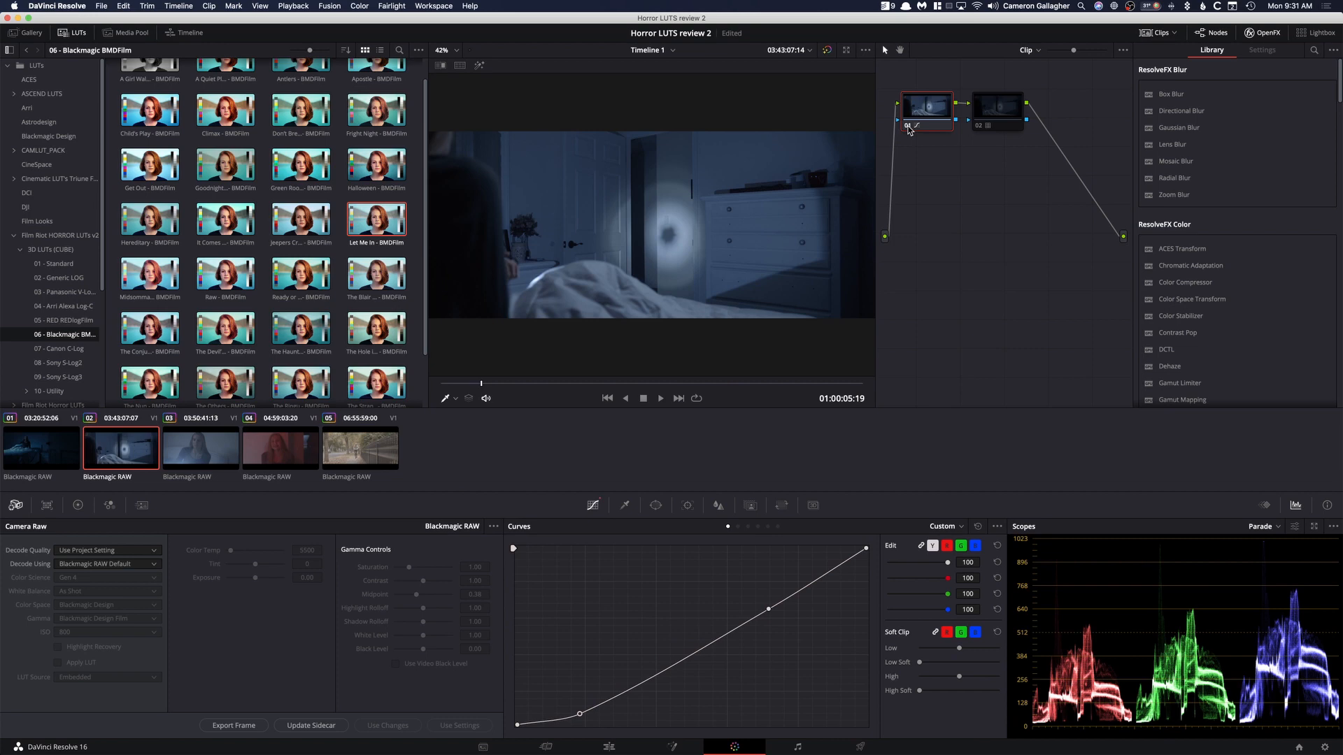
click(981, 126)
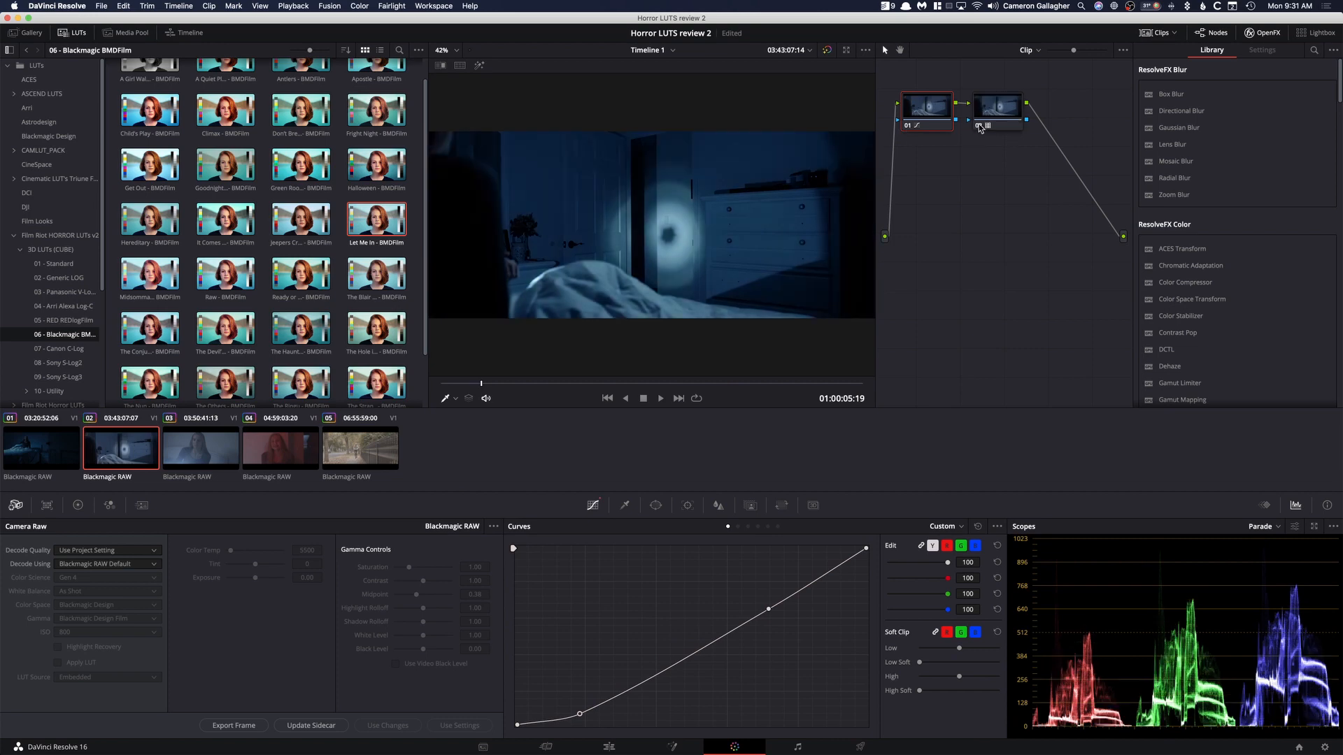
click(659, 397)
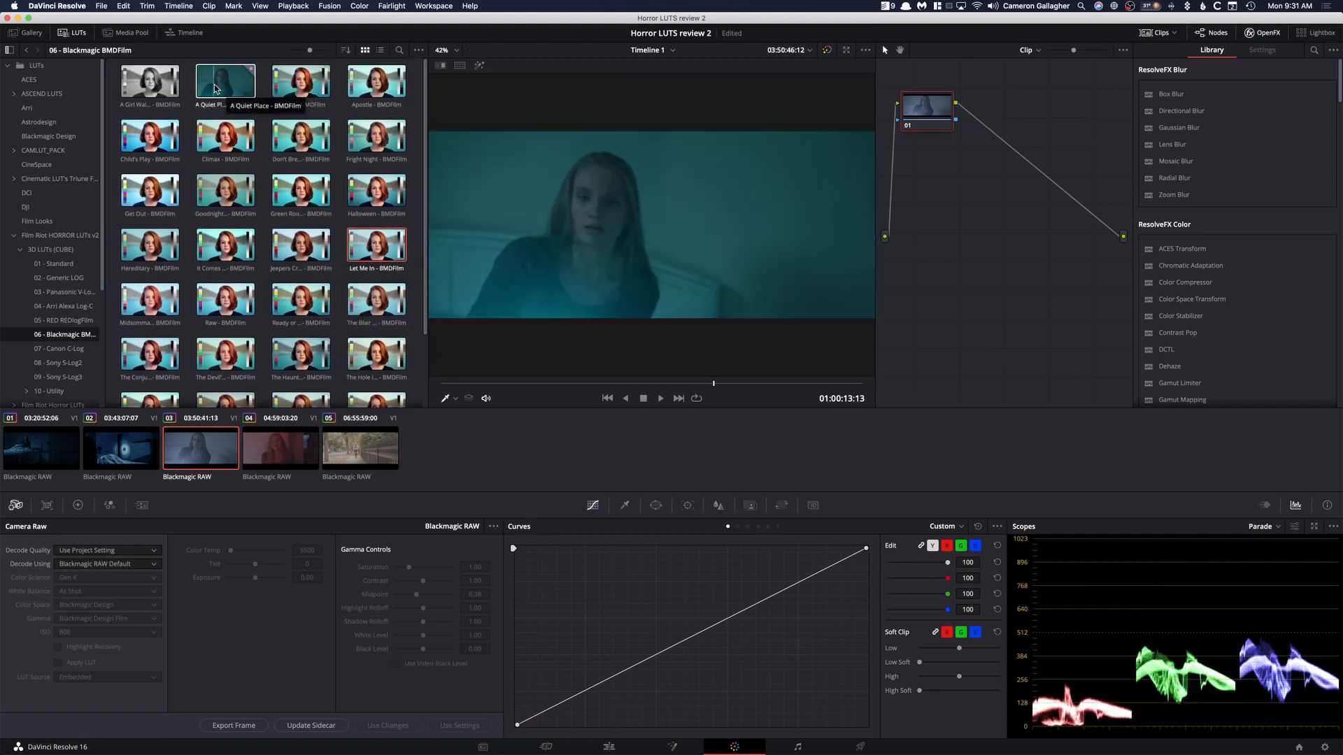
- Give the third clip a second serial node carrying the Fright Night - BMDFilm LUT
click(150, 82)
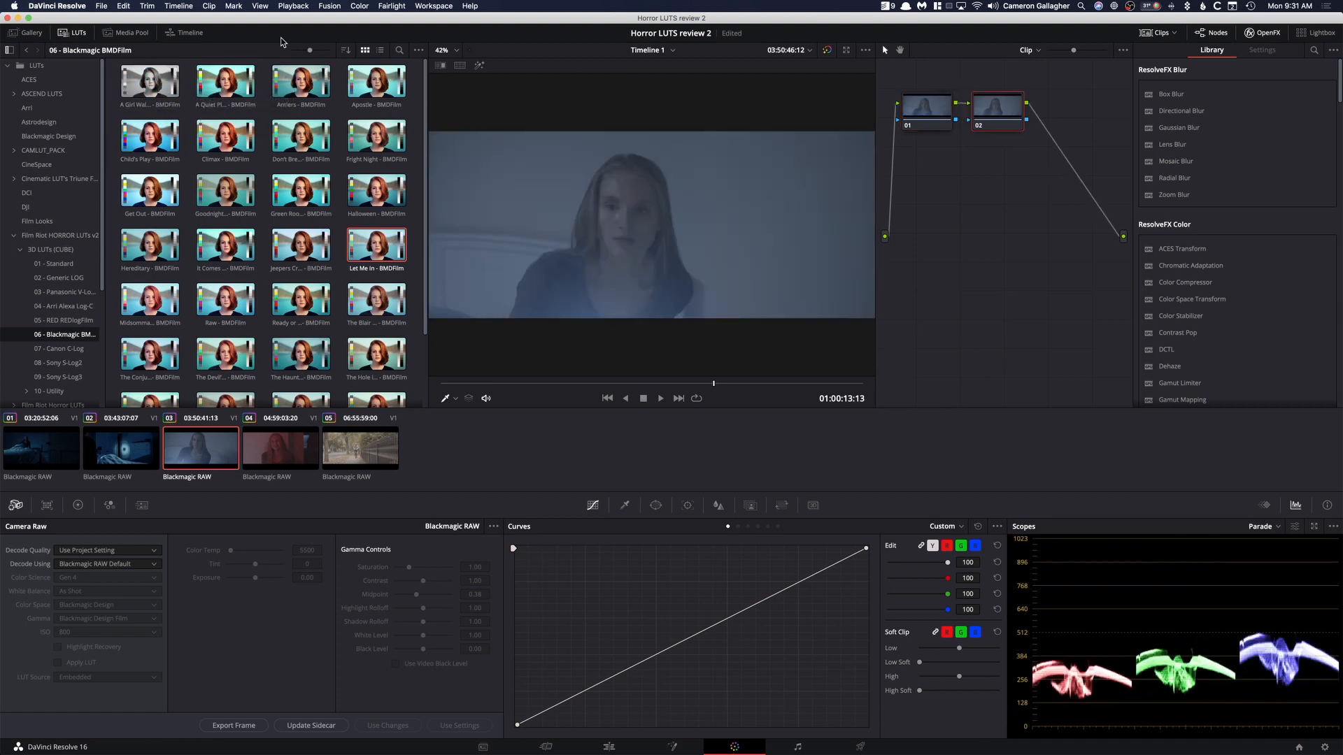
right_click(150, 81)
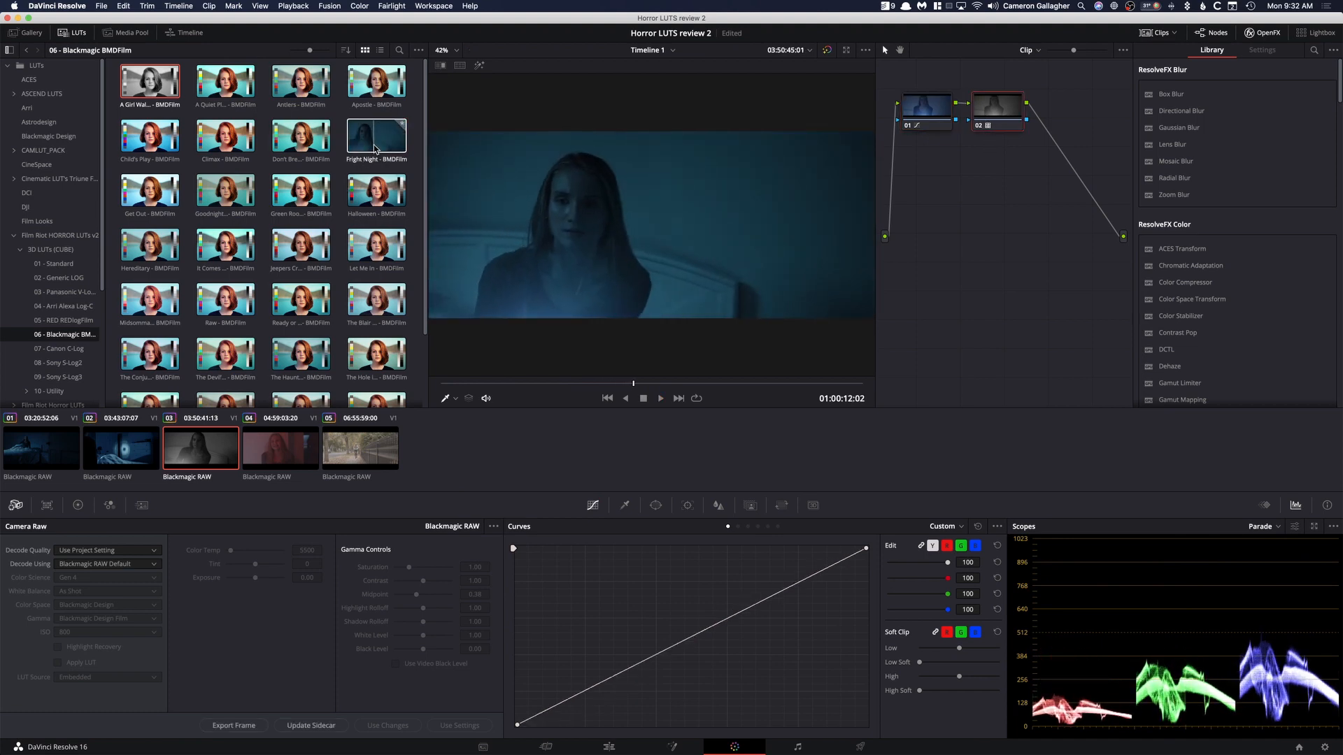
right_click(377, 137)
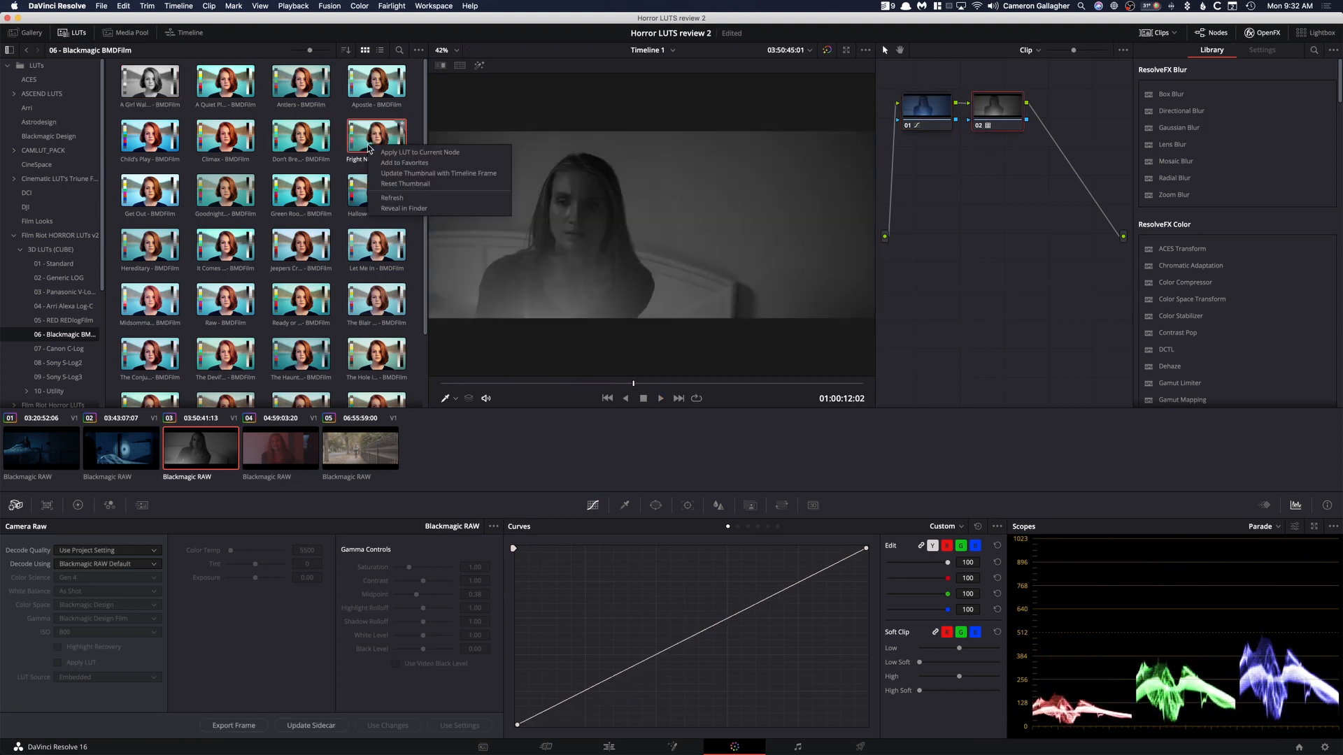
click(420, 152)
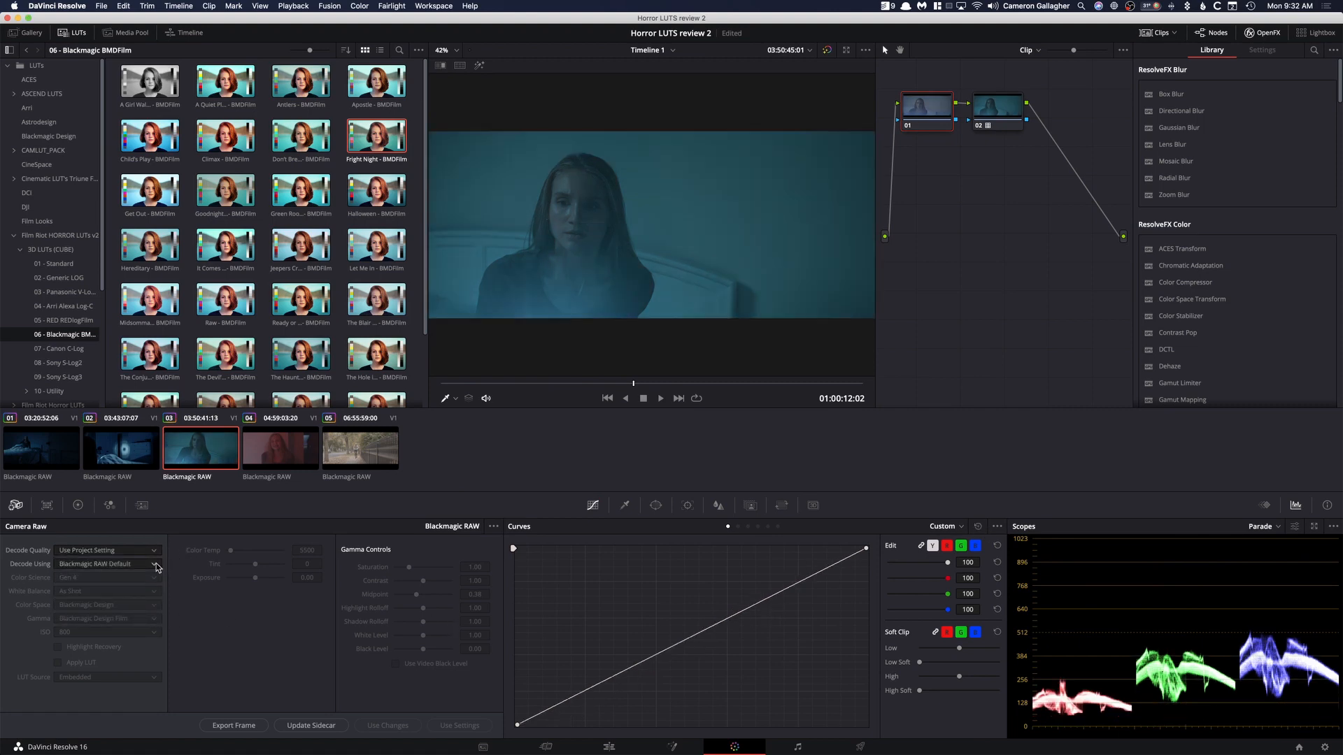
- Decode the third clip from Clip settings with Contrast 1.33 and Exposure 0.23
click(153, 632)
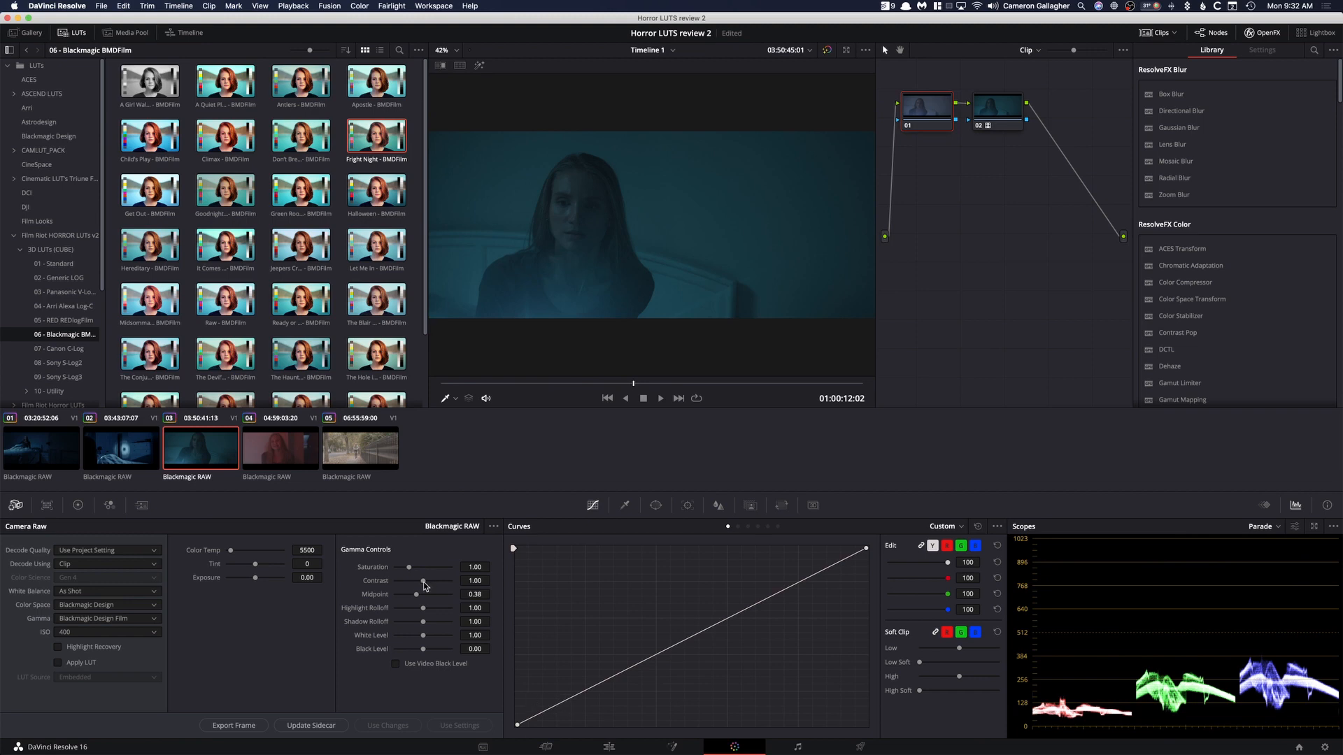
drag(414, 581, 429, 581)
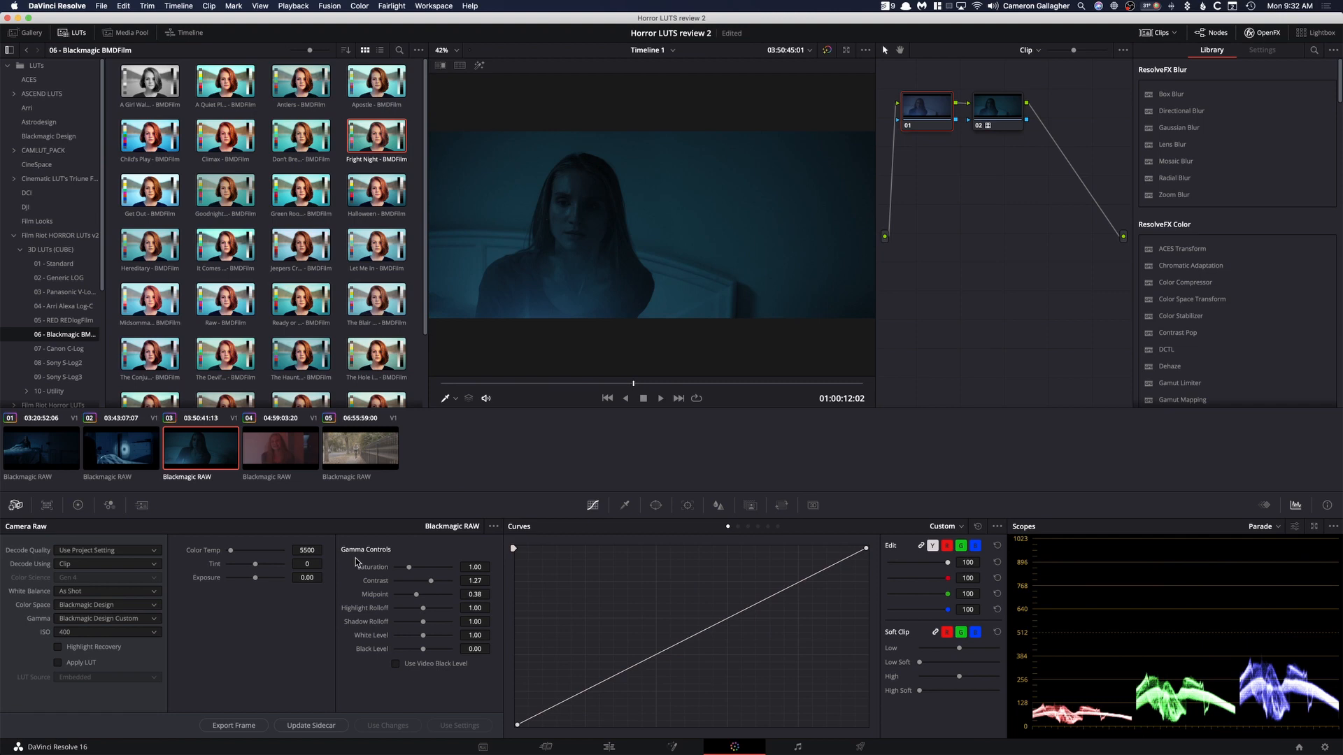
drag(255, 578, 249, 578)
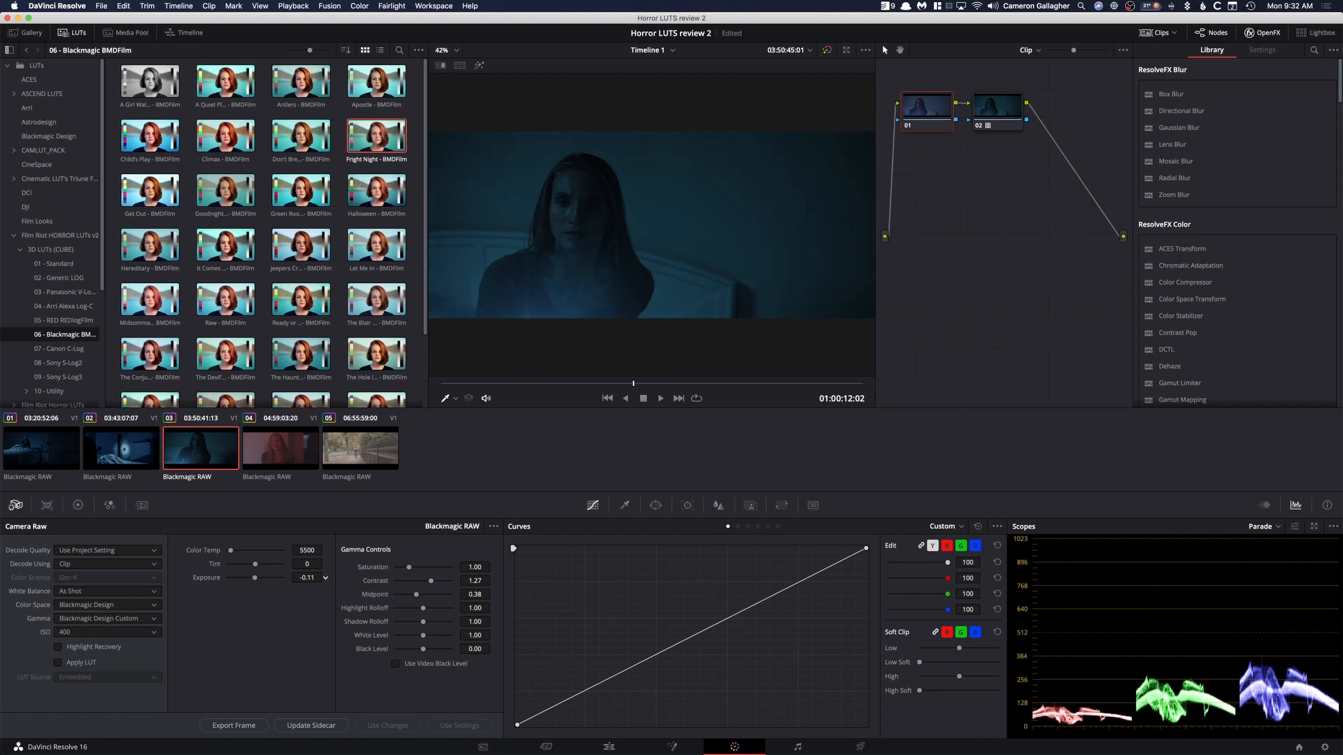
click(659, 398)
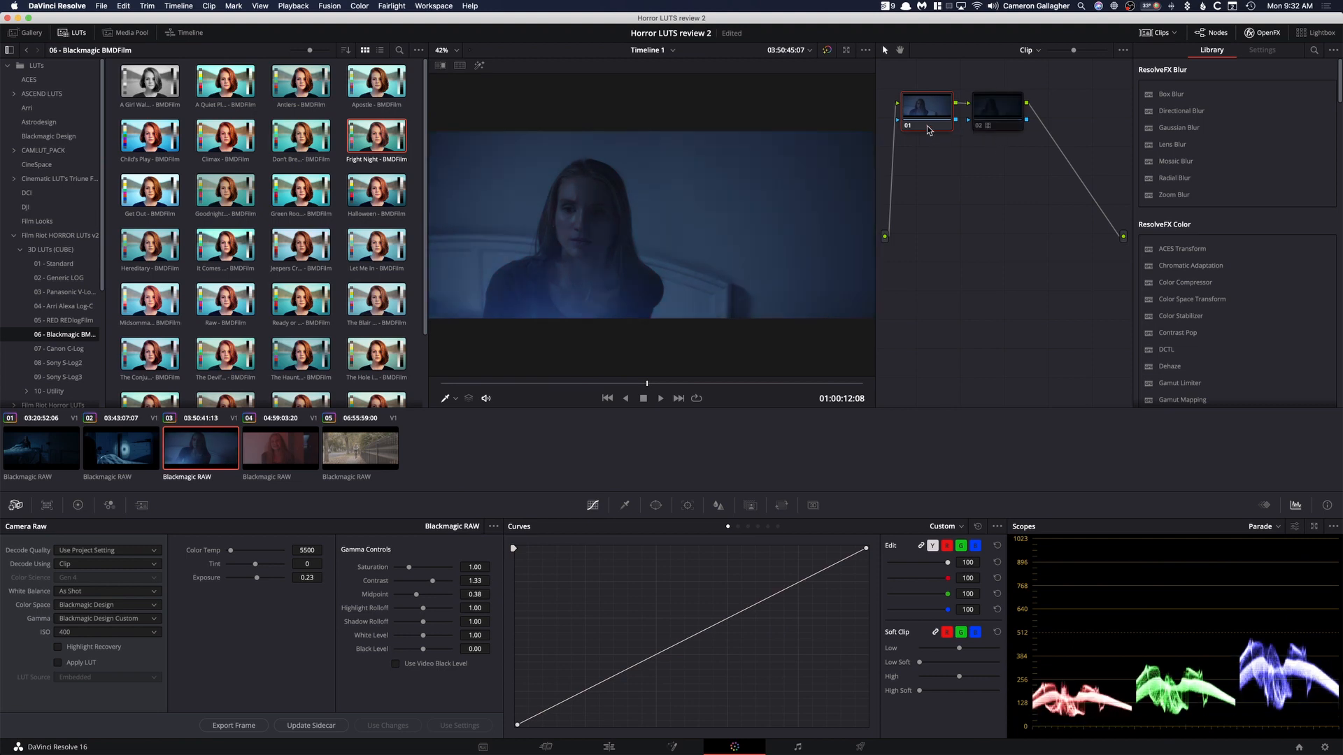
mouse_move(949, 135)
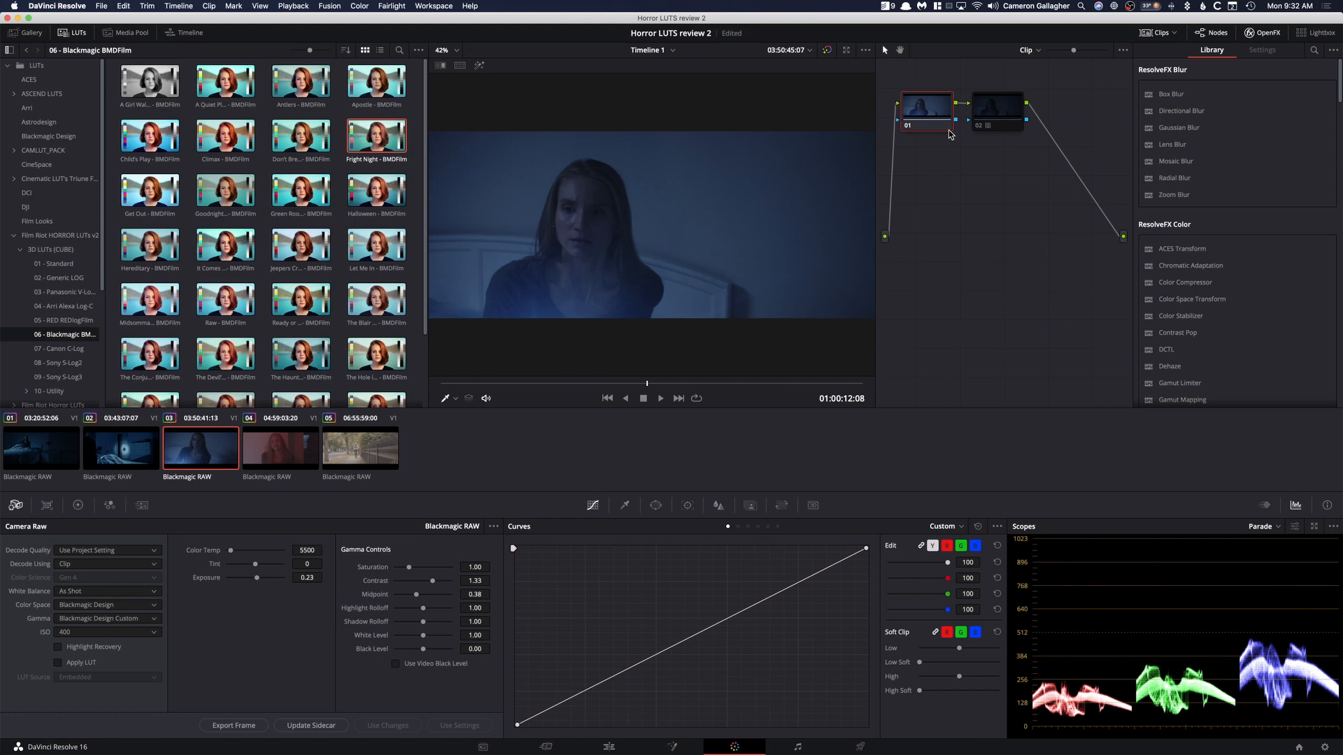
mouse_move(630, 330)
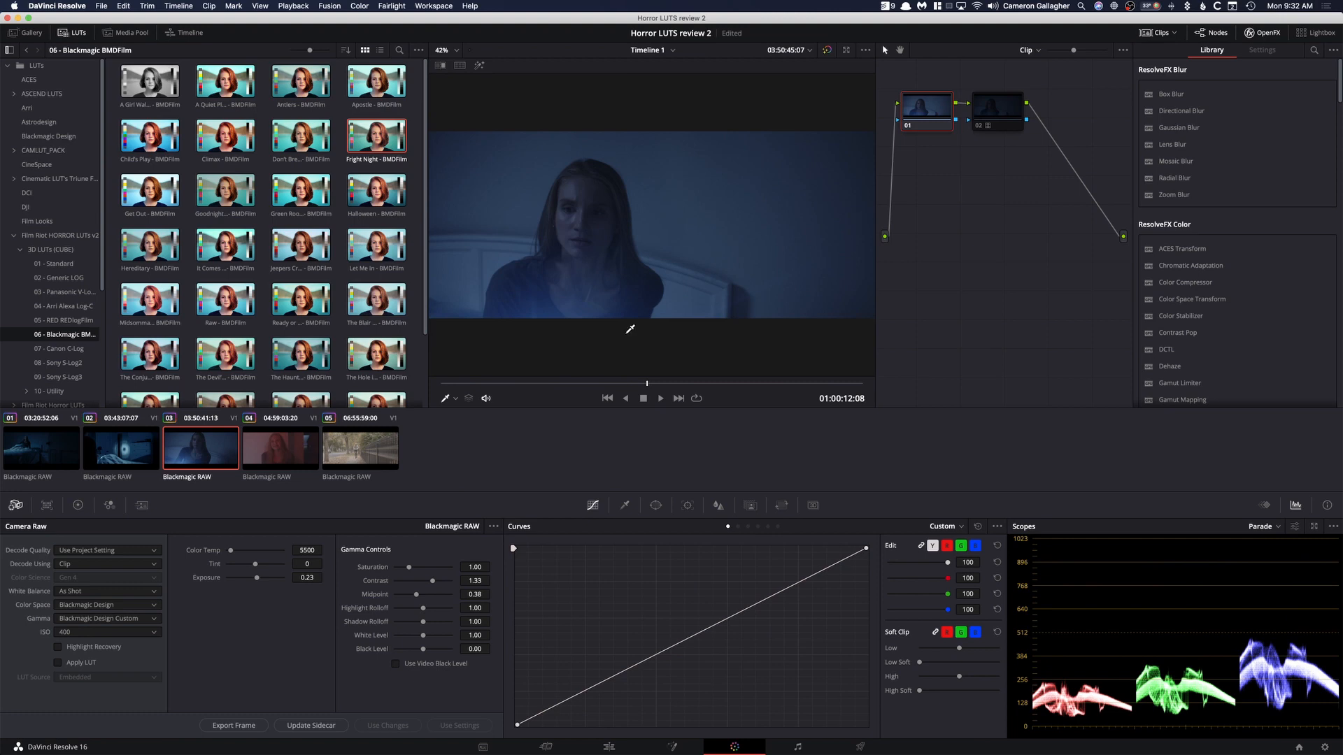
mouse_move(641, 281)
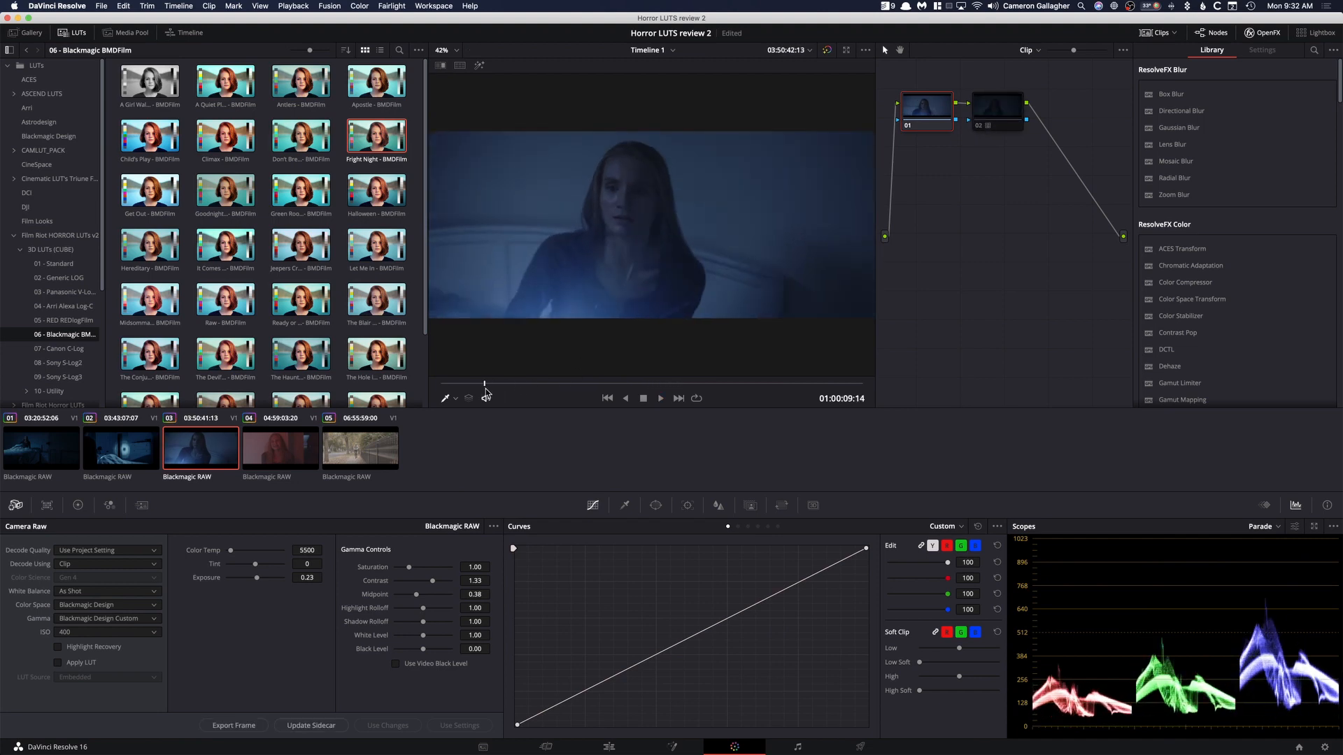
click(659, 397)
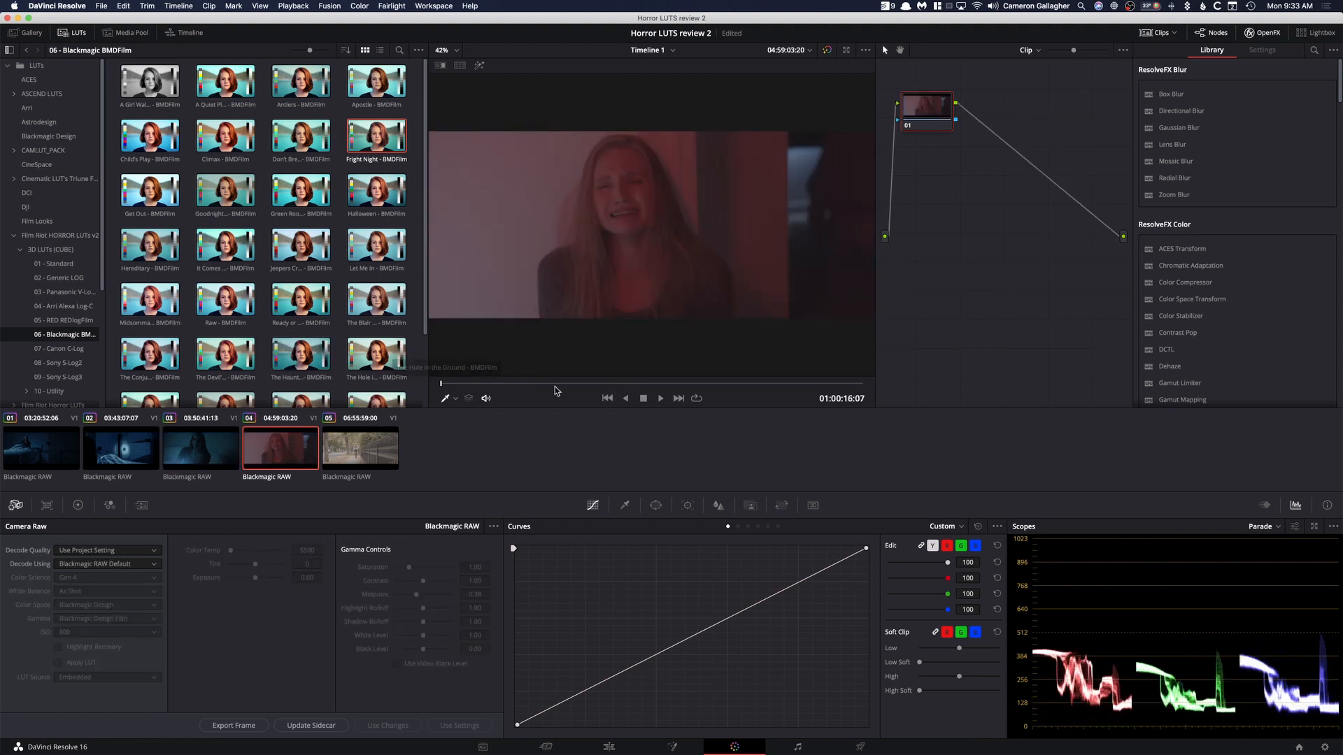
- Preview Goodnight Mommy, then apply The Haunting of Hill House - BMDFilm look to clip 4's node 01
click(659, 397)
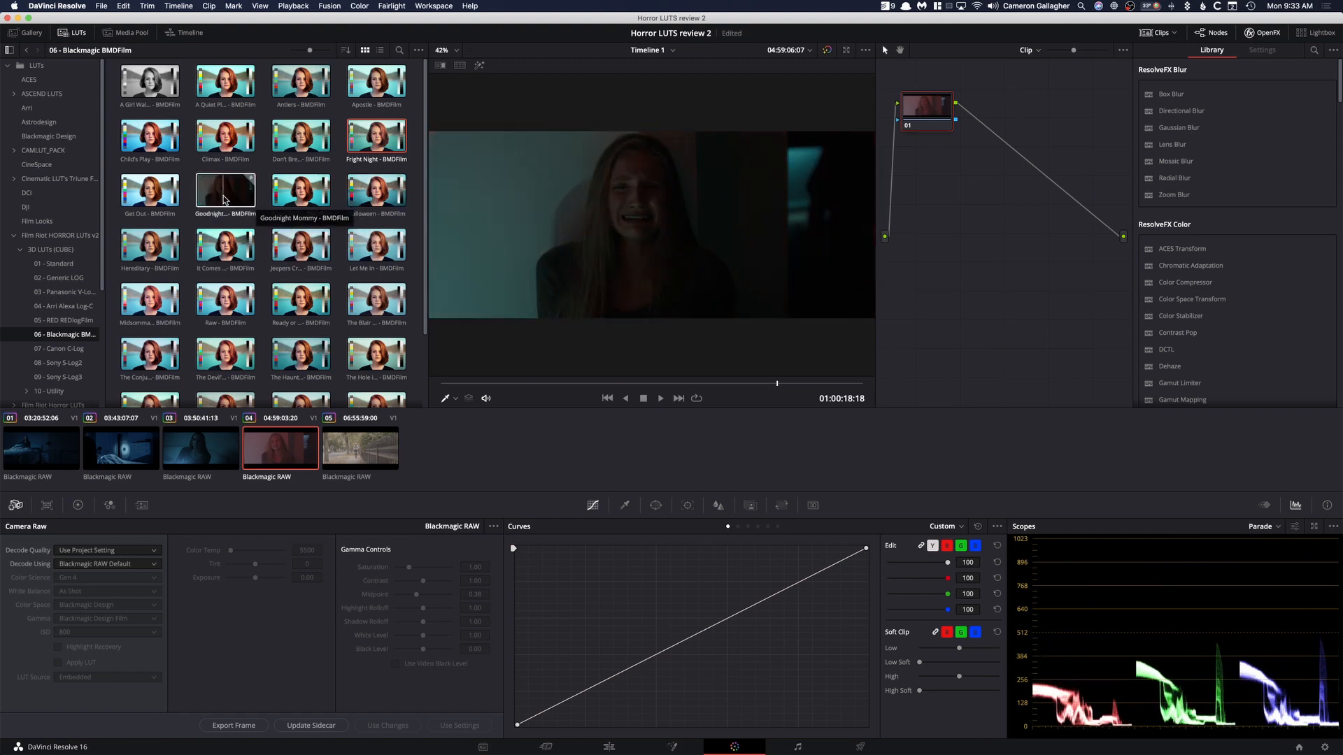
click(150, 189)
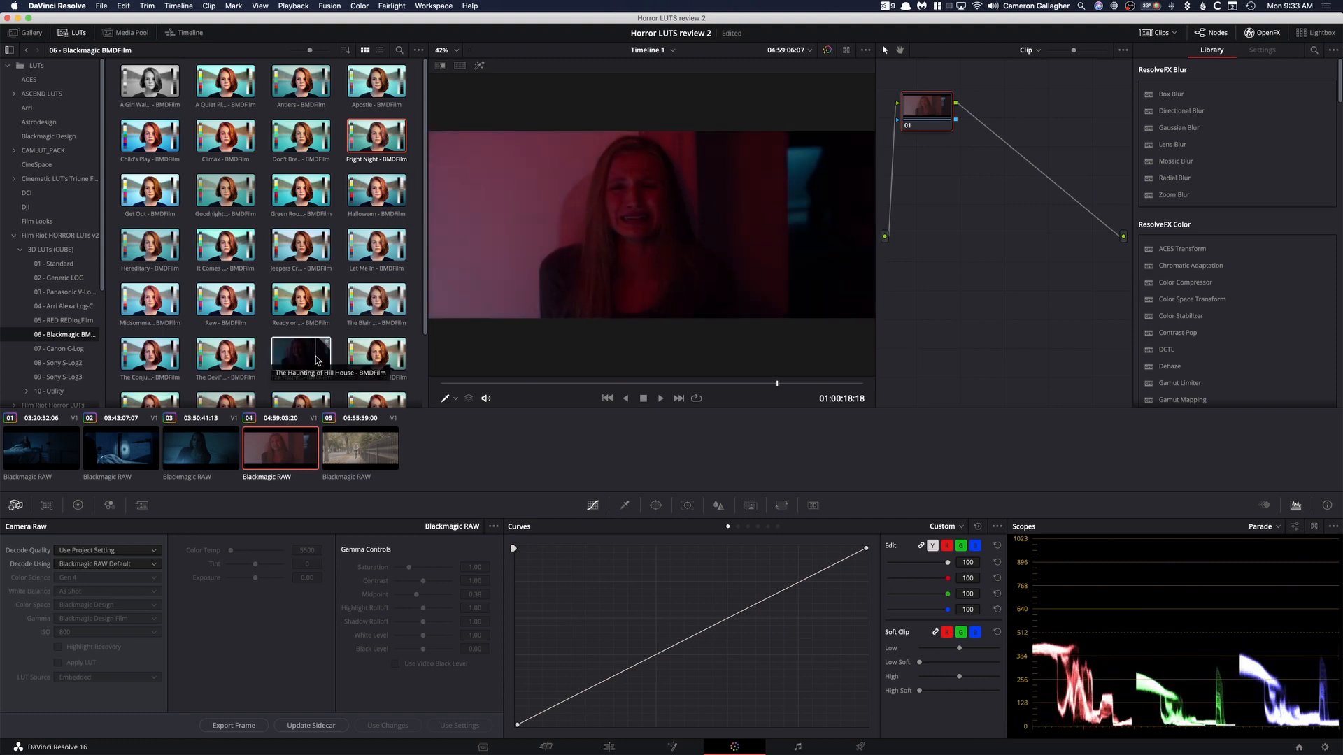
click(299, 351)
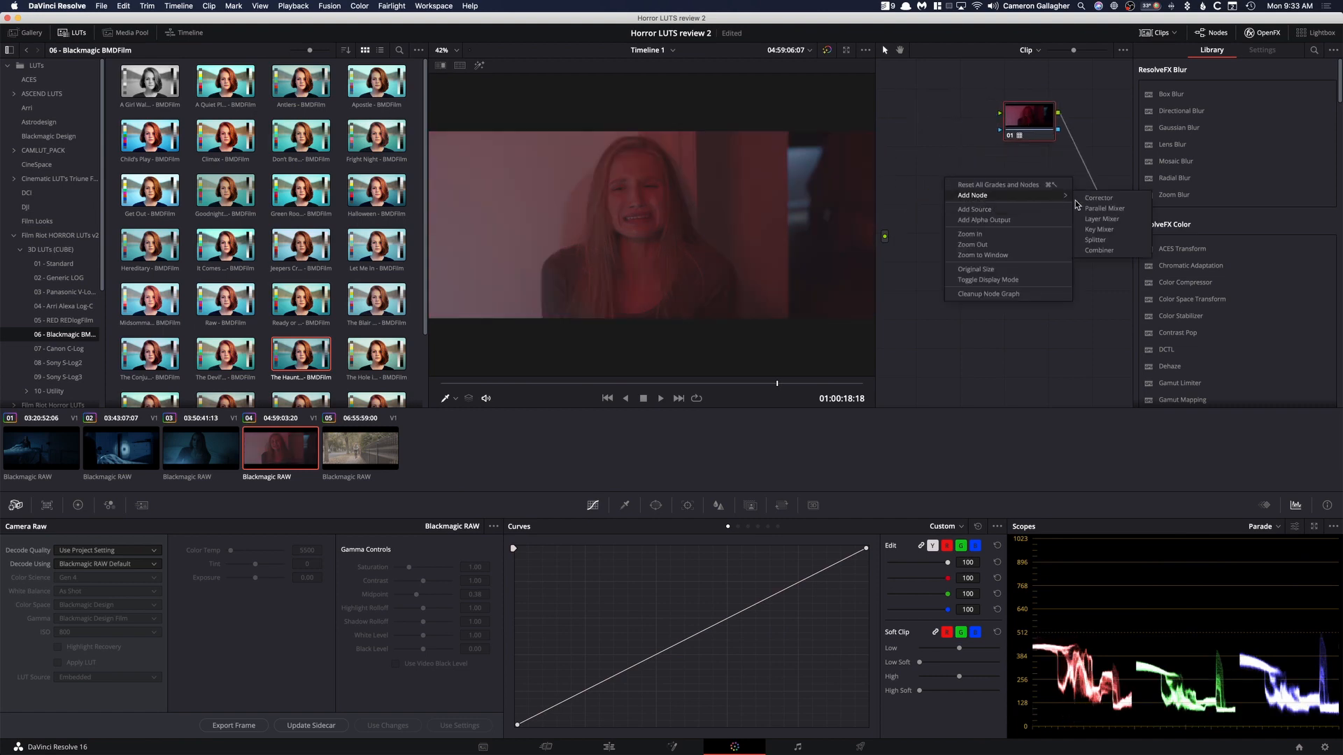
- Add a corrector node, decode from Clip with saturation 0.66, then move to the fifth outdoor clip
click(1097, 197)
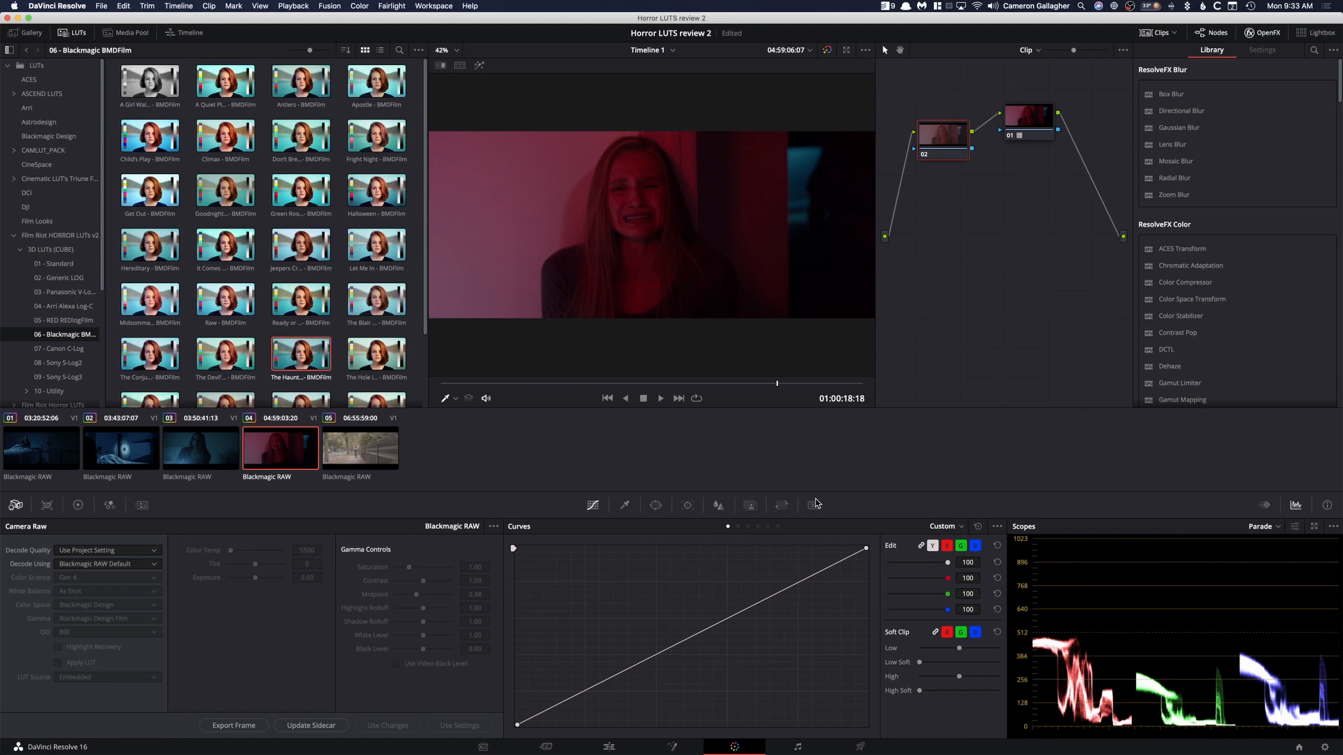
click(107, 564)
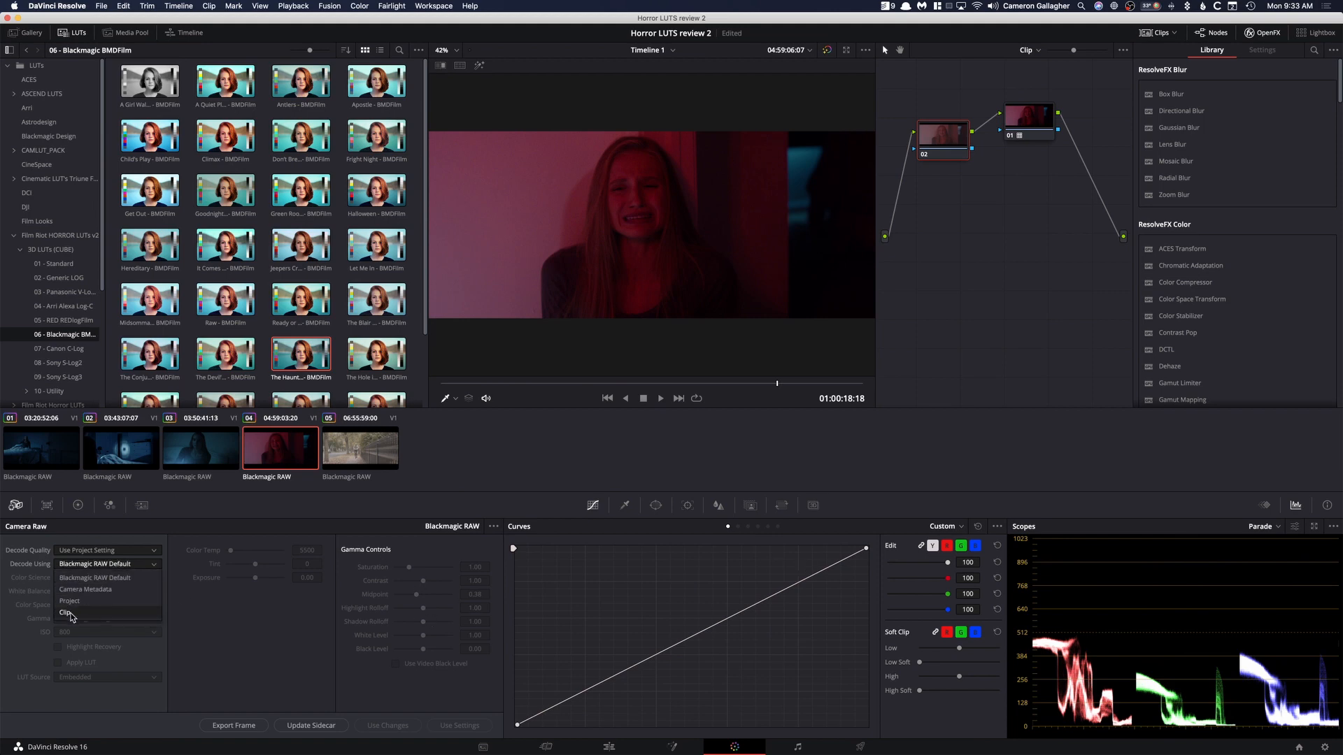
click(67, 613)
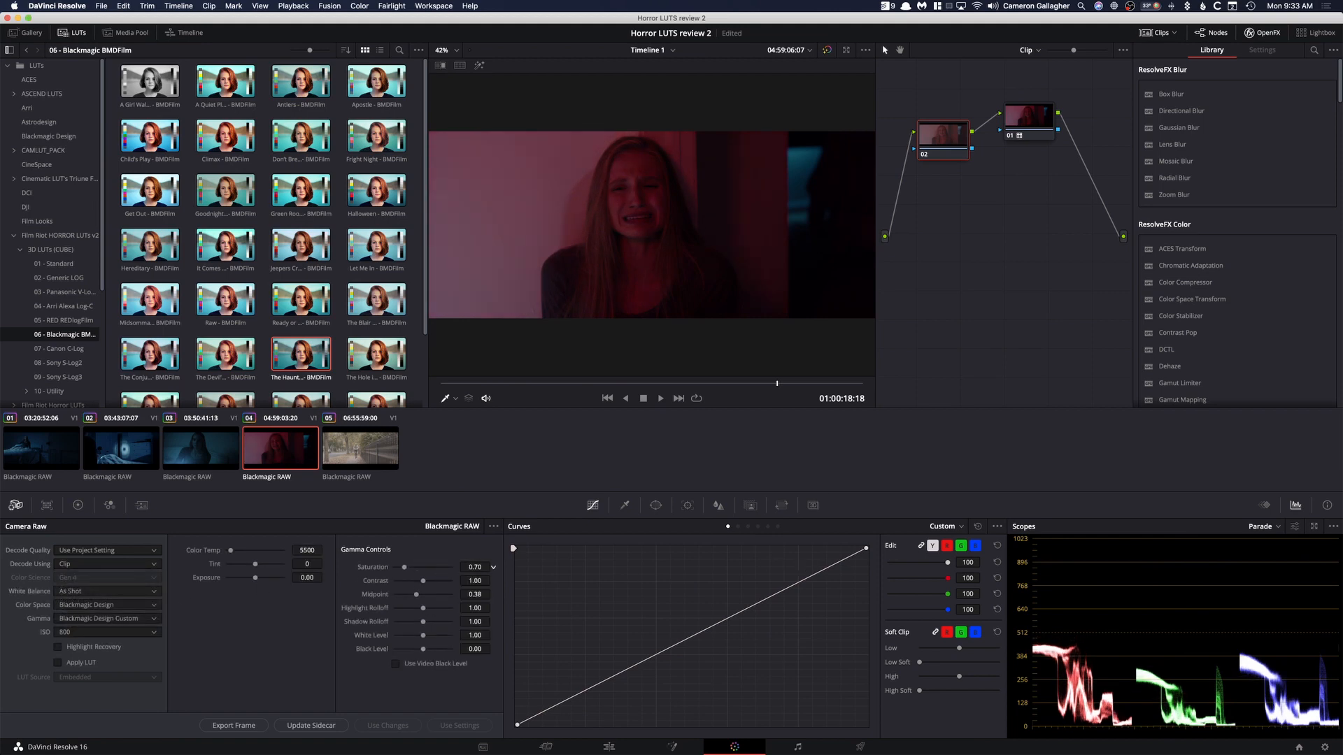
drag(407, 566, 404, 567)
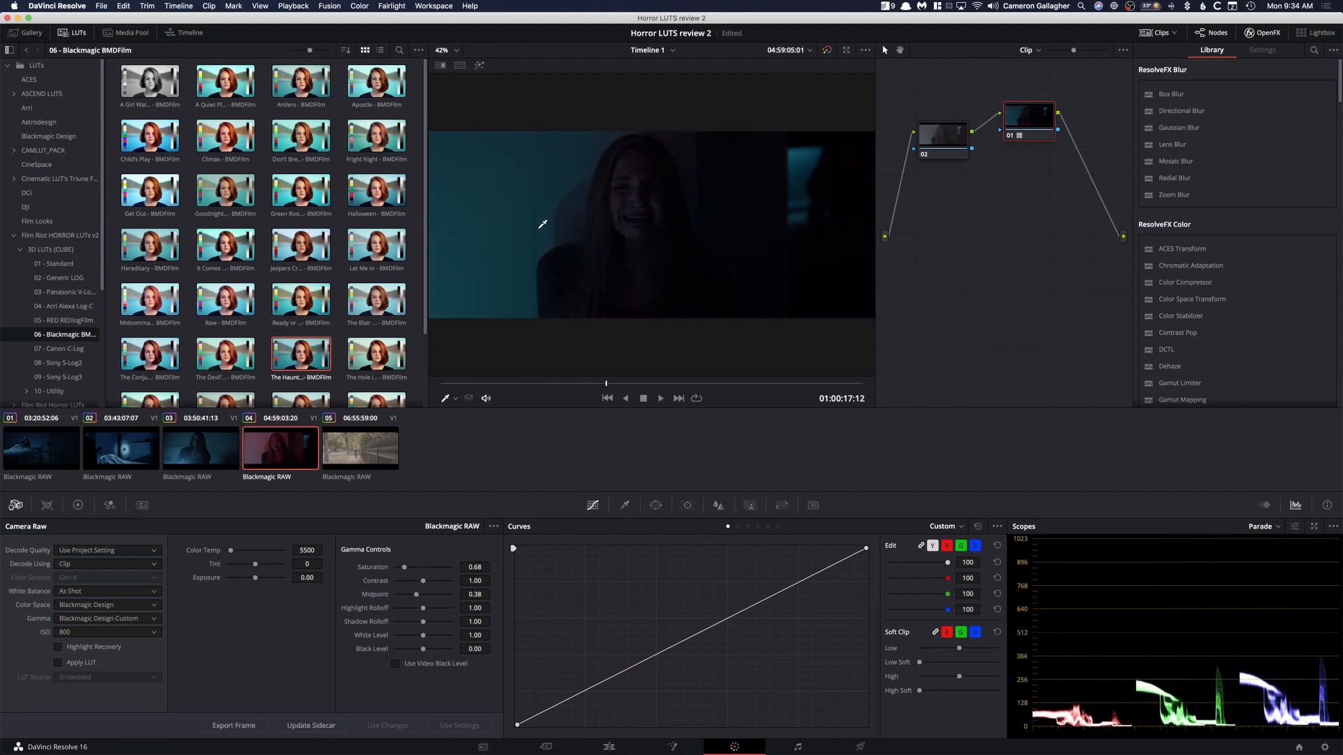
mouse_move(475, 241)
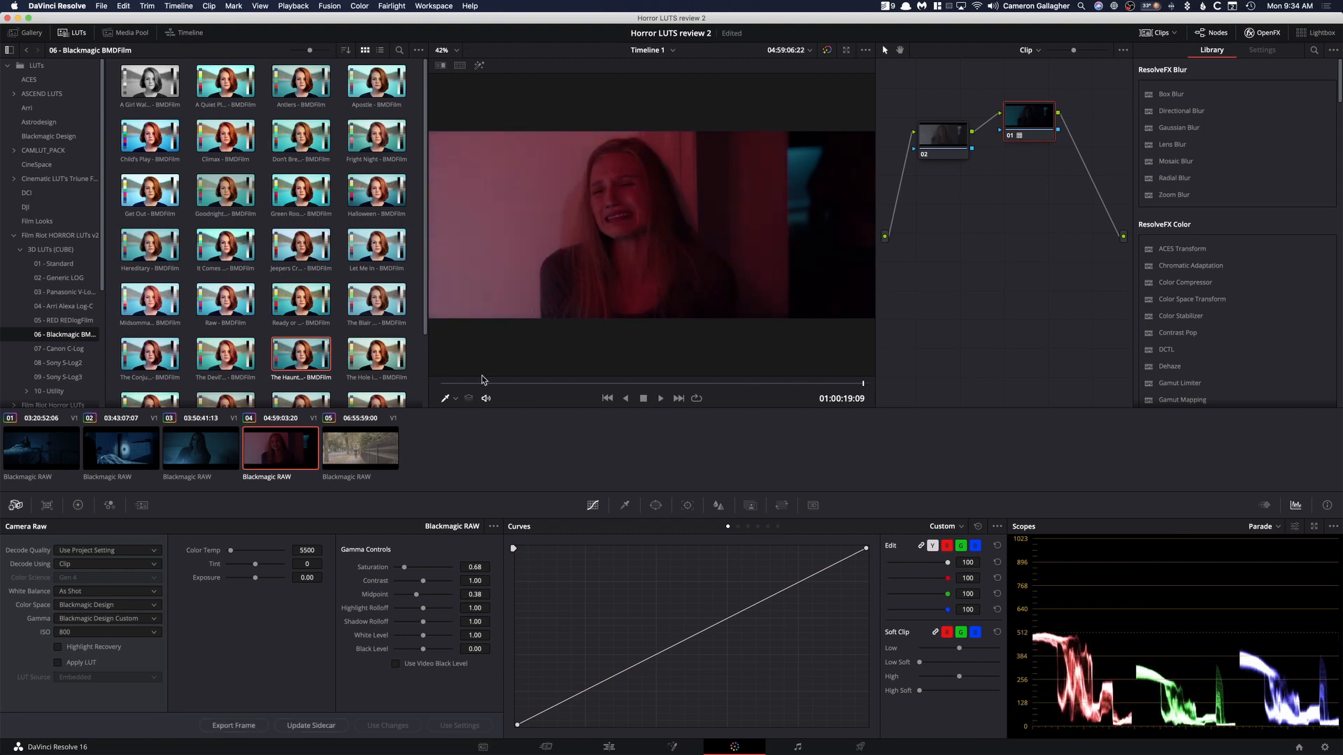
click(359, 447)
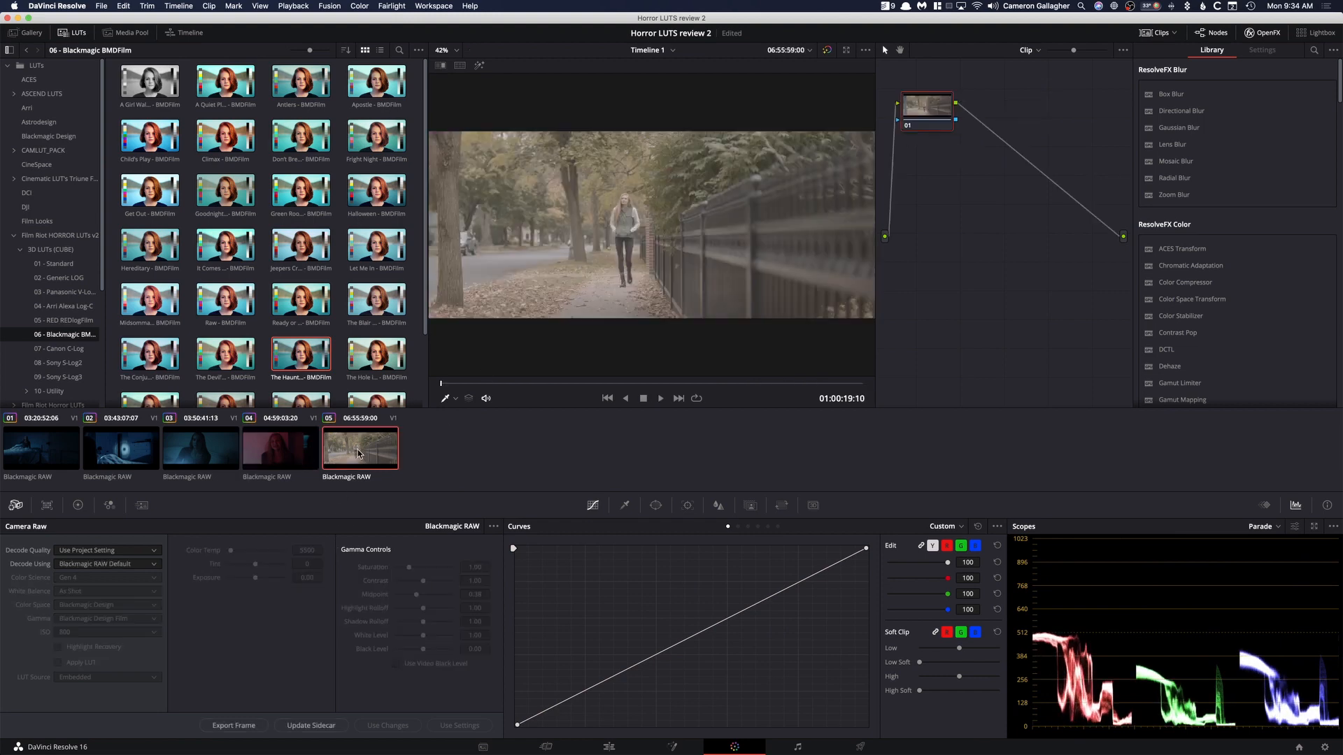
- Decode the street clip from its own Clip RAW settings and lower its ISO to 200
click(108, 564)
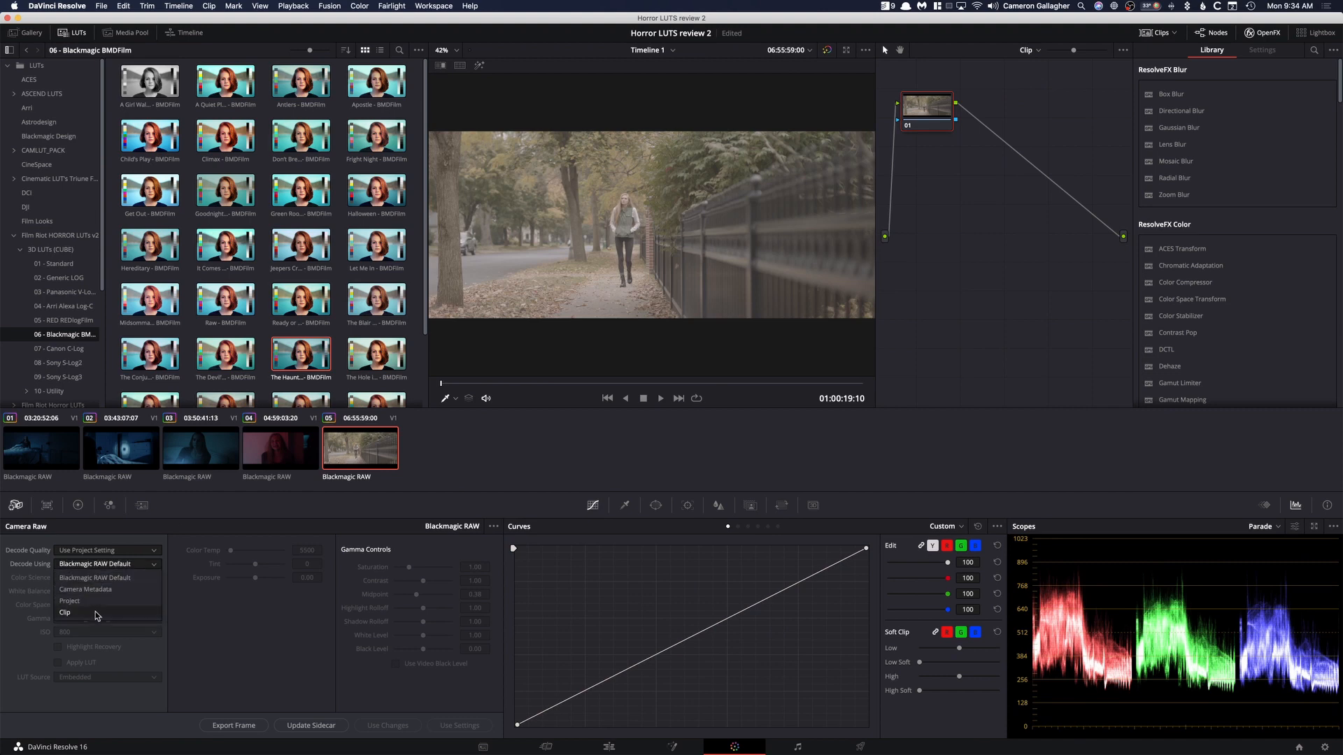
click(107, 633)
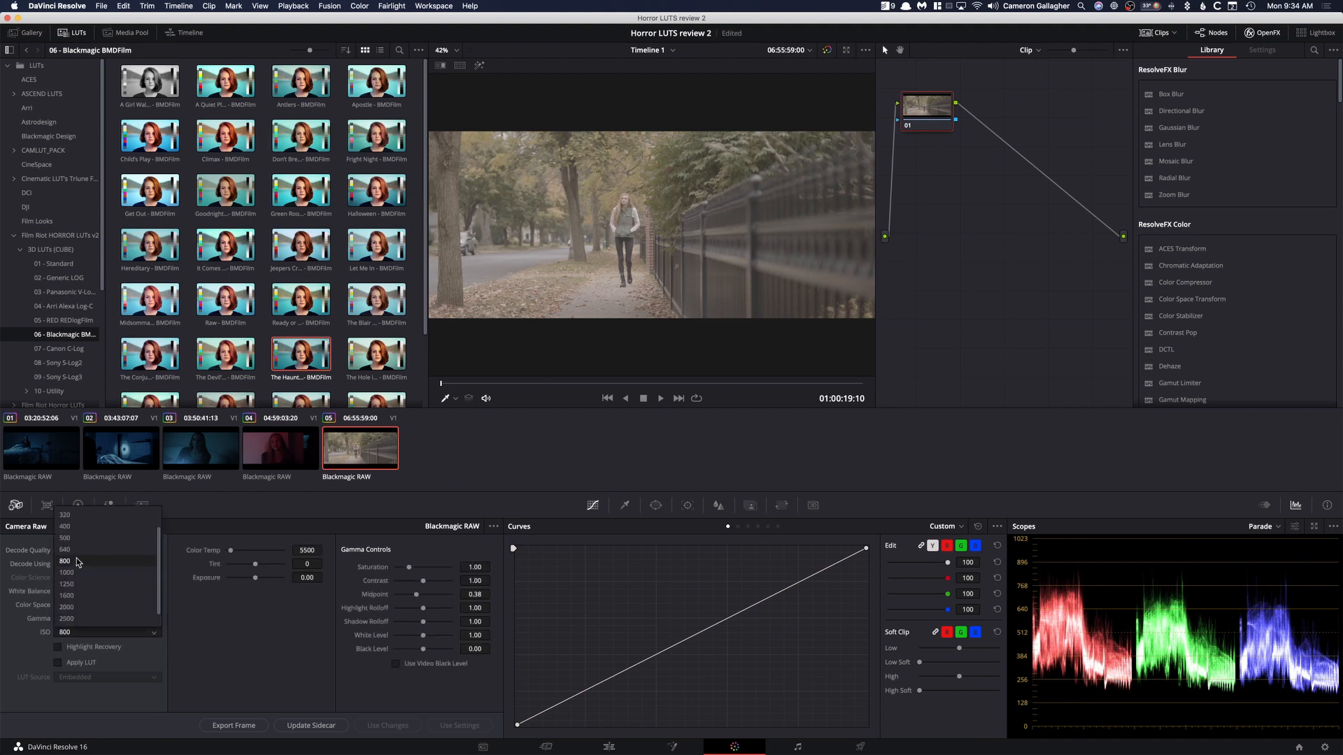
click(66, 537)
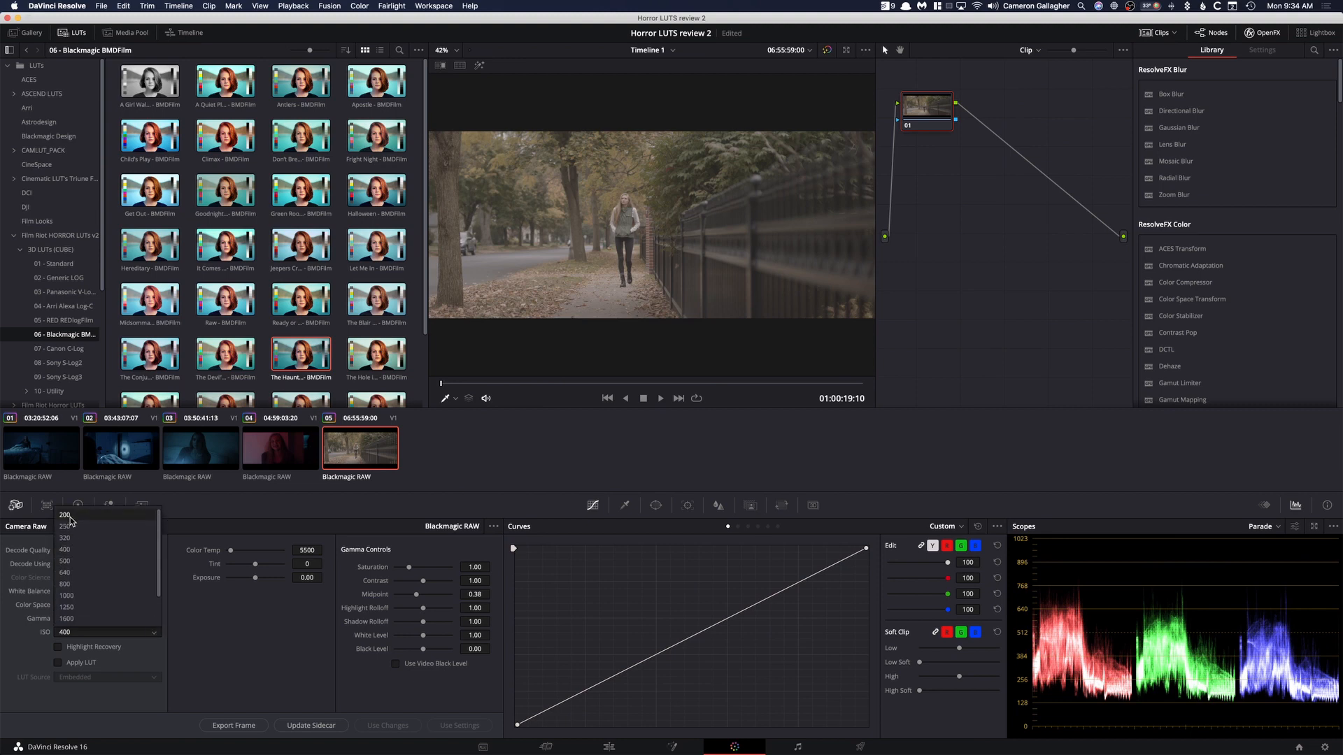
click(64, 515)
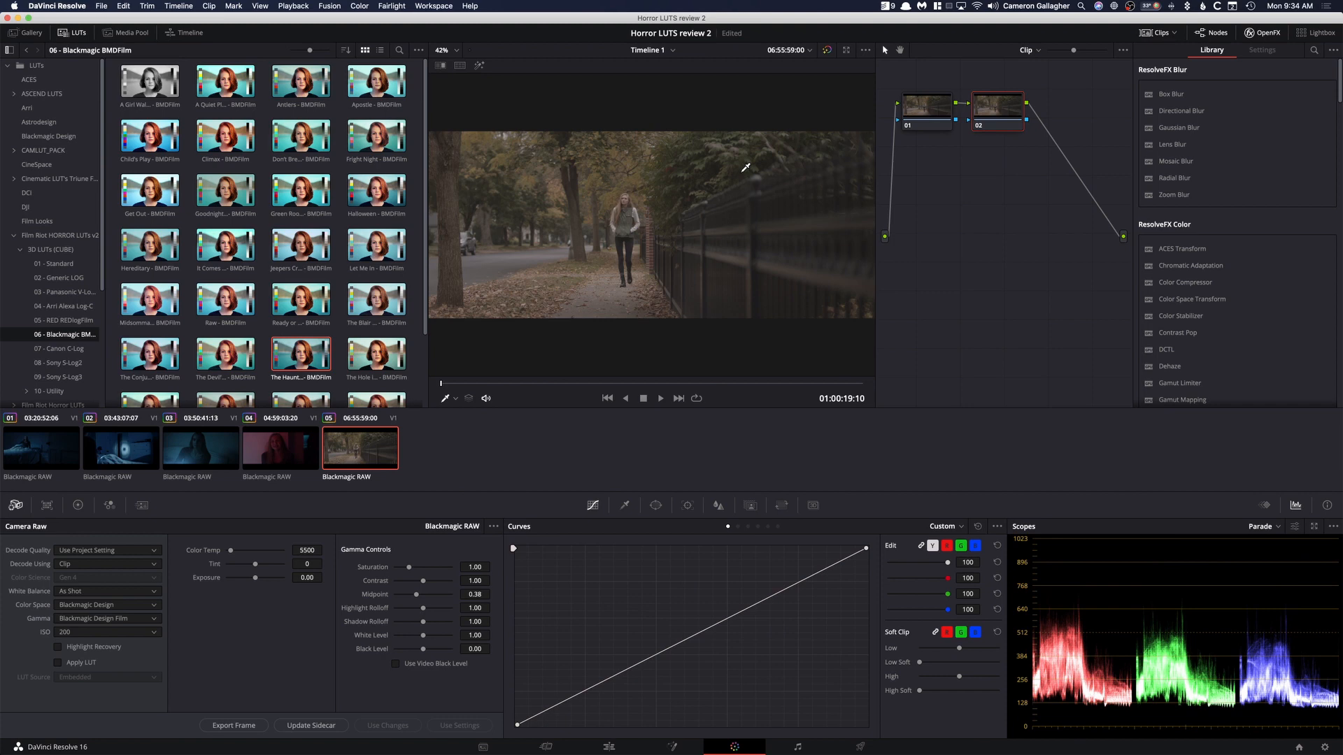
mouse_move(660, 208)
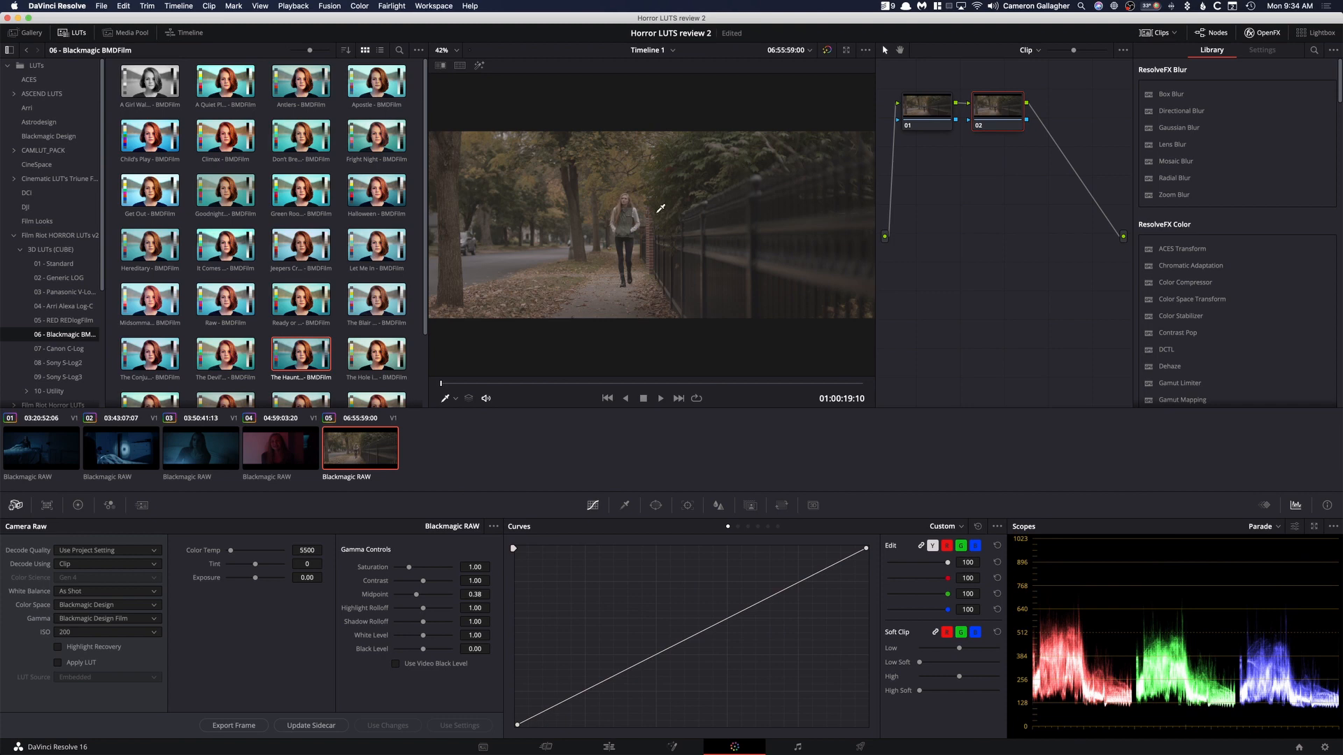
mouse_move(638, 162)
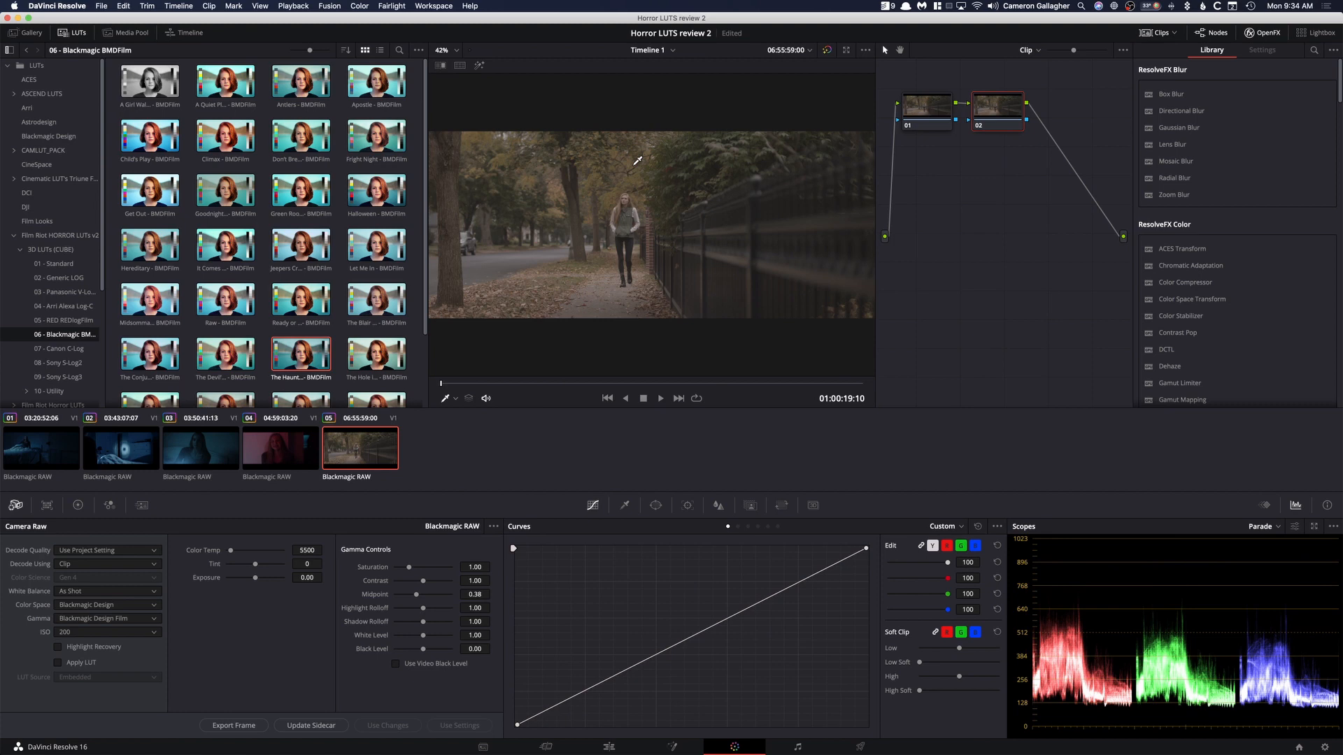
mouse_move(600, 195)
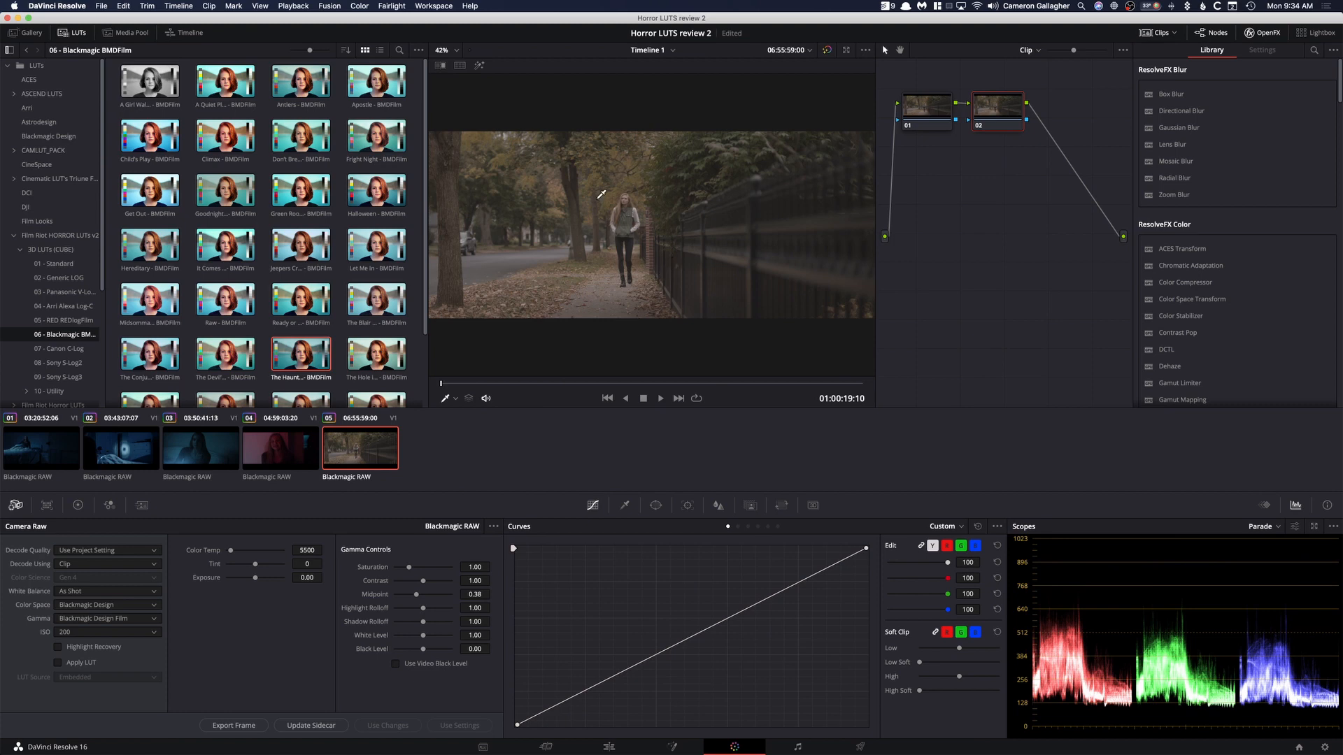
mouse_move(487, 285)
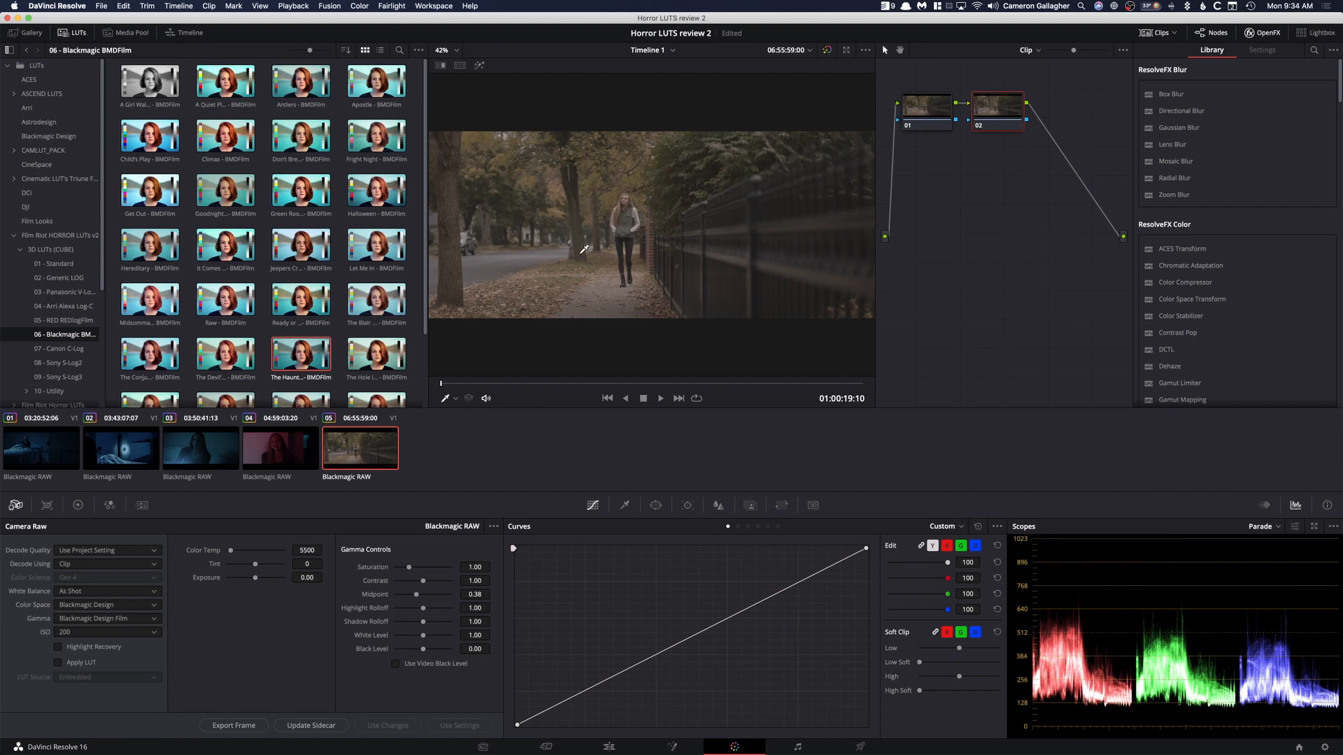
mouse_move(600, 255)
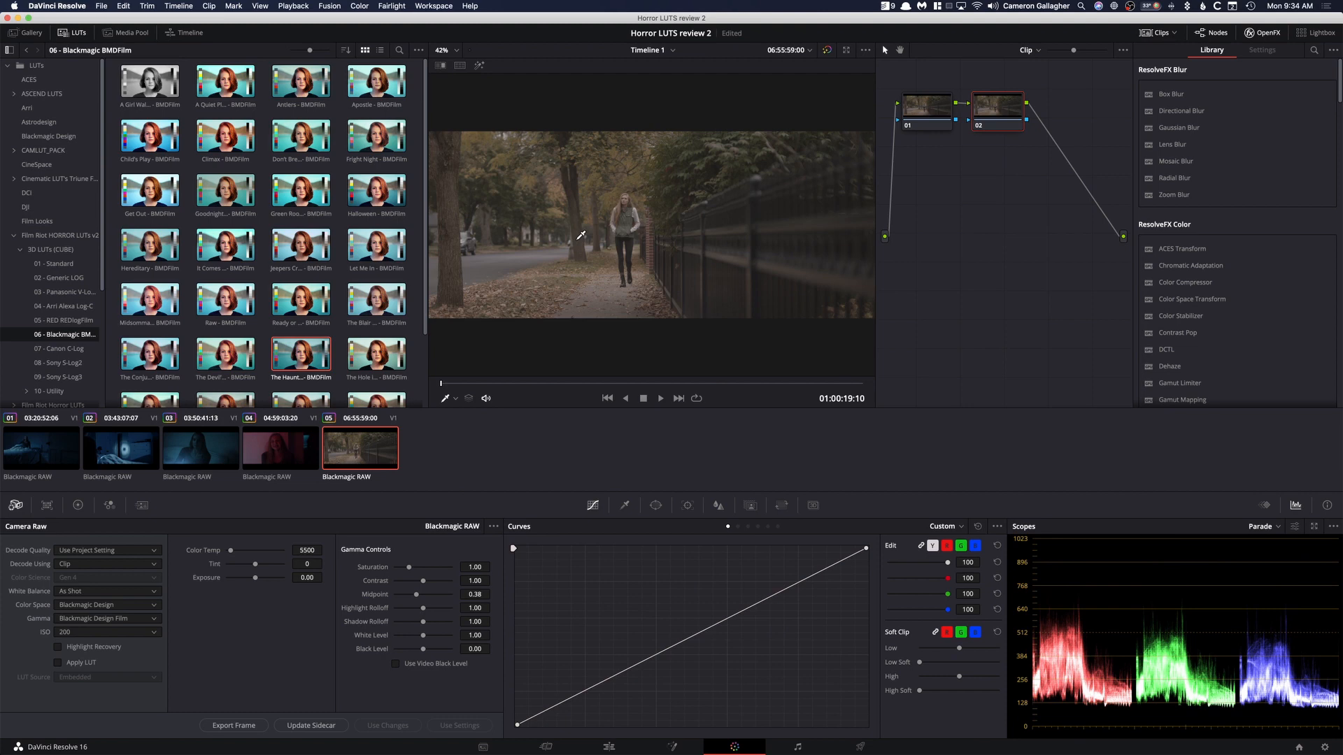
- Apply the Halloween LUT to node 02 and set the RAW Color Temp to 4500
right_click(376, 189)
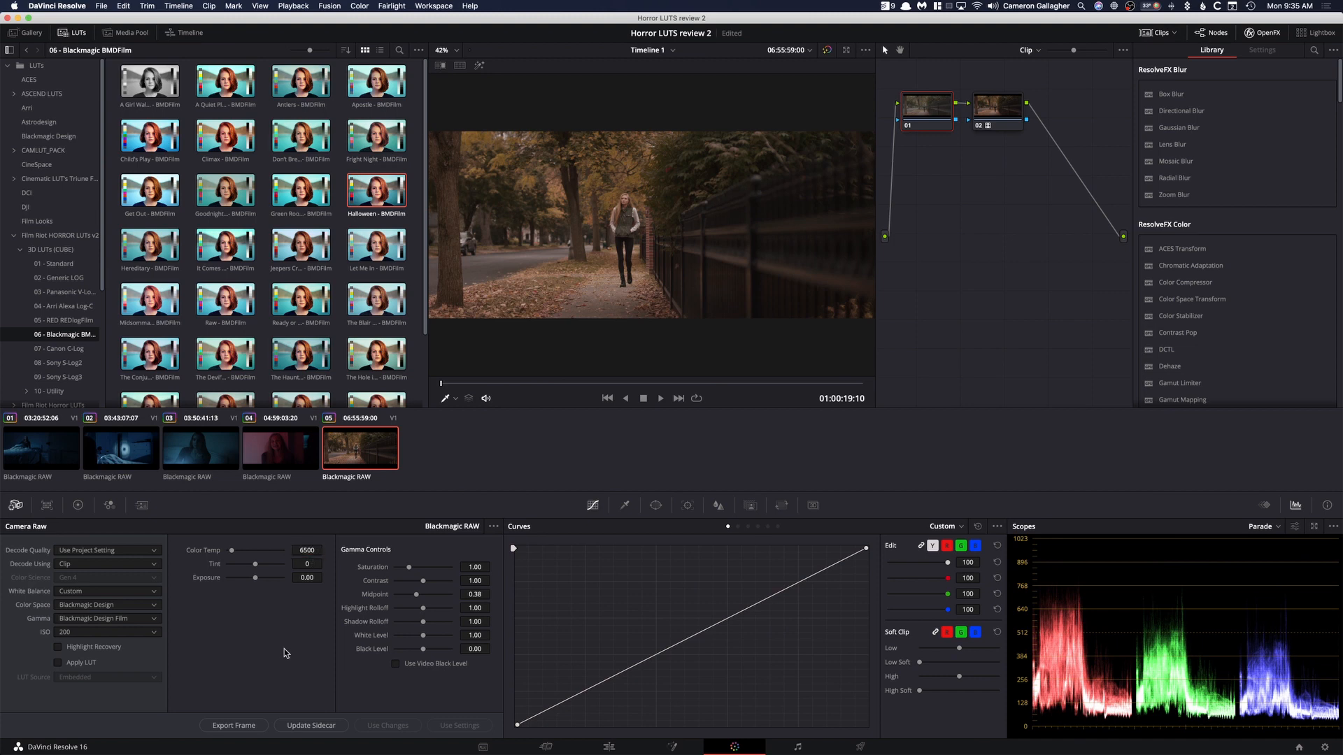
click(306, 550)
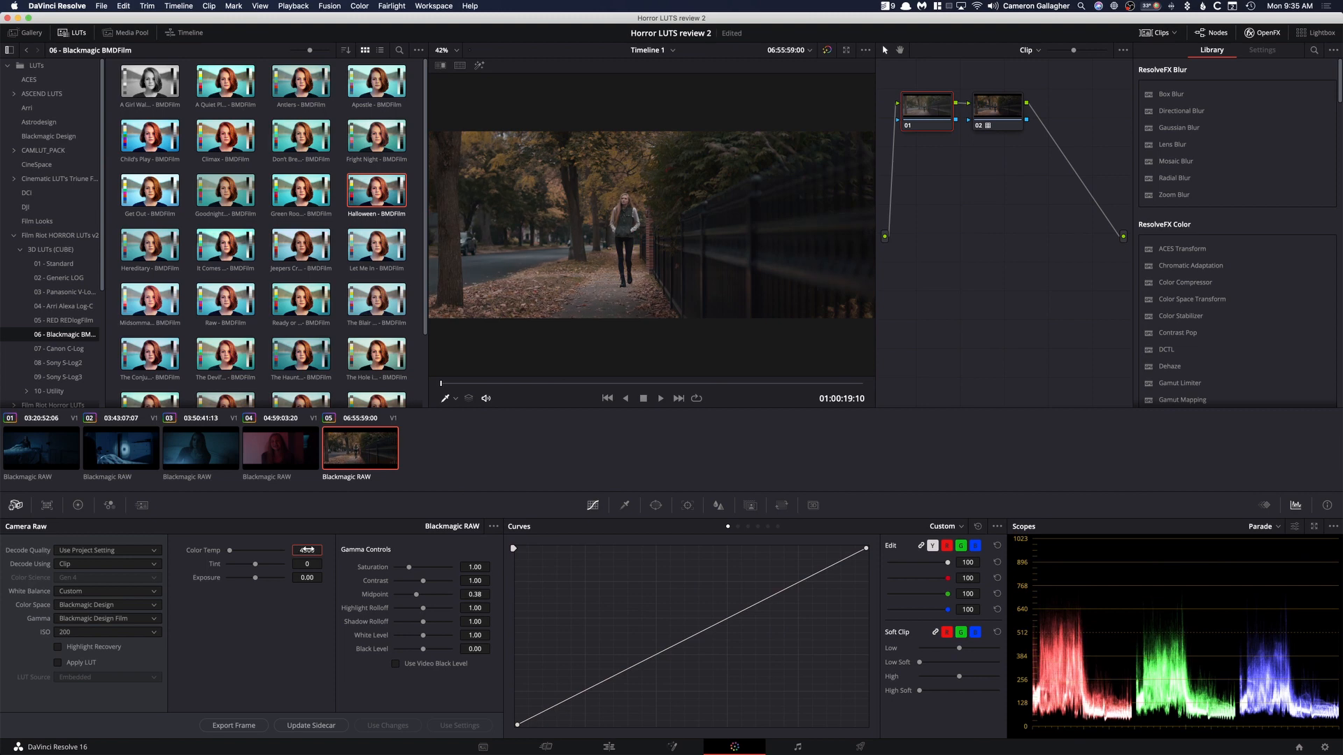
click(77, 505)
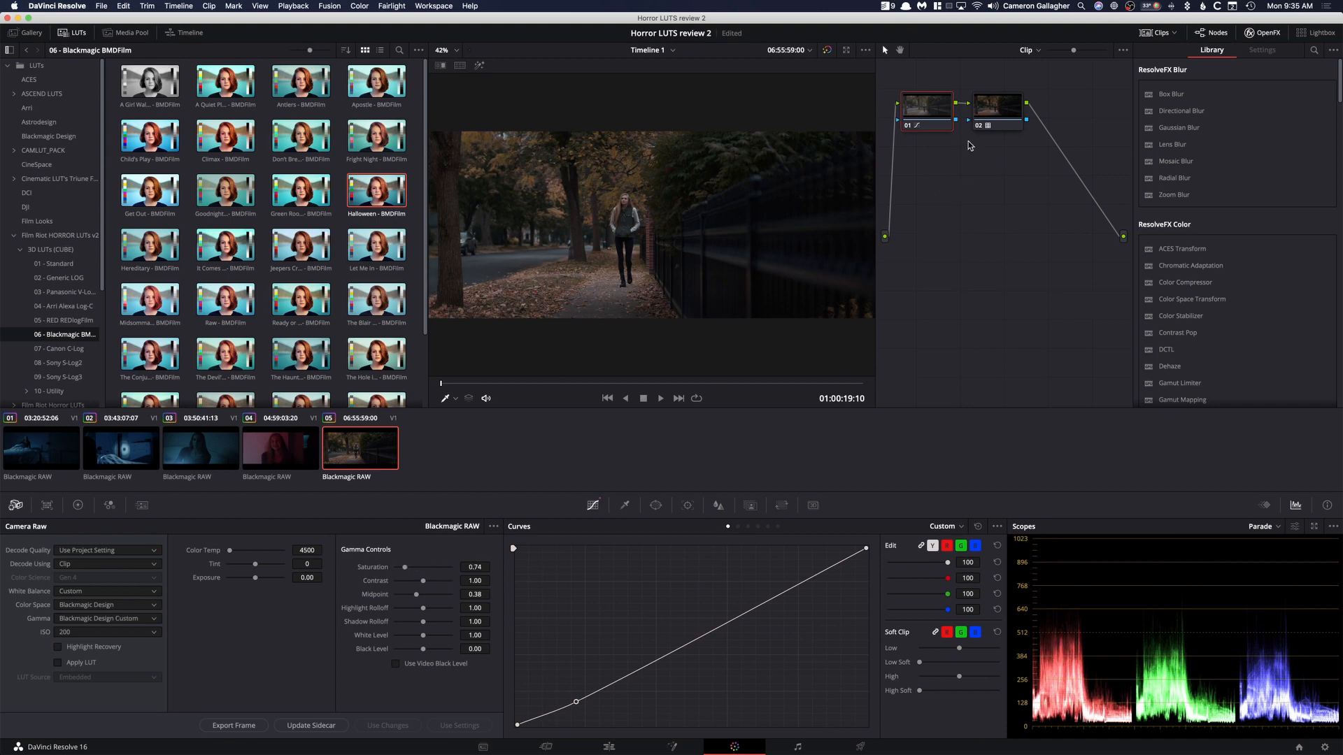
- Toggle node 02 to compare the grade and play back the street clip
click(996, 106)
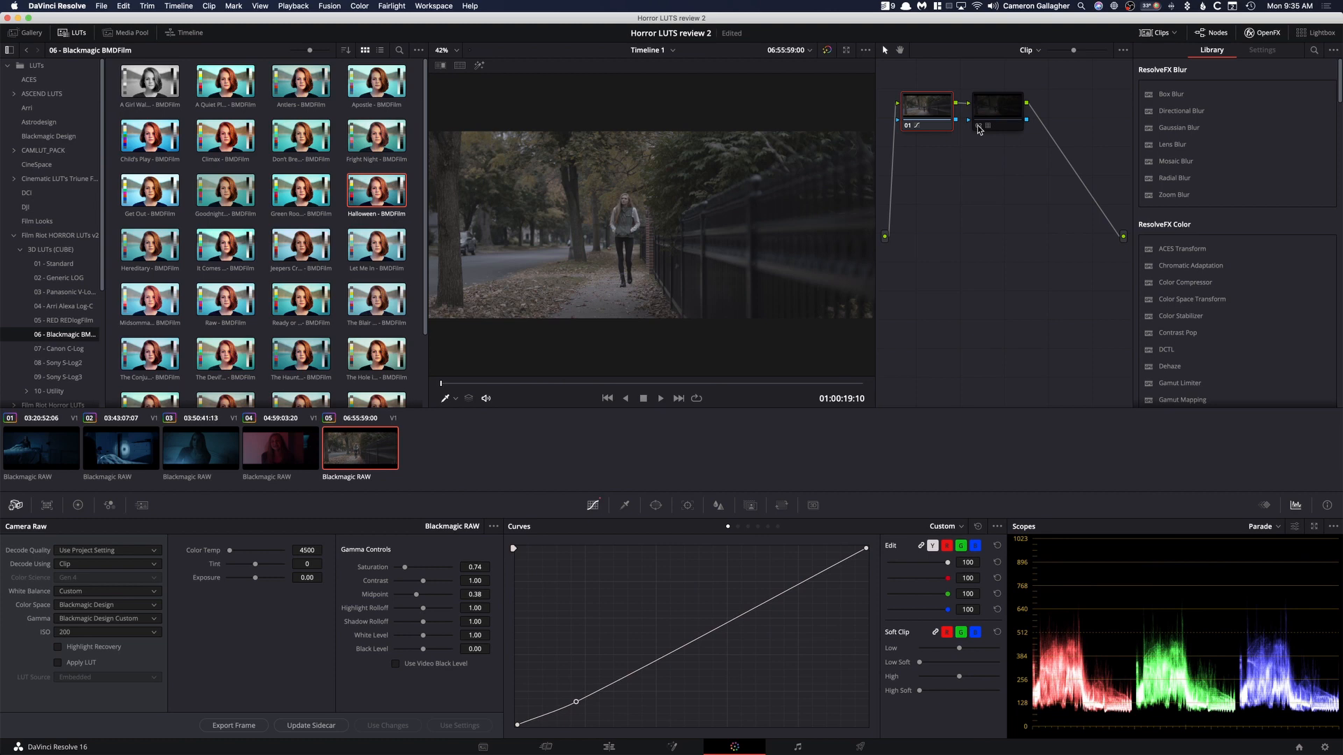
click(996, 105)
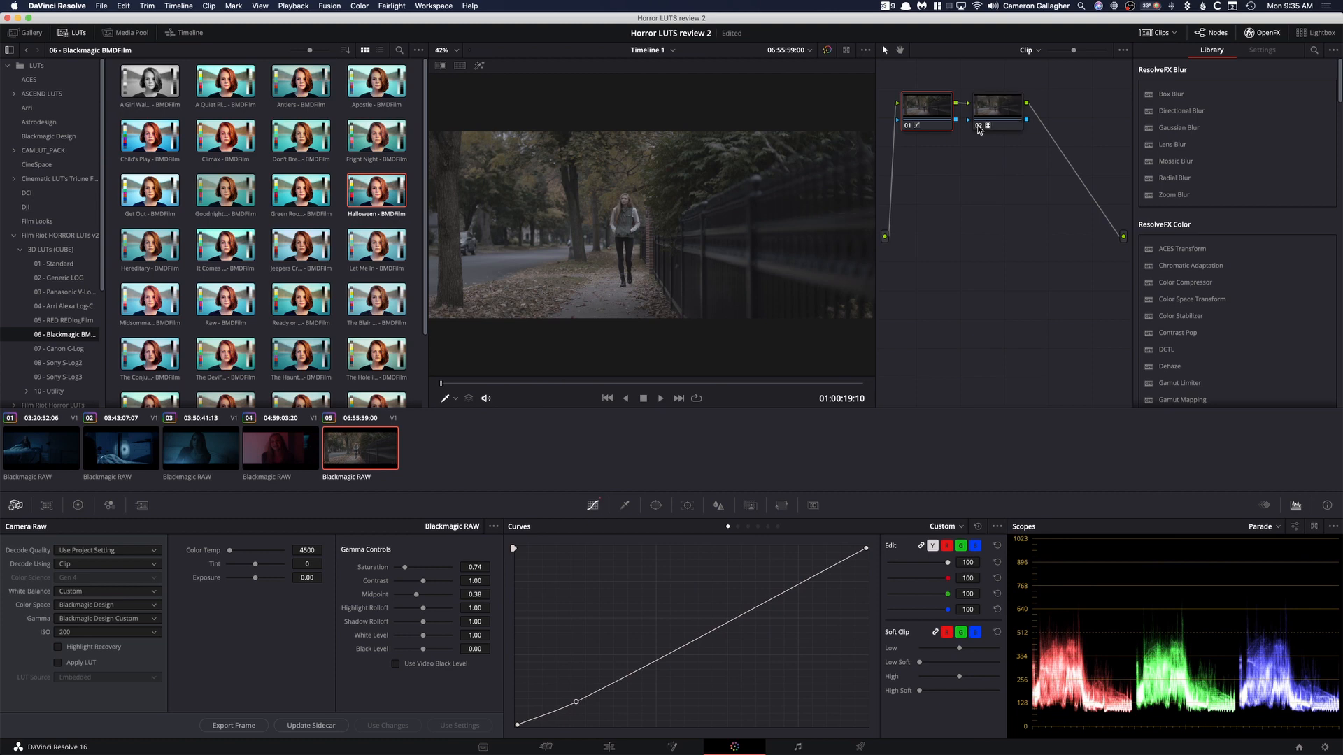
click(659, 397)
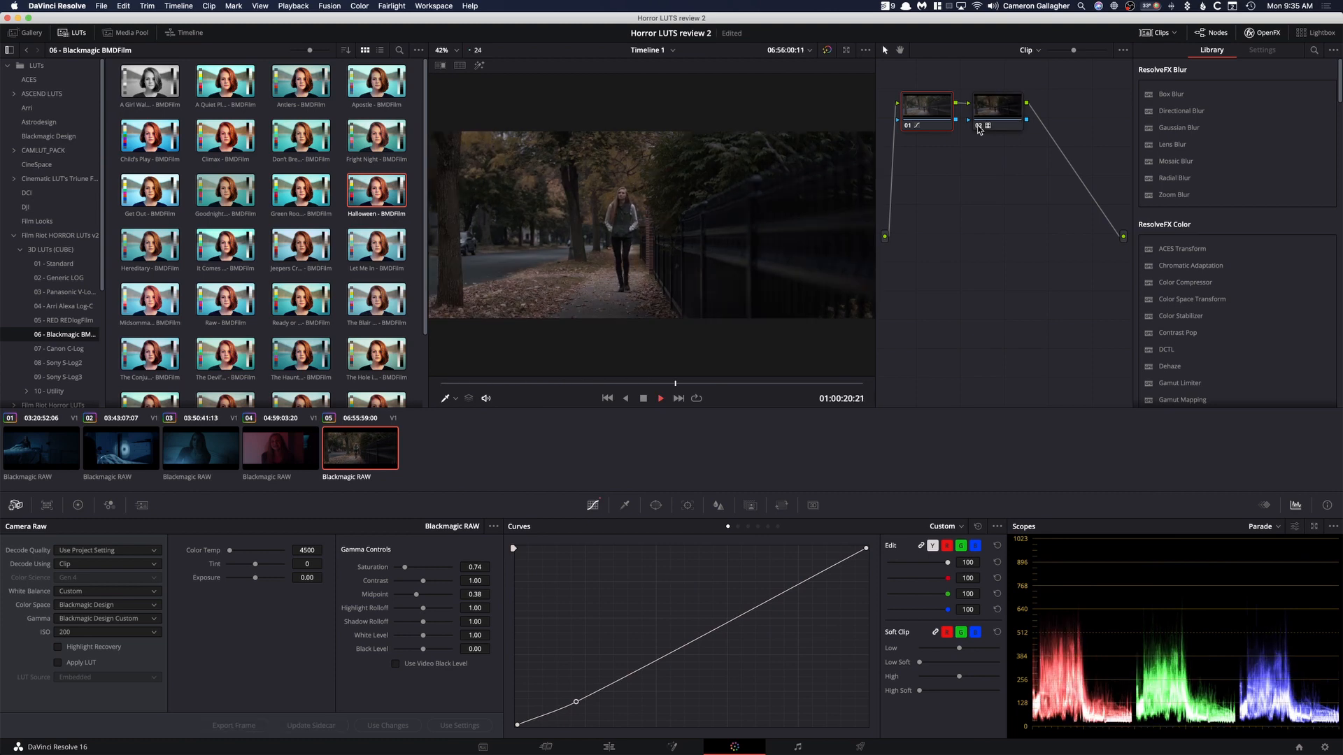
click(659, 398)
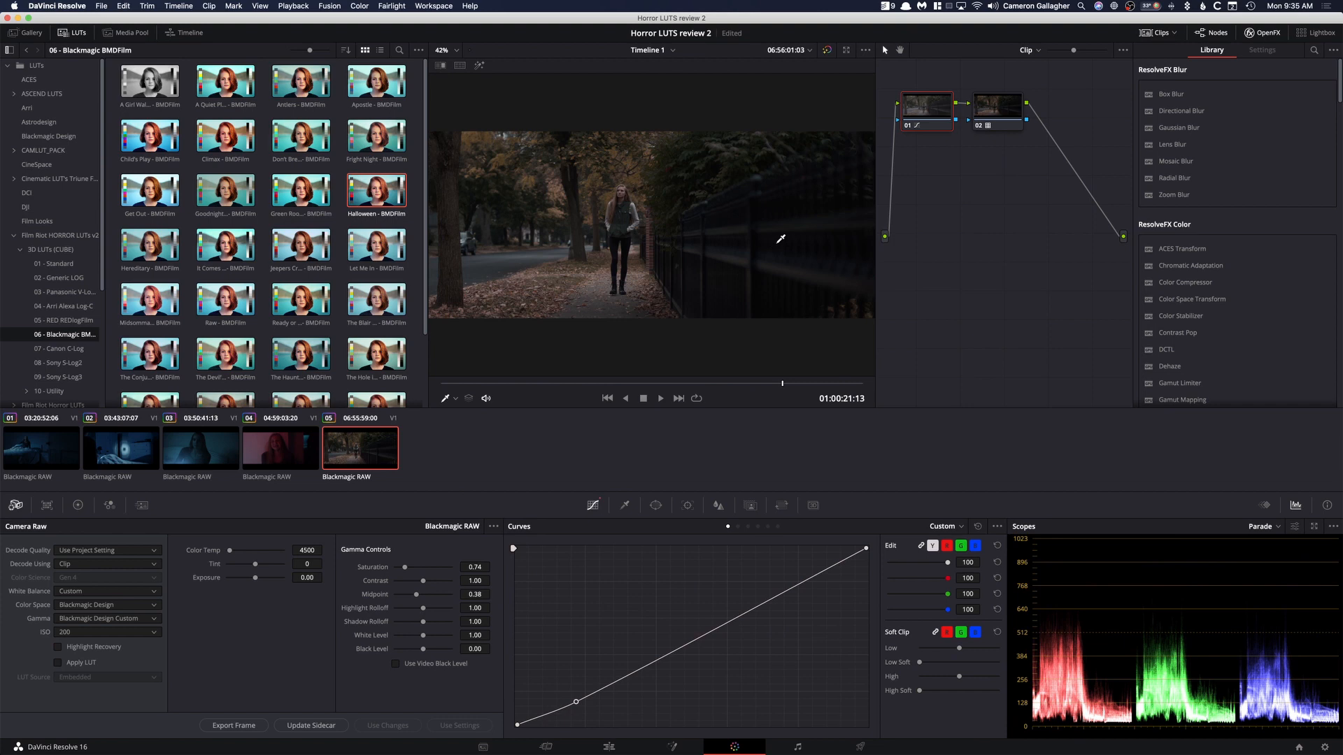
scroll(down, 3)
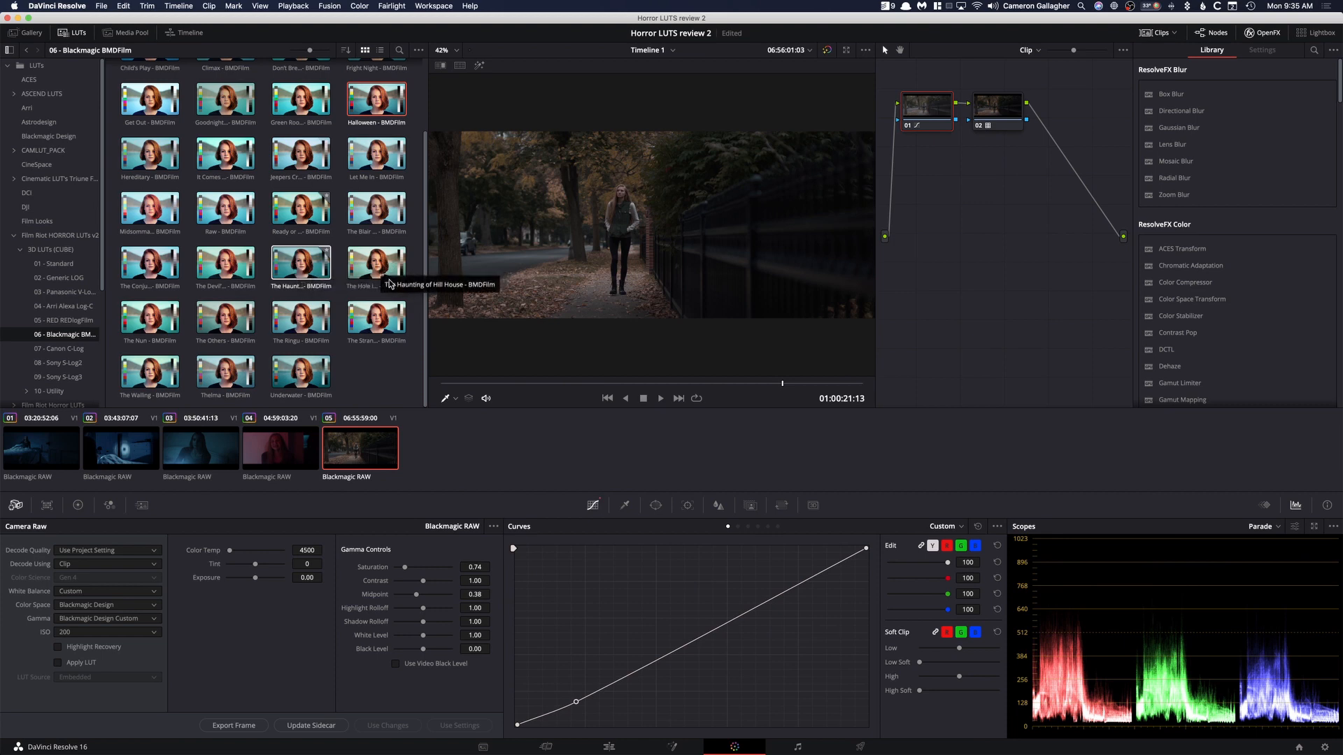
mouse_move(966, 264)
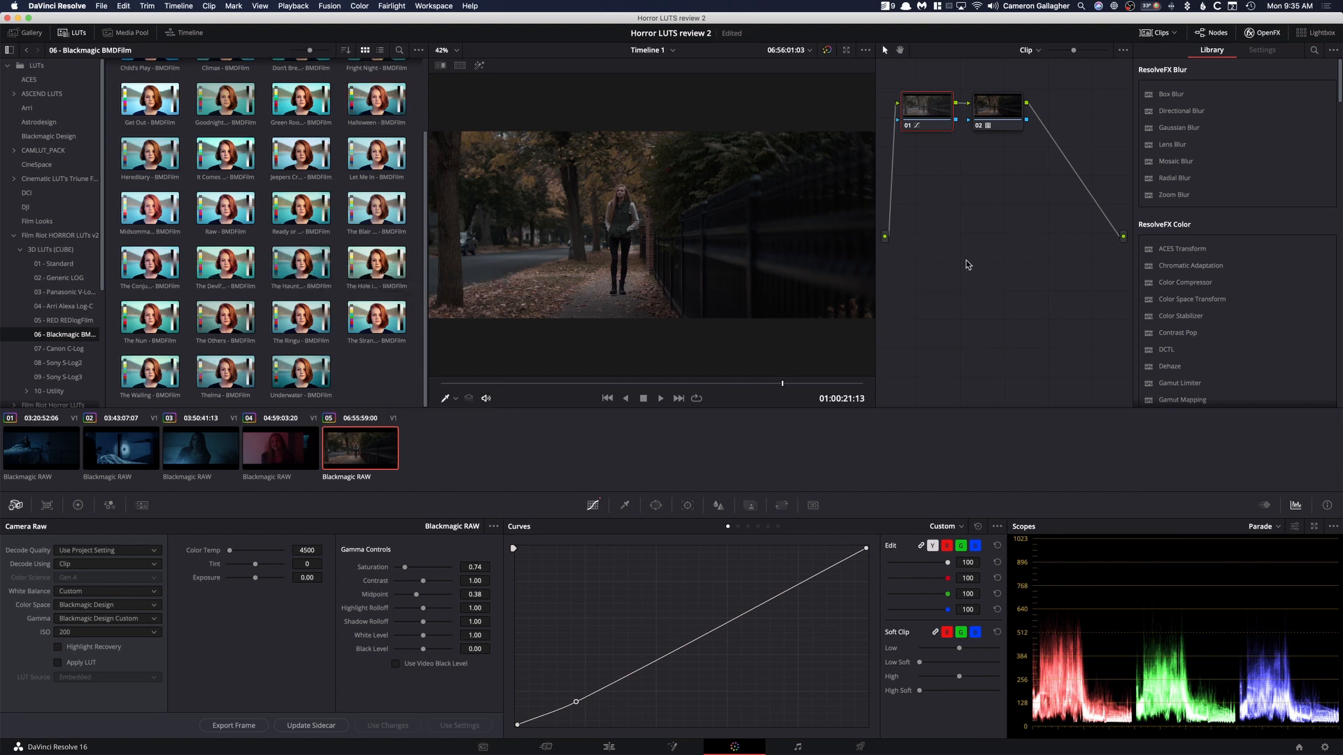
mouse_move(970, 265)
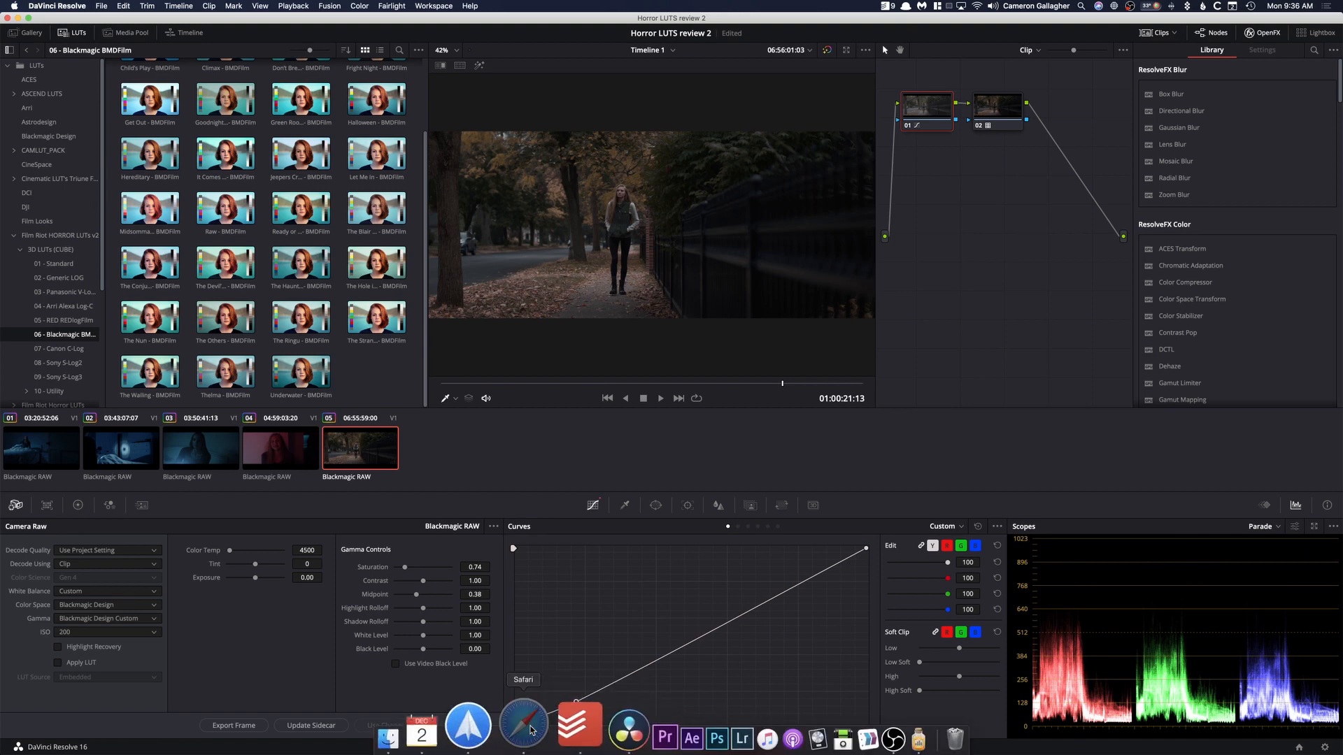
- Bring Safari's Horror LUTs store page forward from the Dock
click(524, 726)
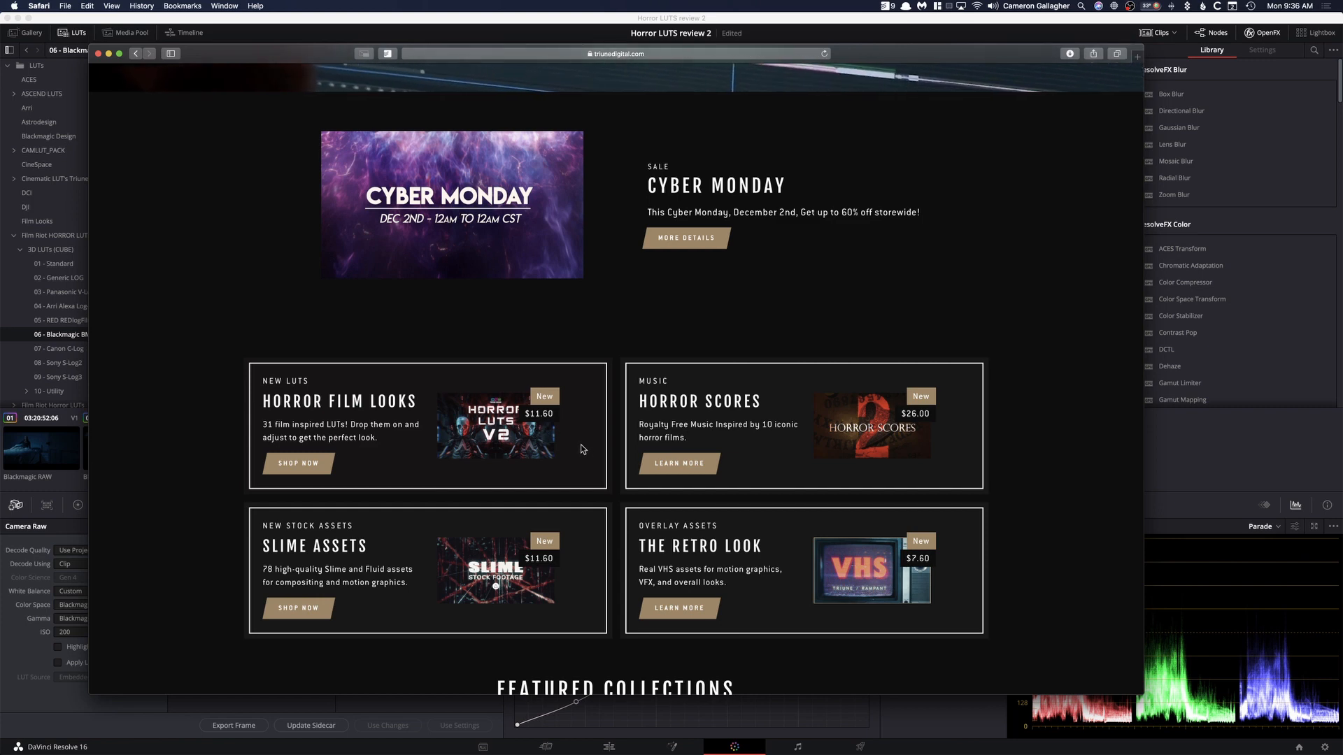